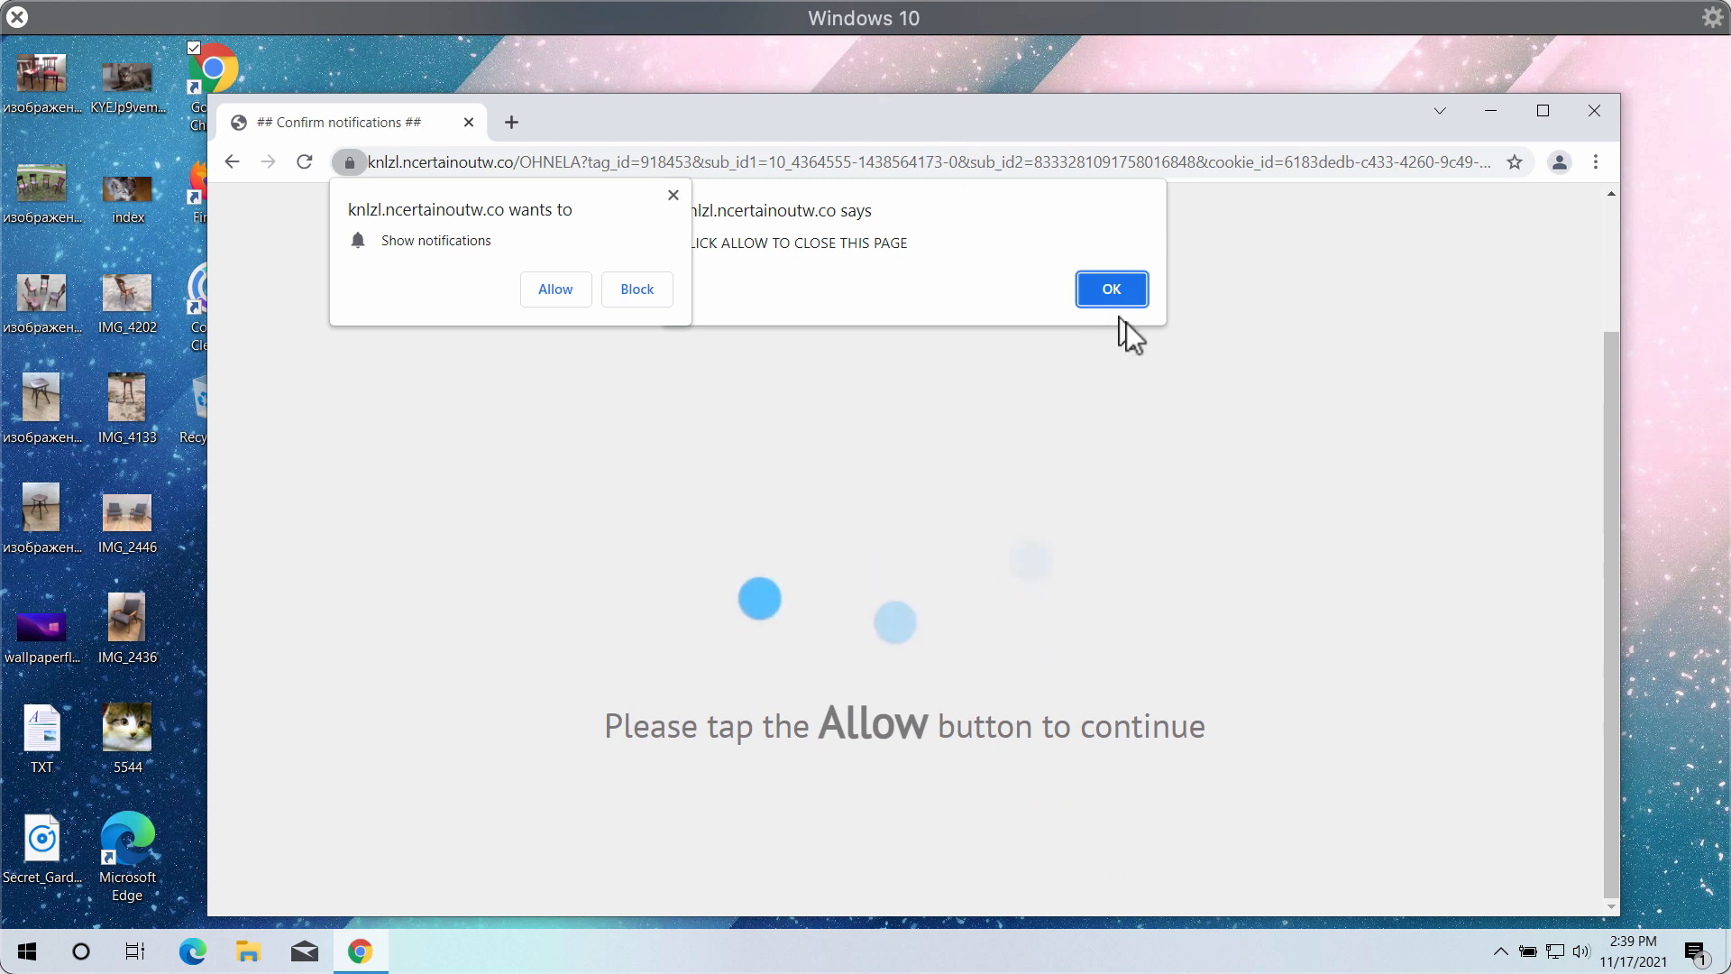
Step: Dismiss the page alert and allow knlzl.ncertainoutw.co to send notifications
click(1111, 288)
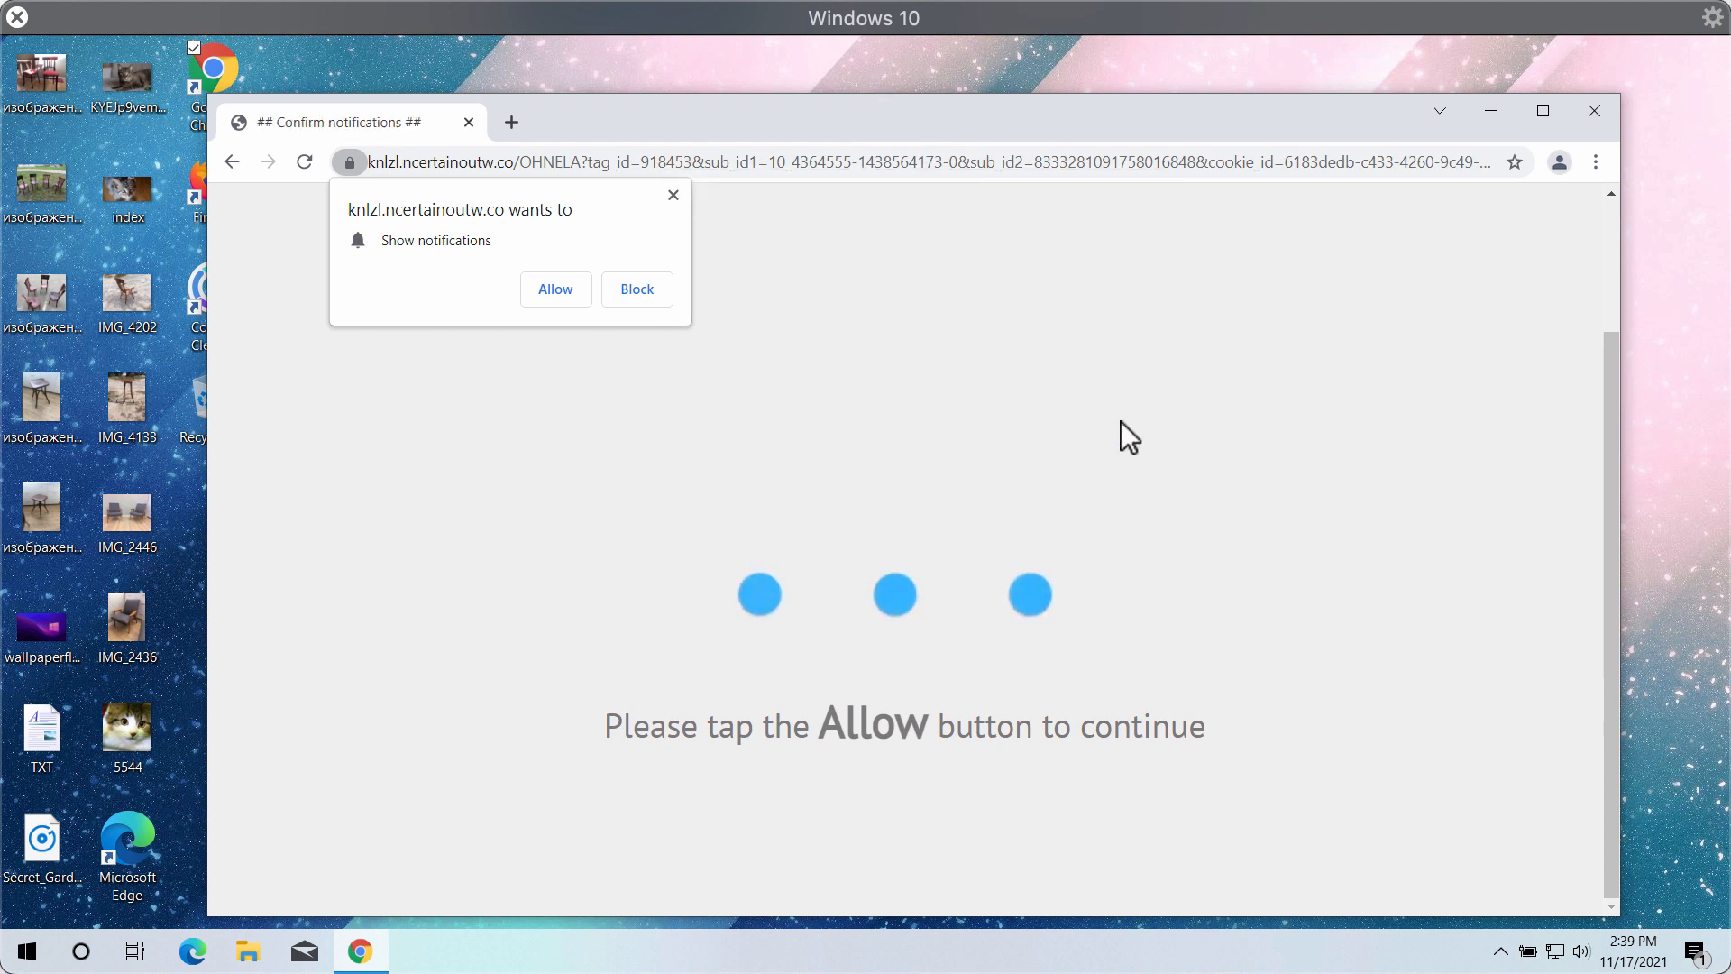
mouse_move(951, 317)
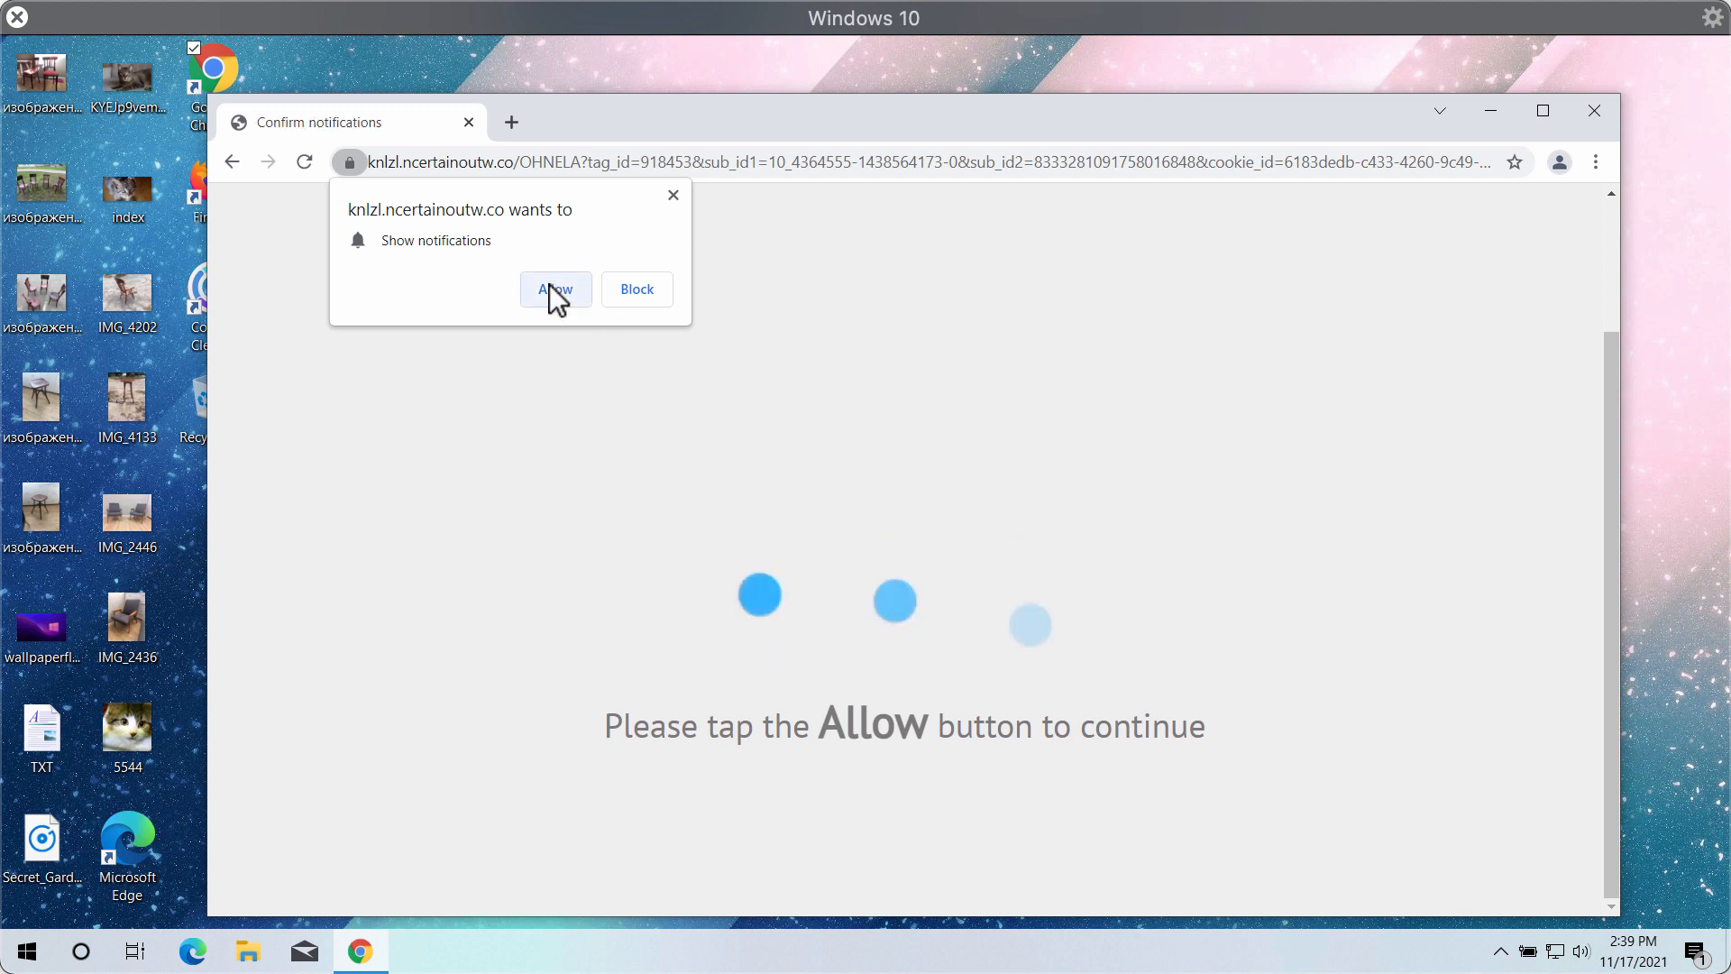
click(554, 288)
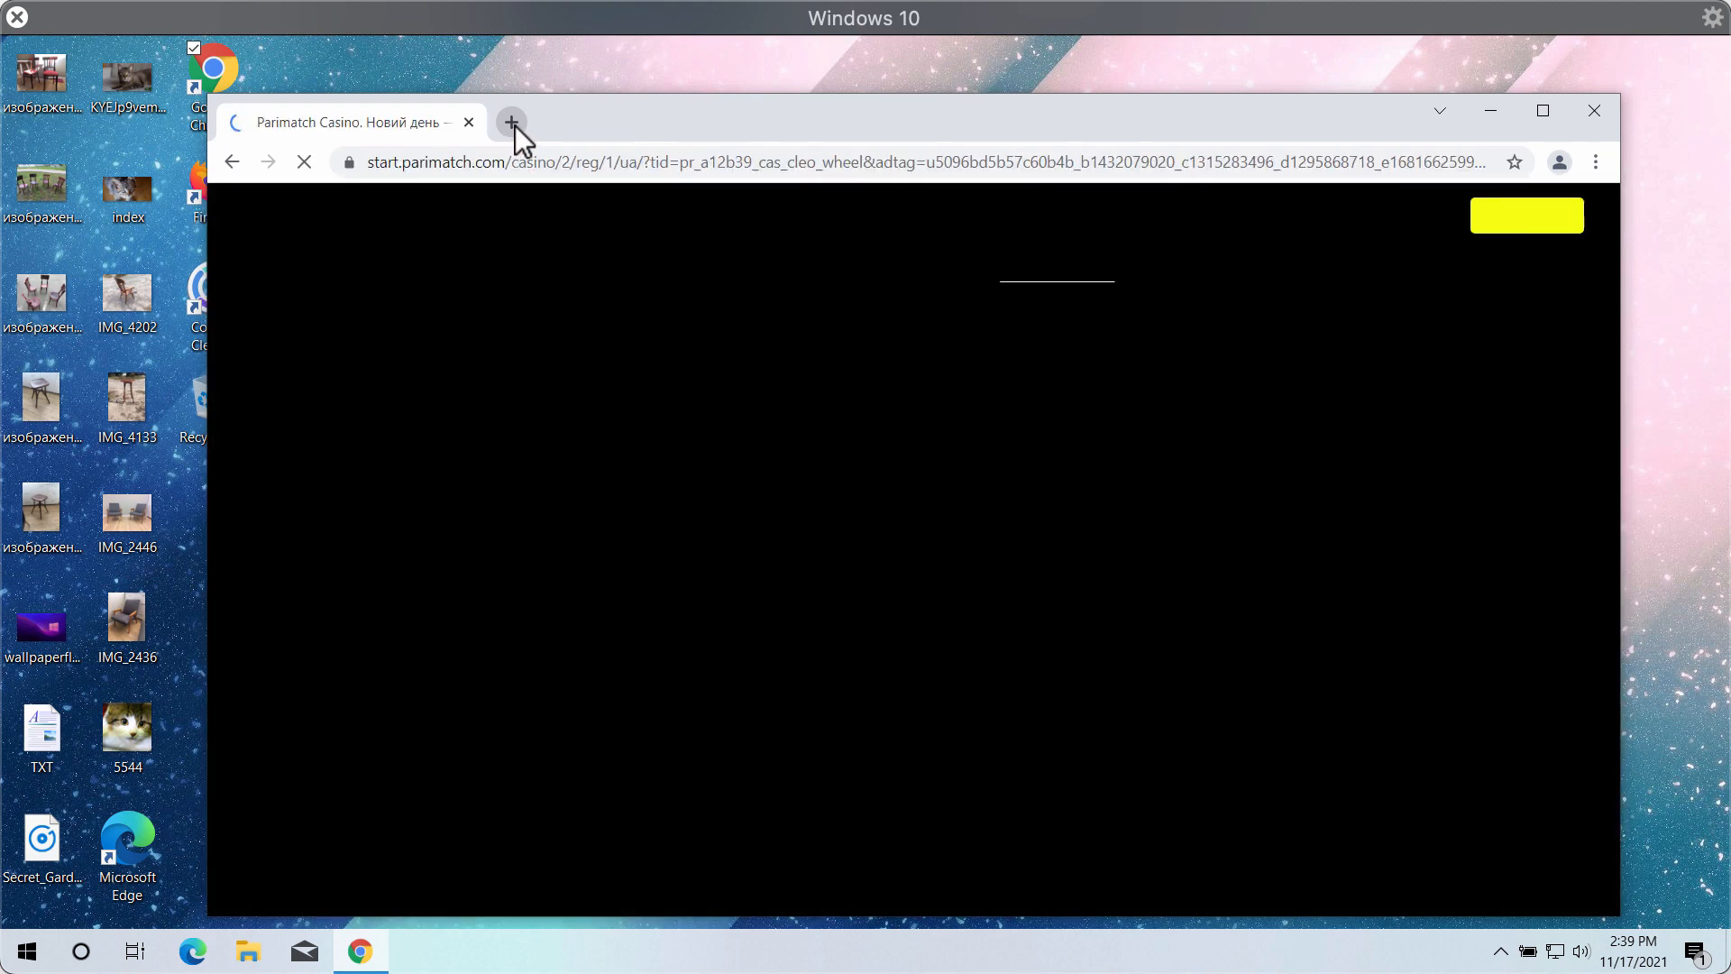
Step: Start a fresh New Tab and close the Parimatch Casino tab
click(510, 121)
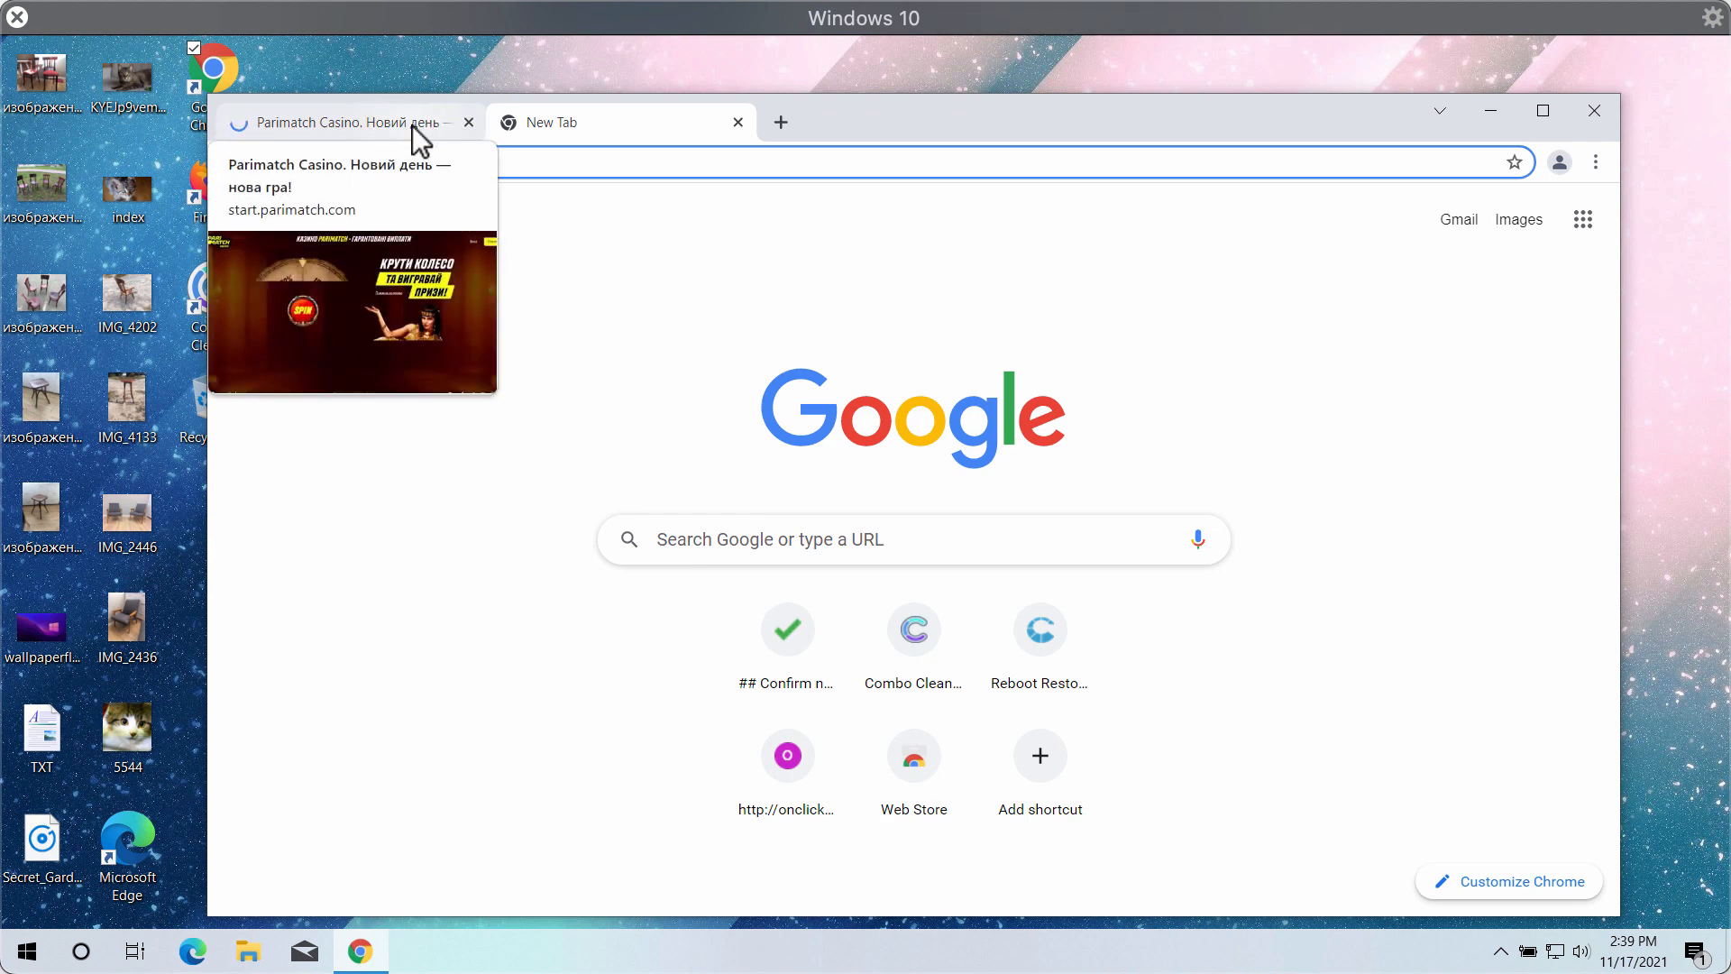
mouse_move(489, 141)
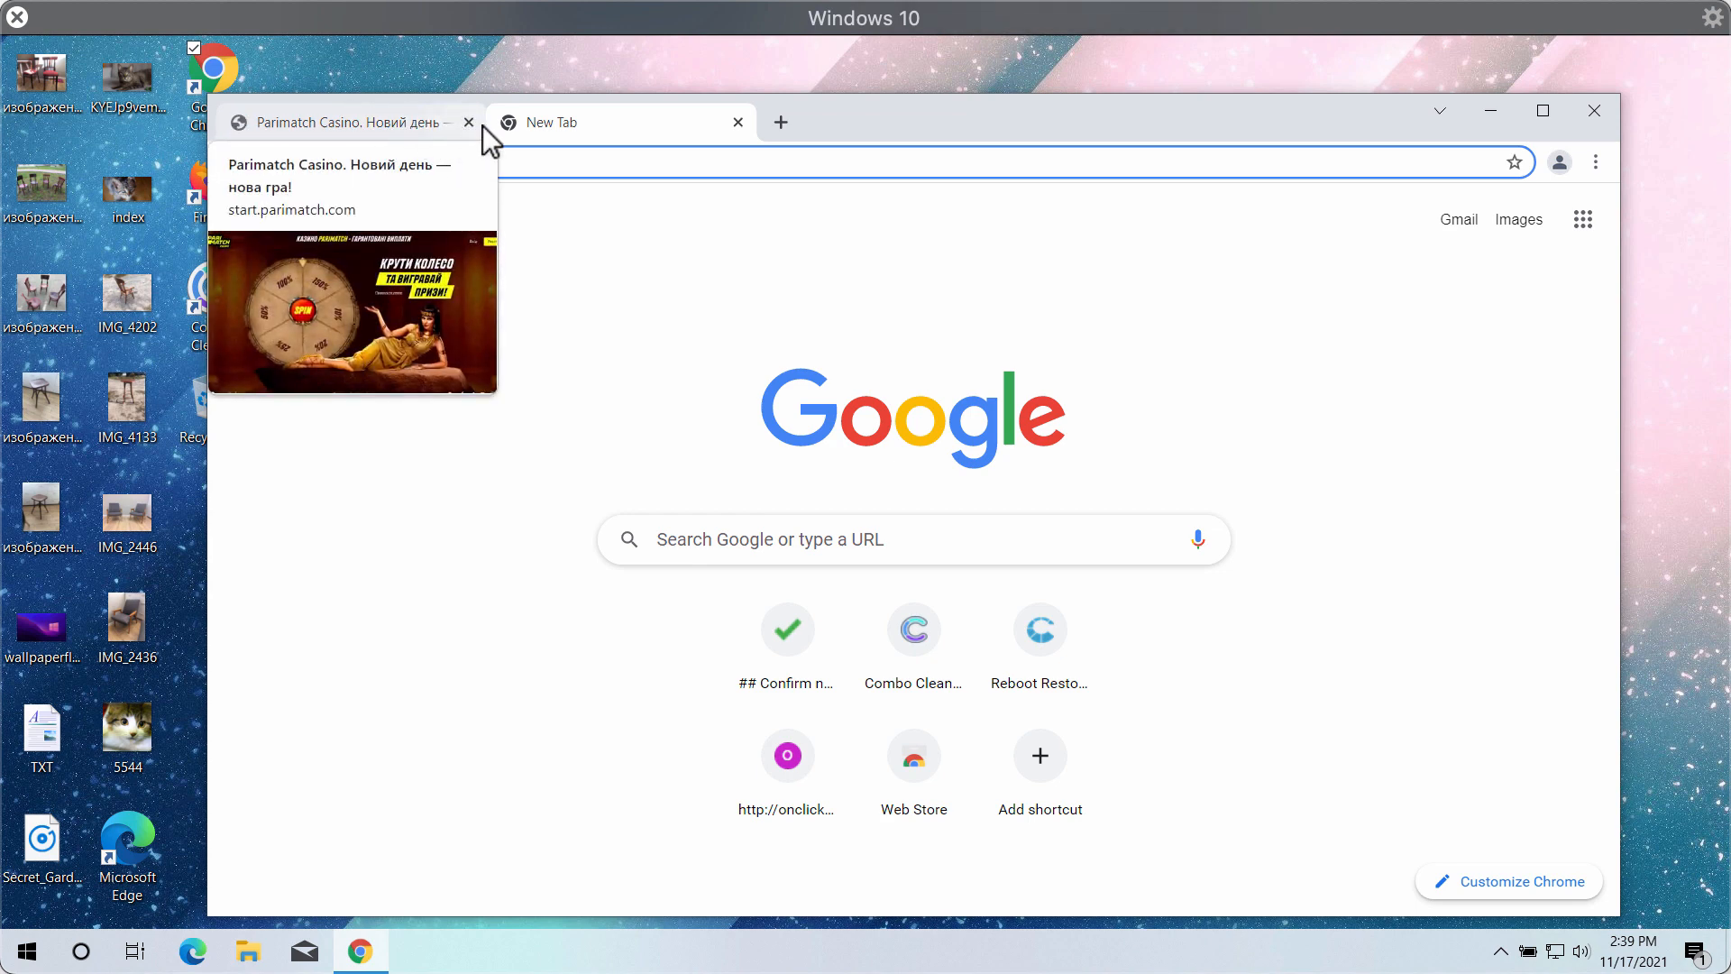
click(469, 121)
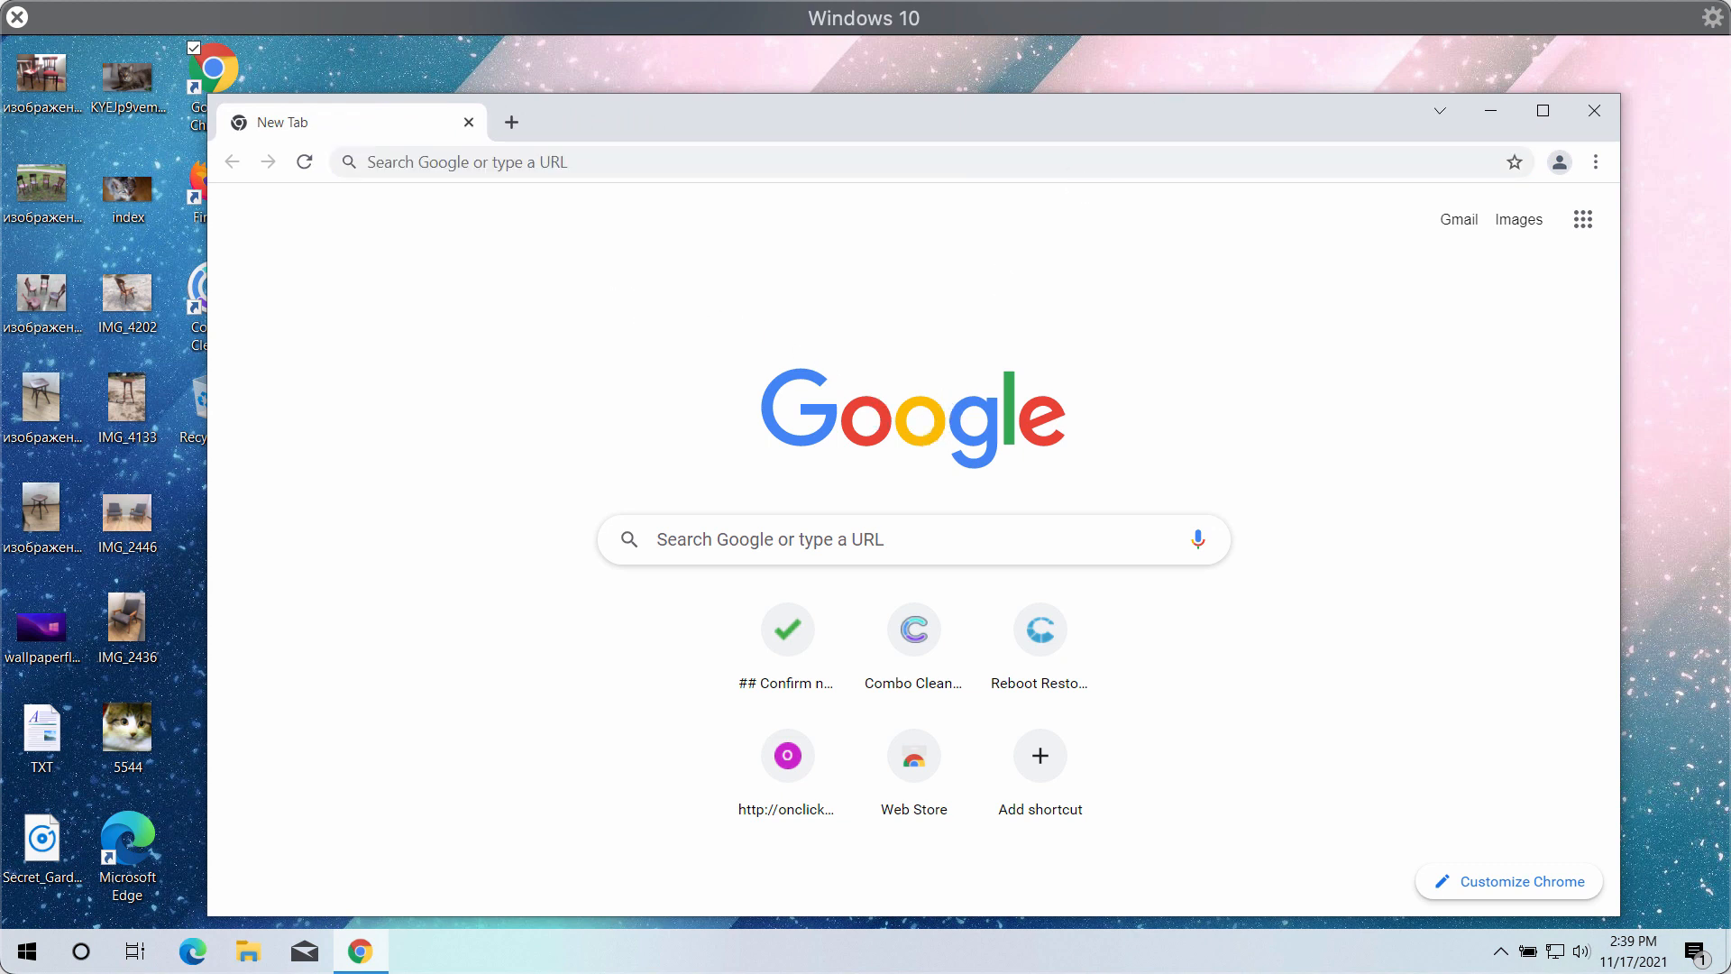
mouse_move(1188, 144)
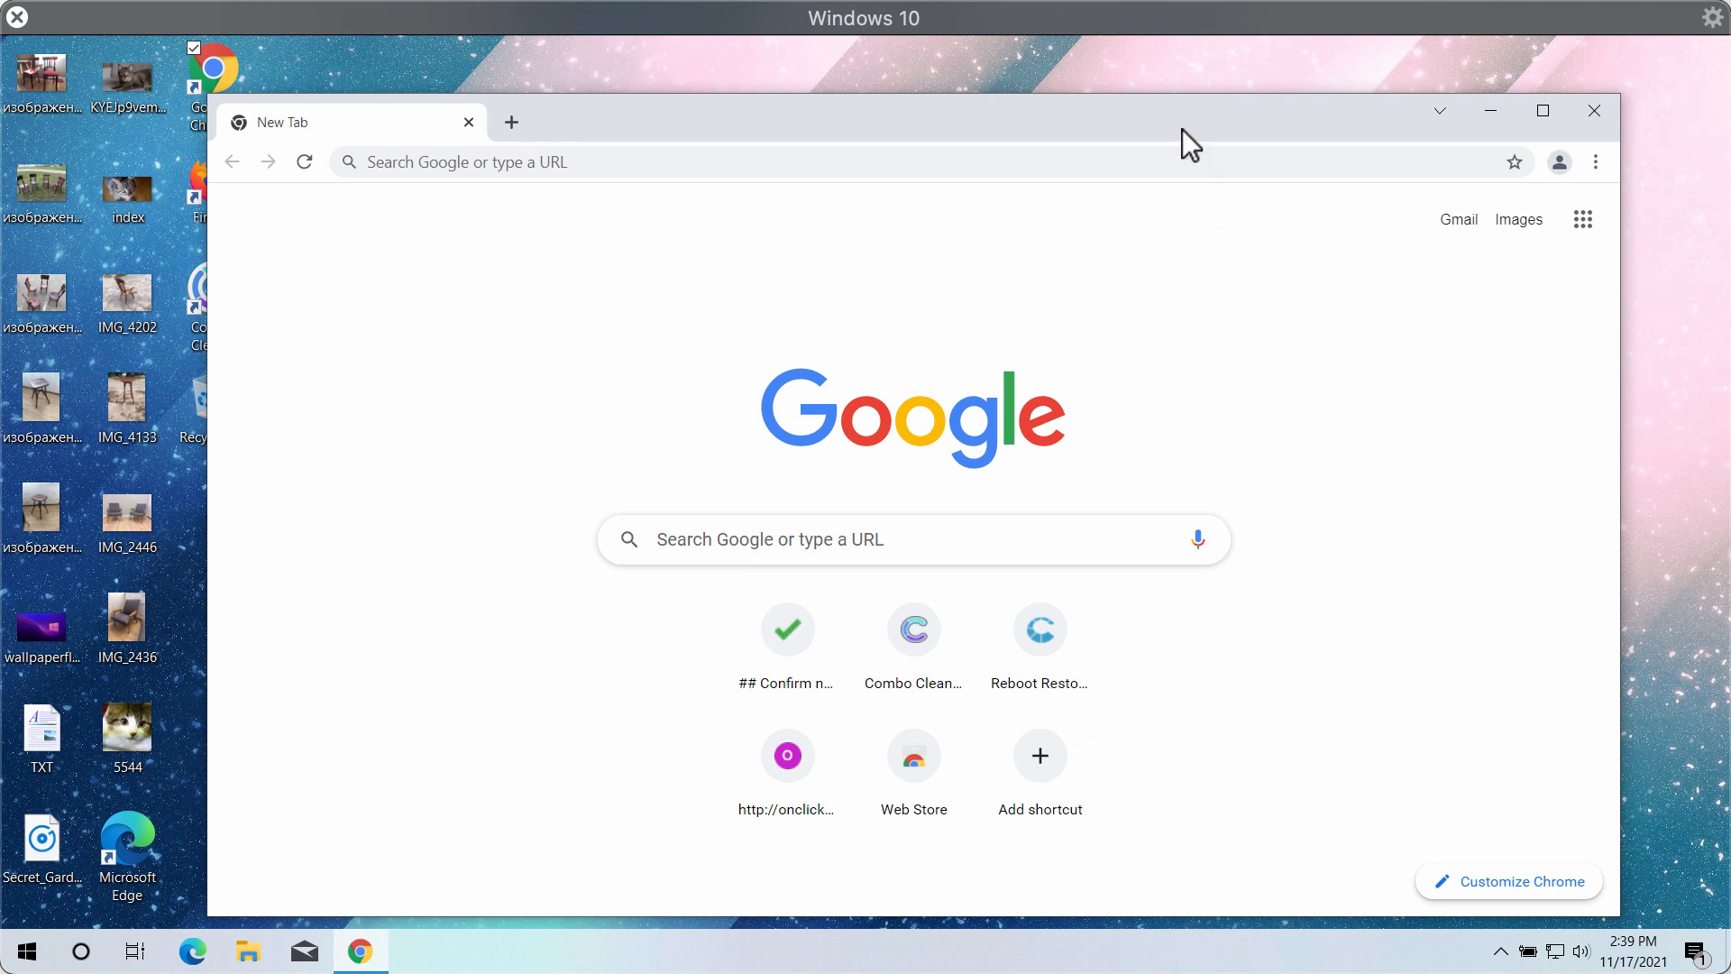
mouse_move(1447, 548)
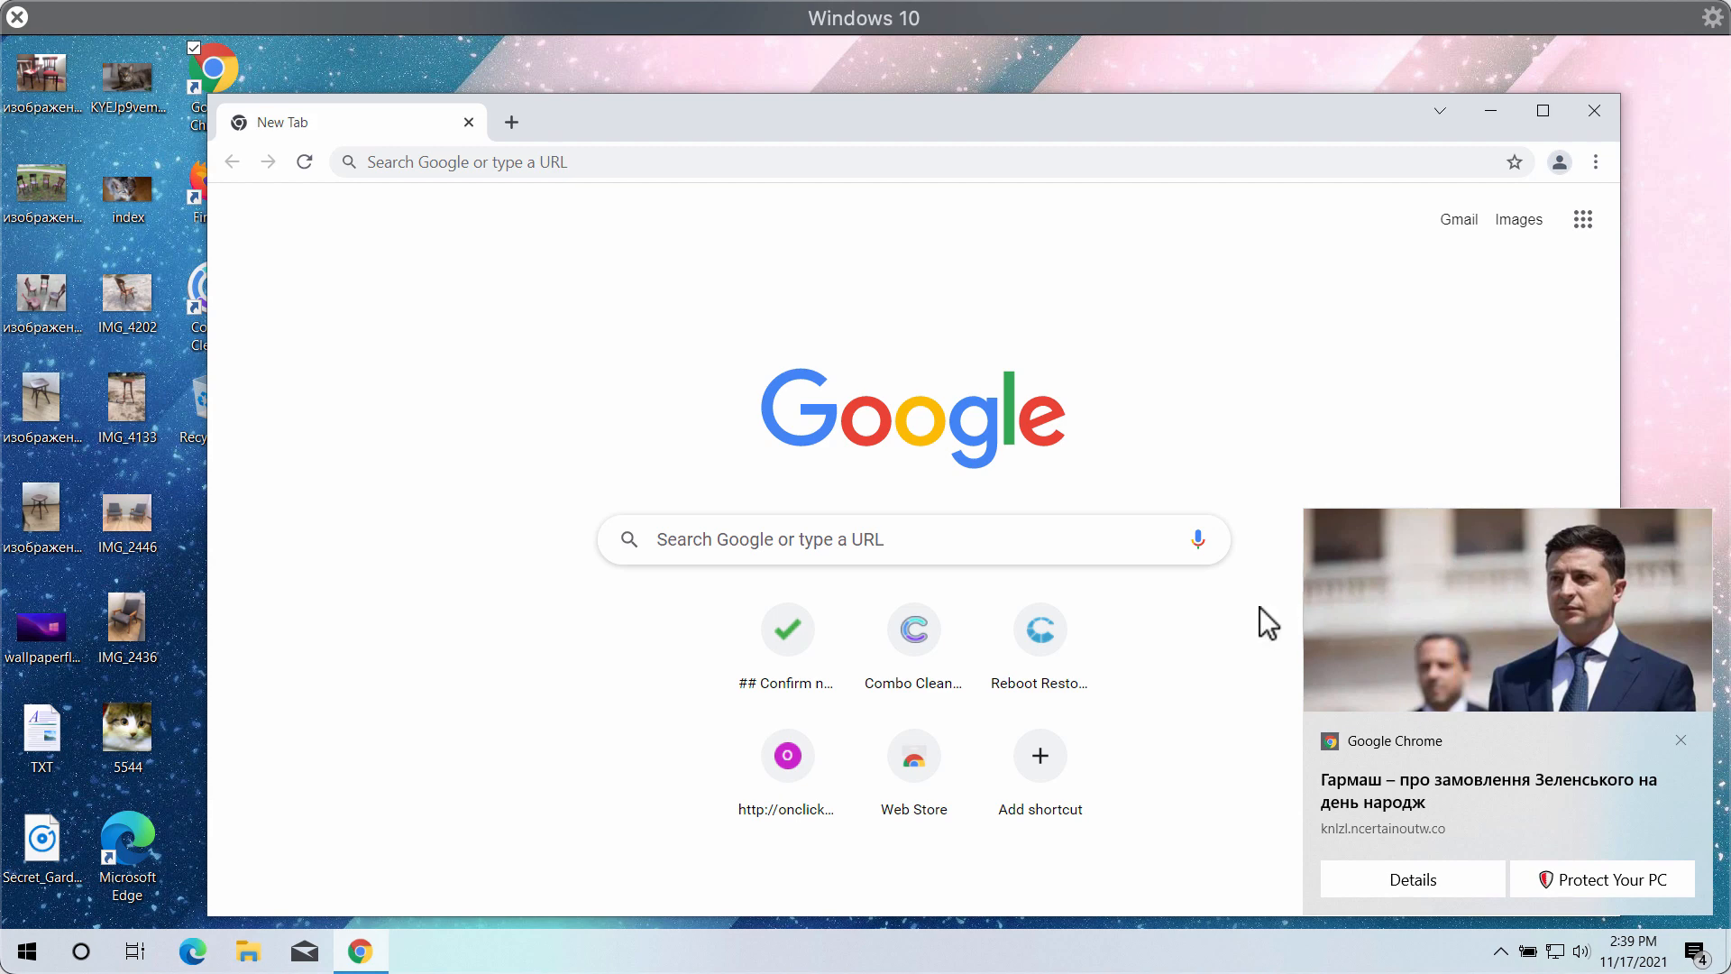
mouse_move(1010, 343)
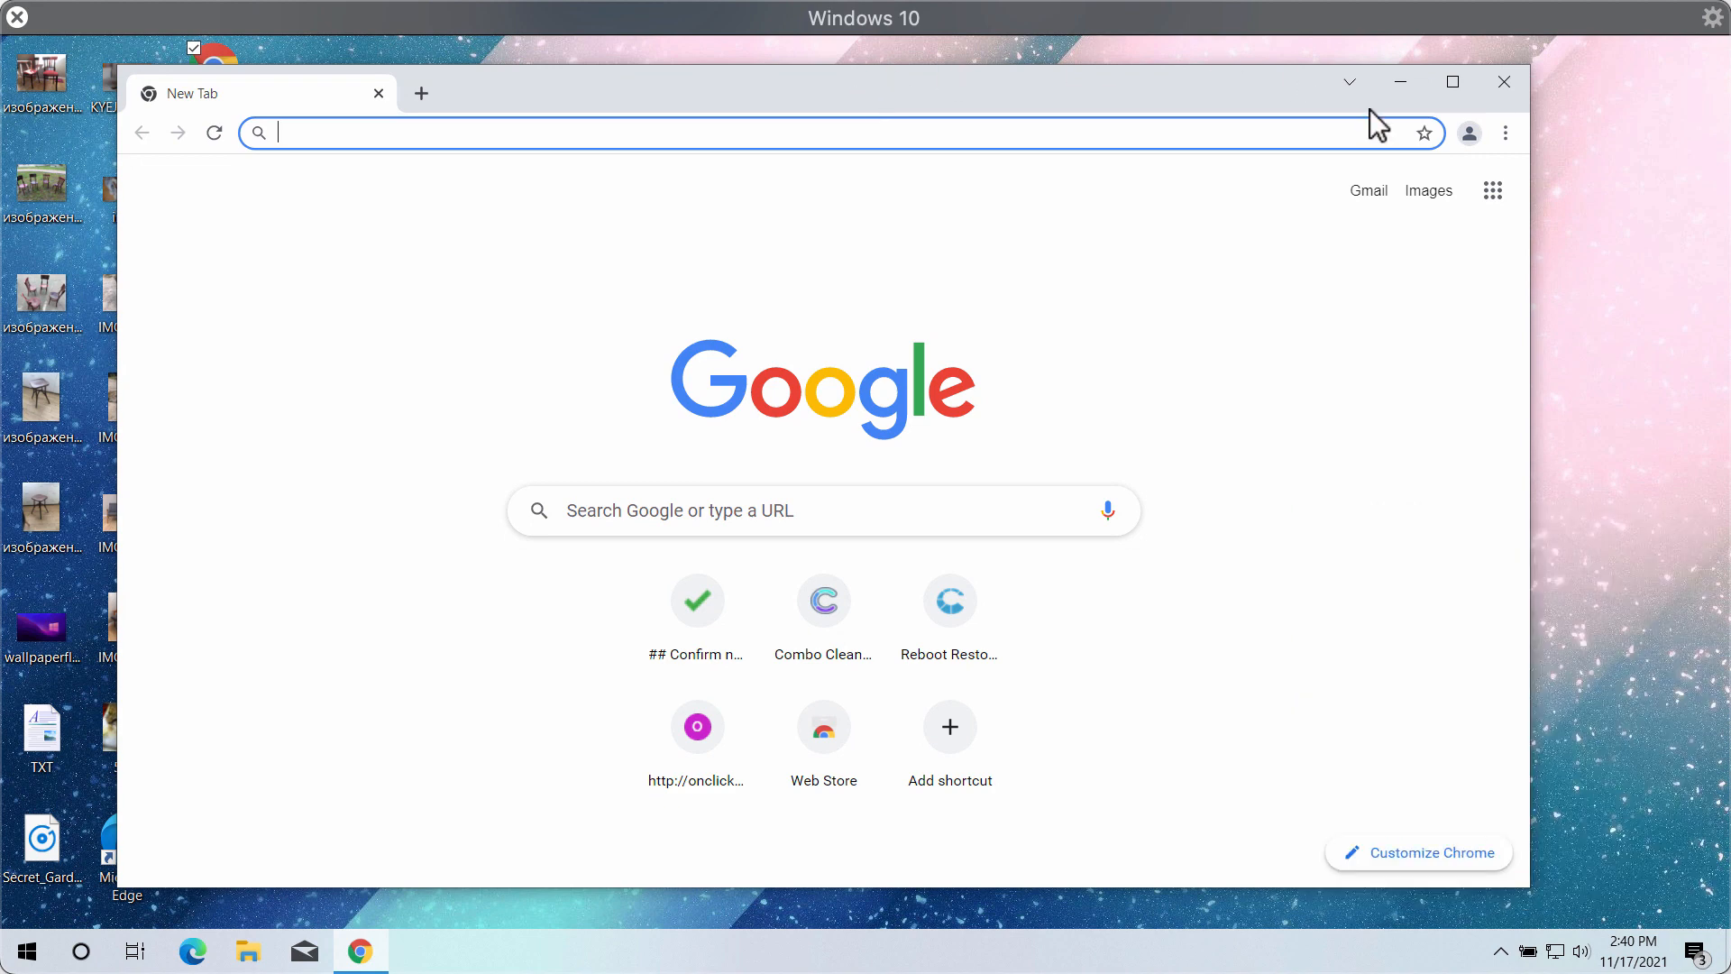
Step: Navigate Chrome settings to Notifications and review the 'Allowed to send notifications' list with knlzl.ncertainoutw.co
click(1505, 132)
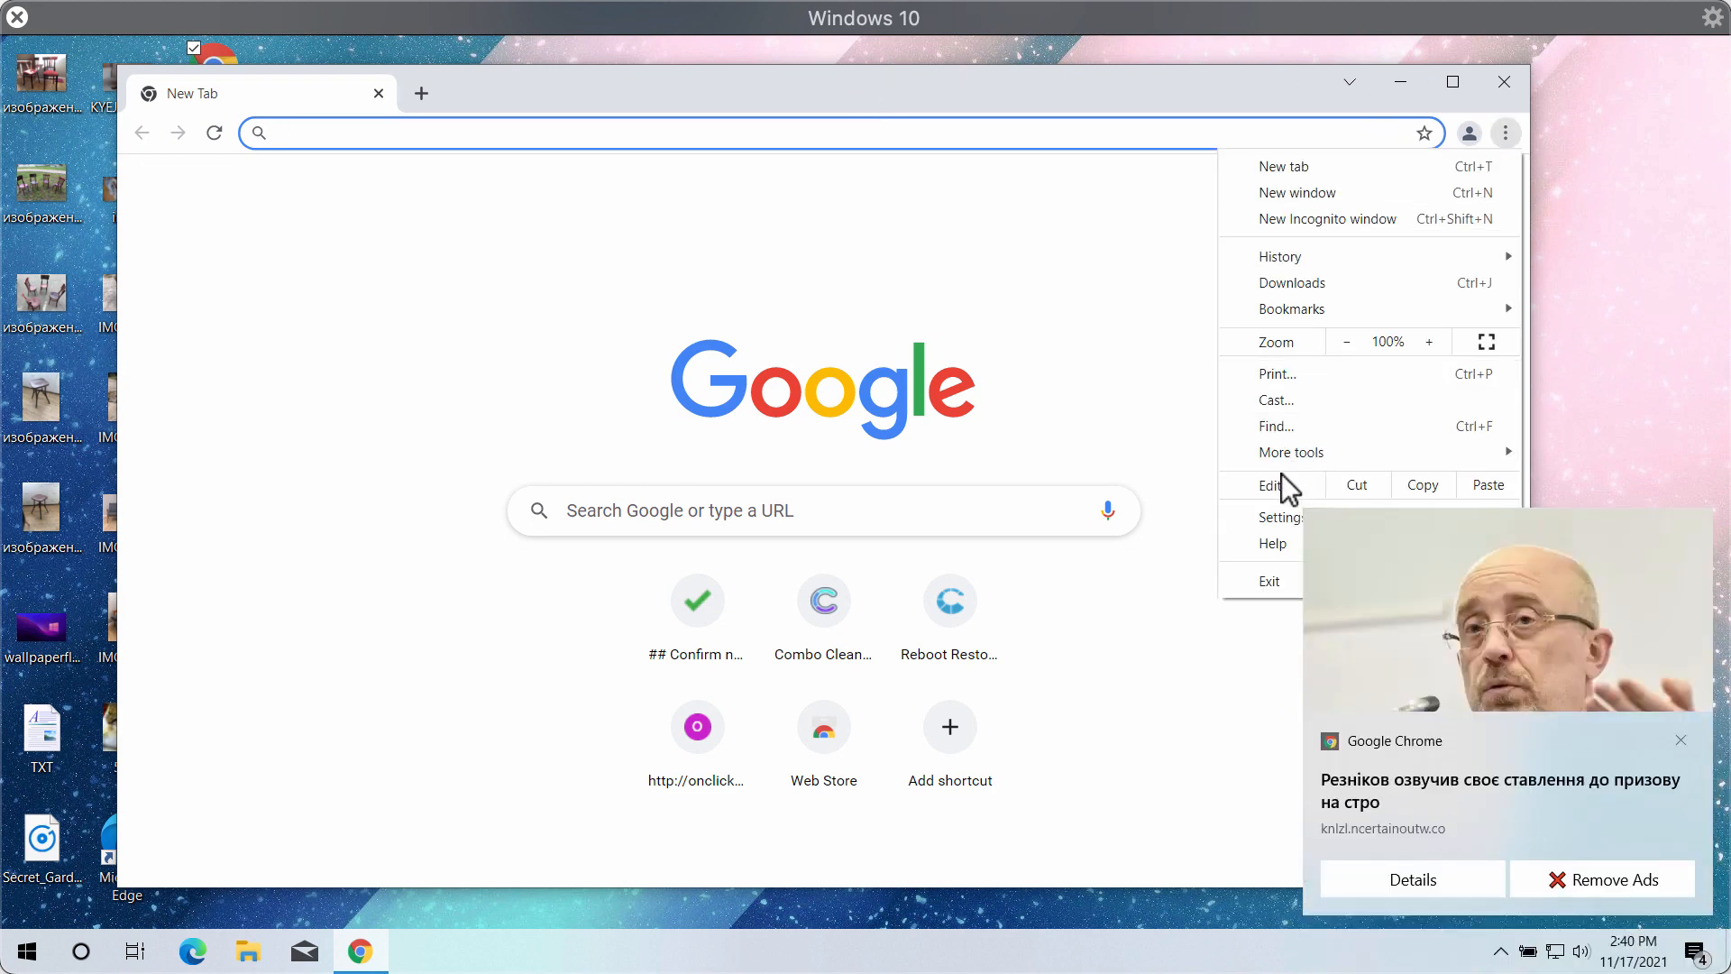
click(1281, 518)
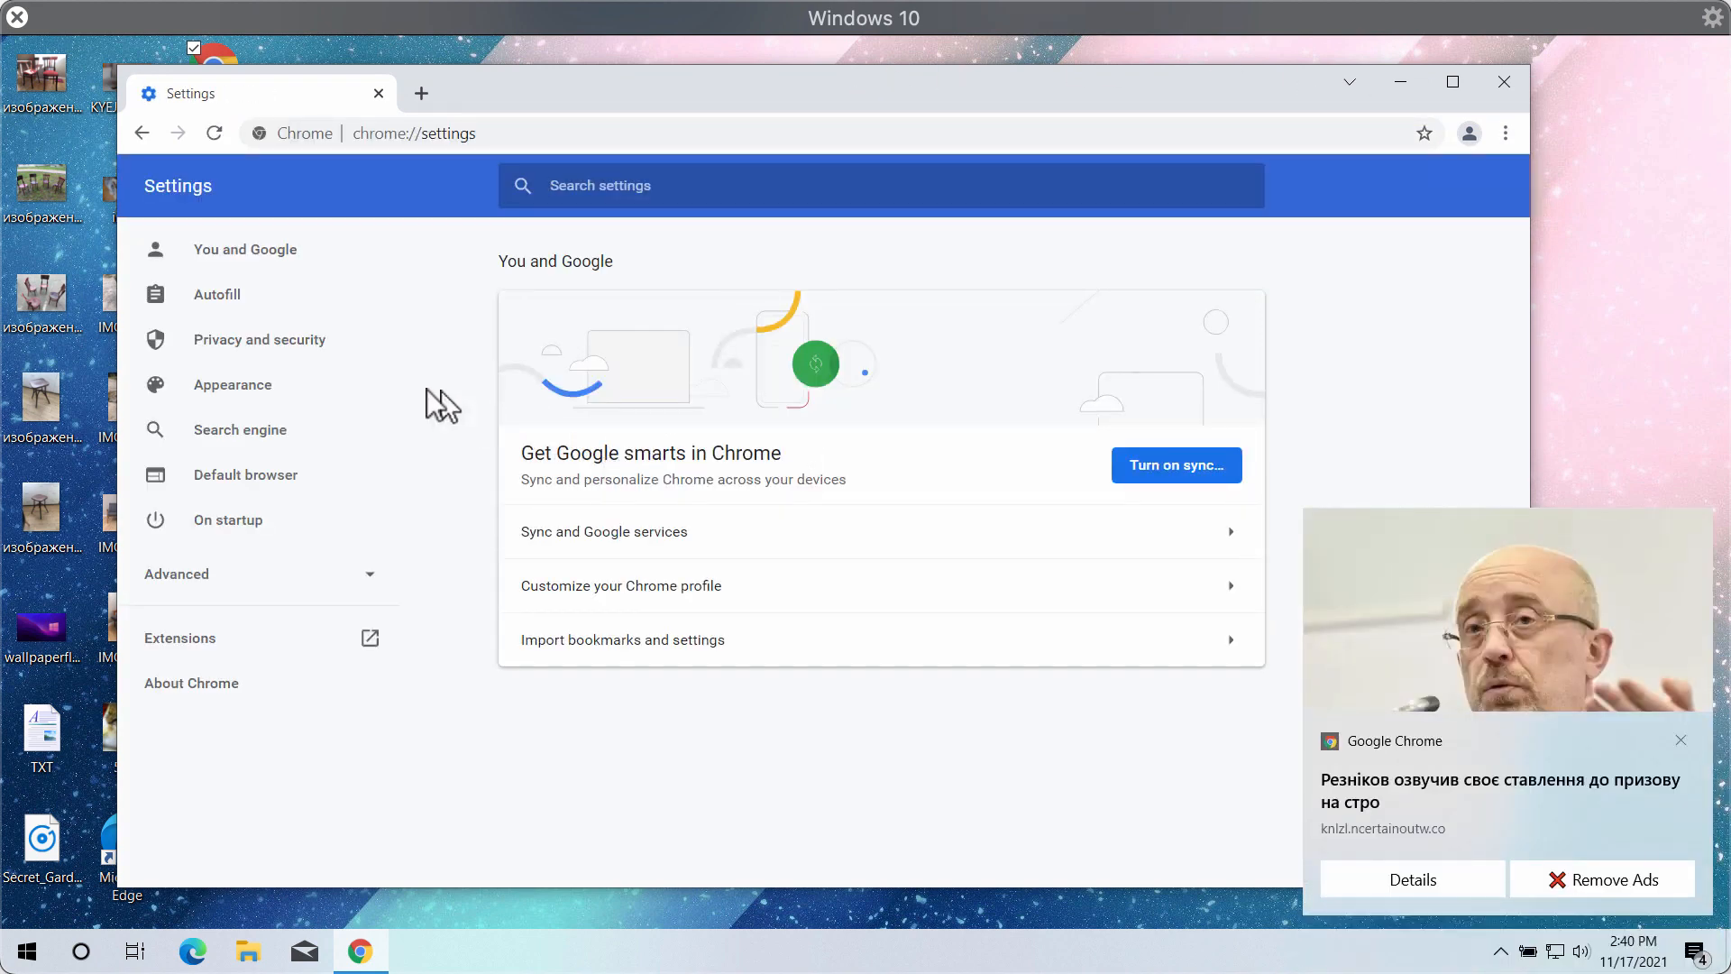
click(260, 339)
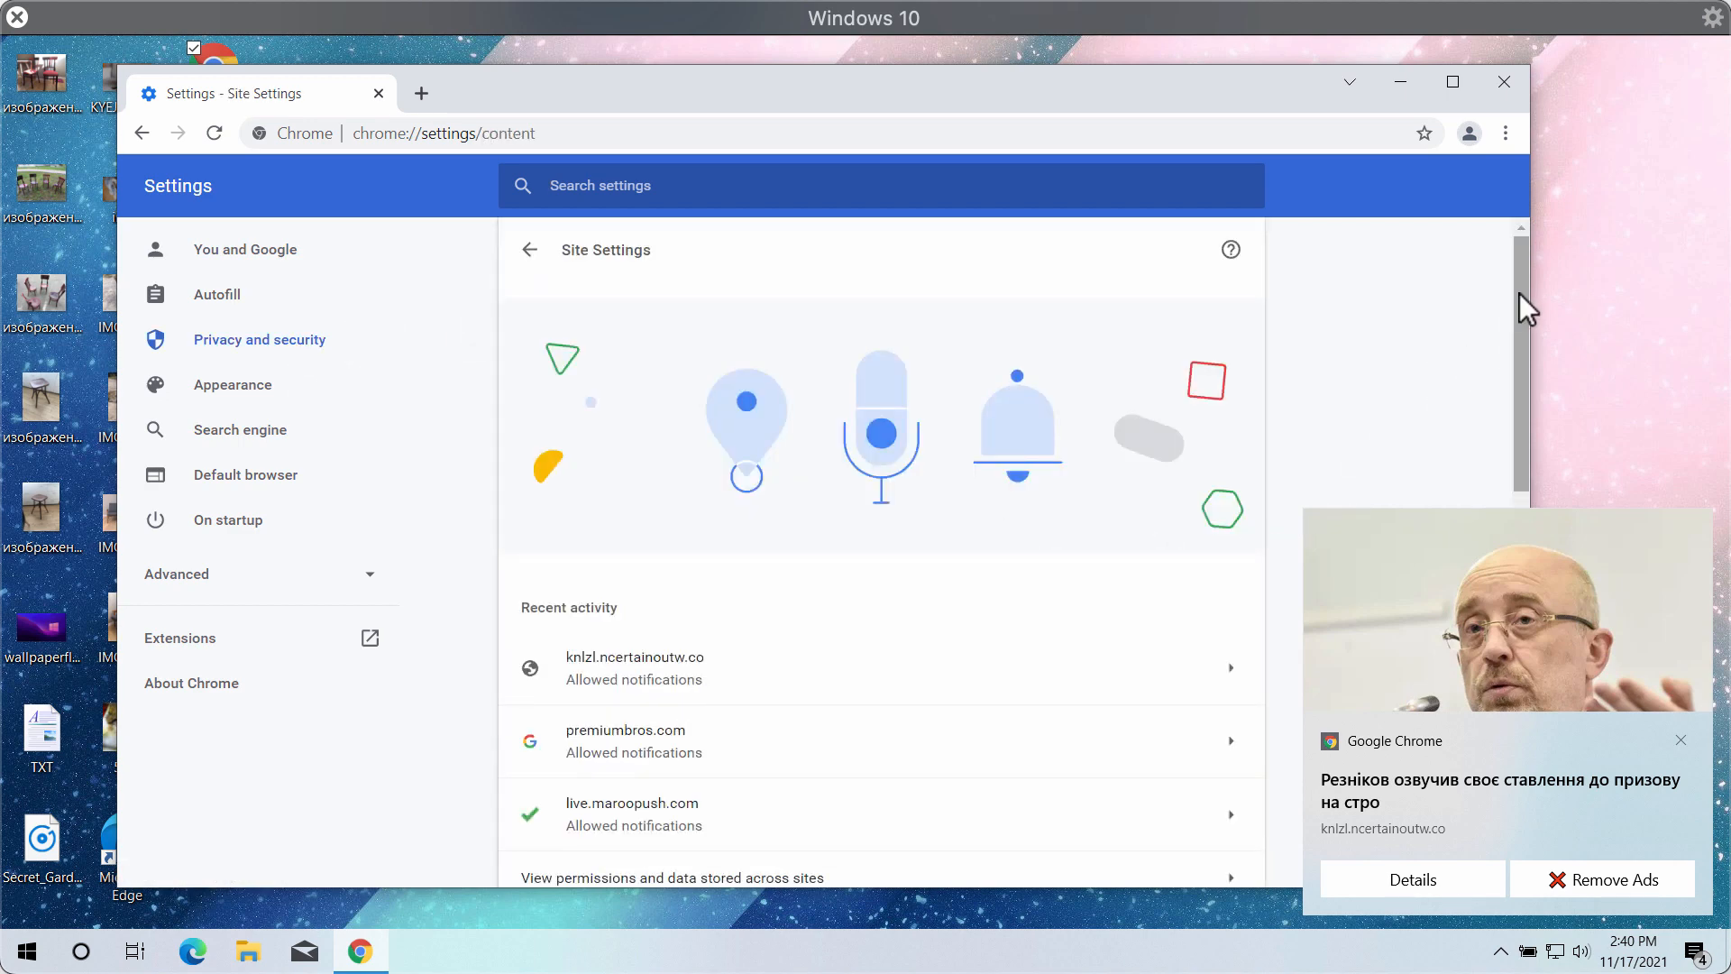
scroll(down, 3)
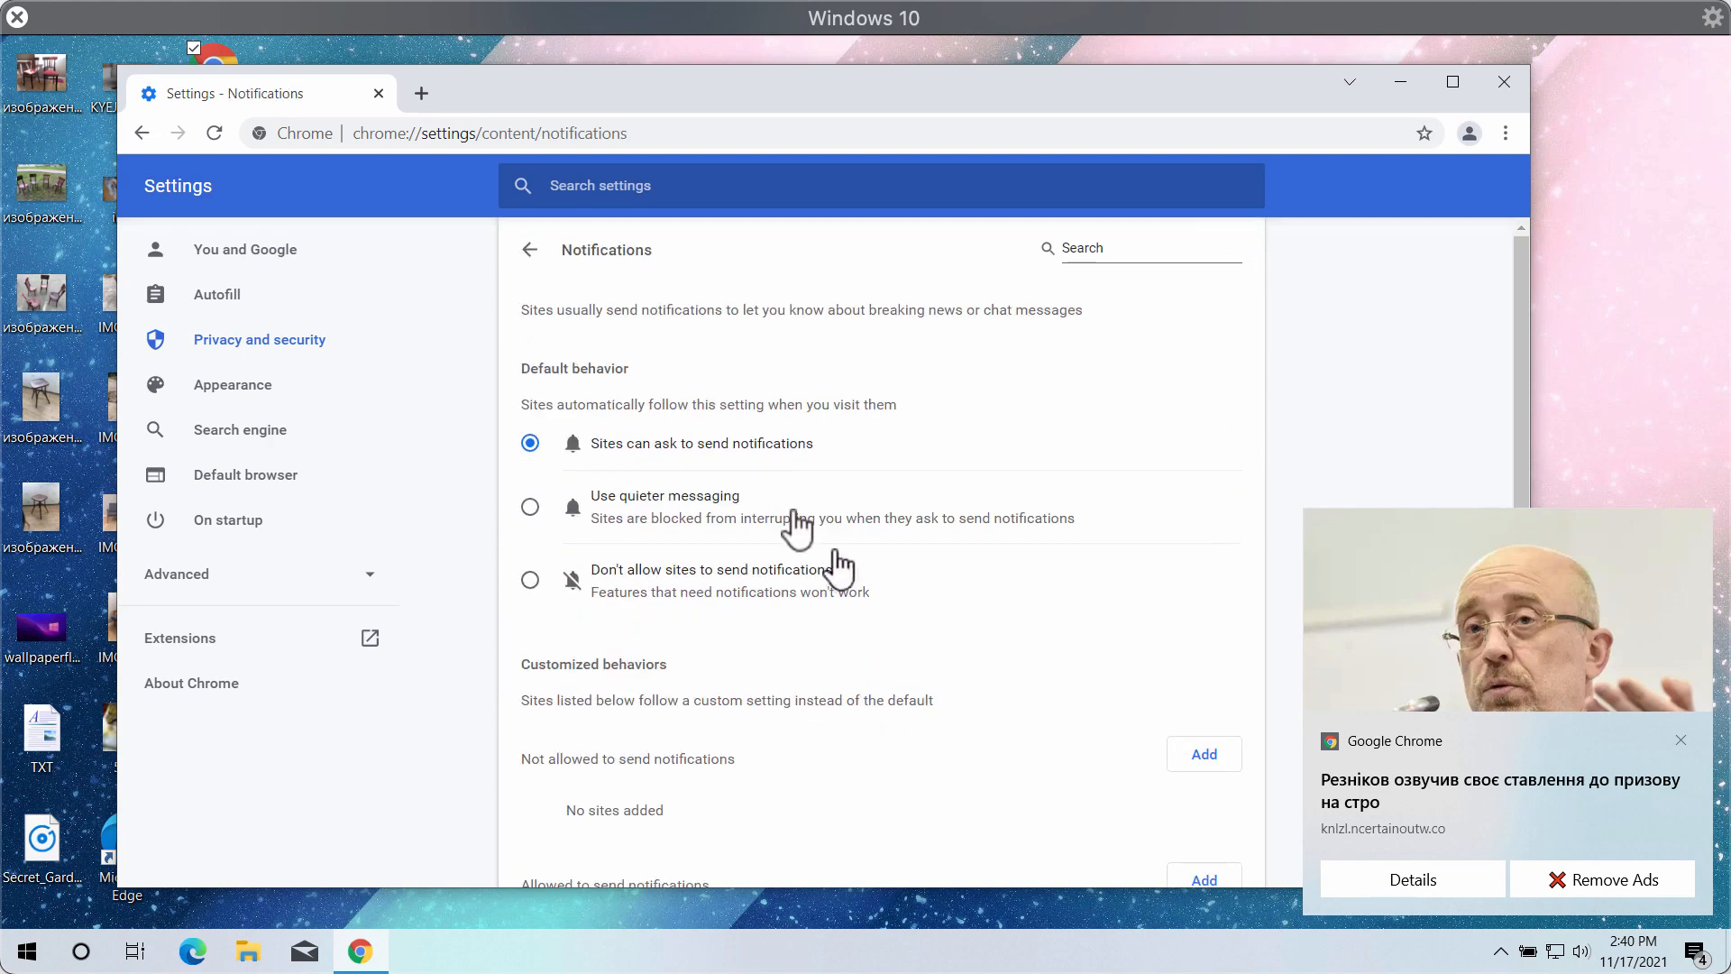
scroll(down, 3)
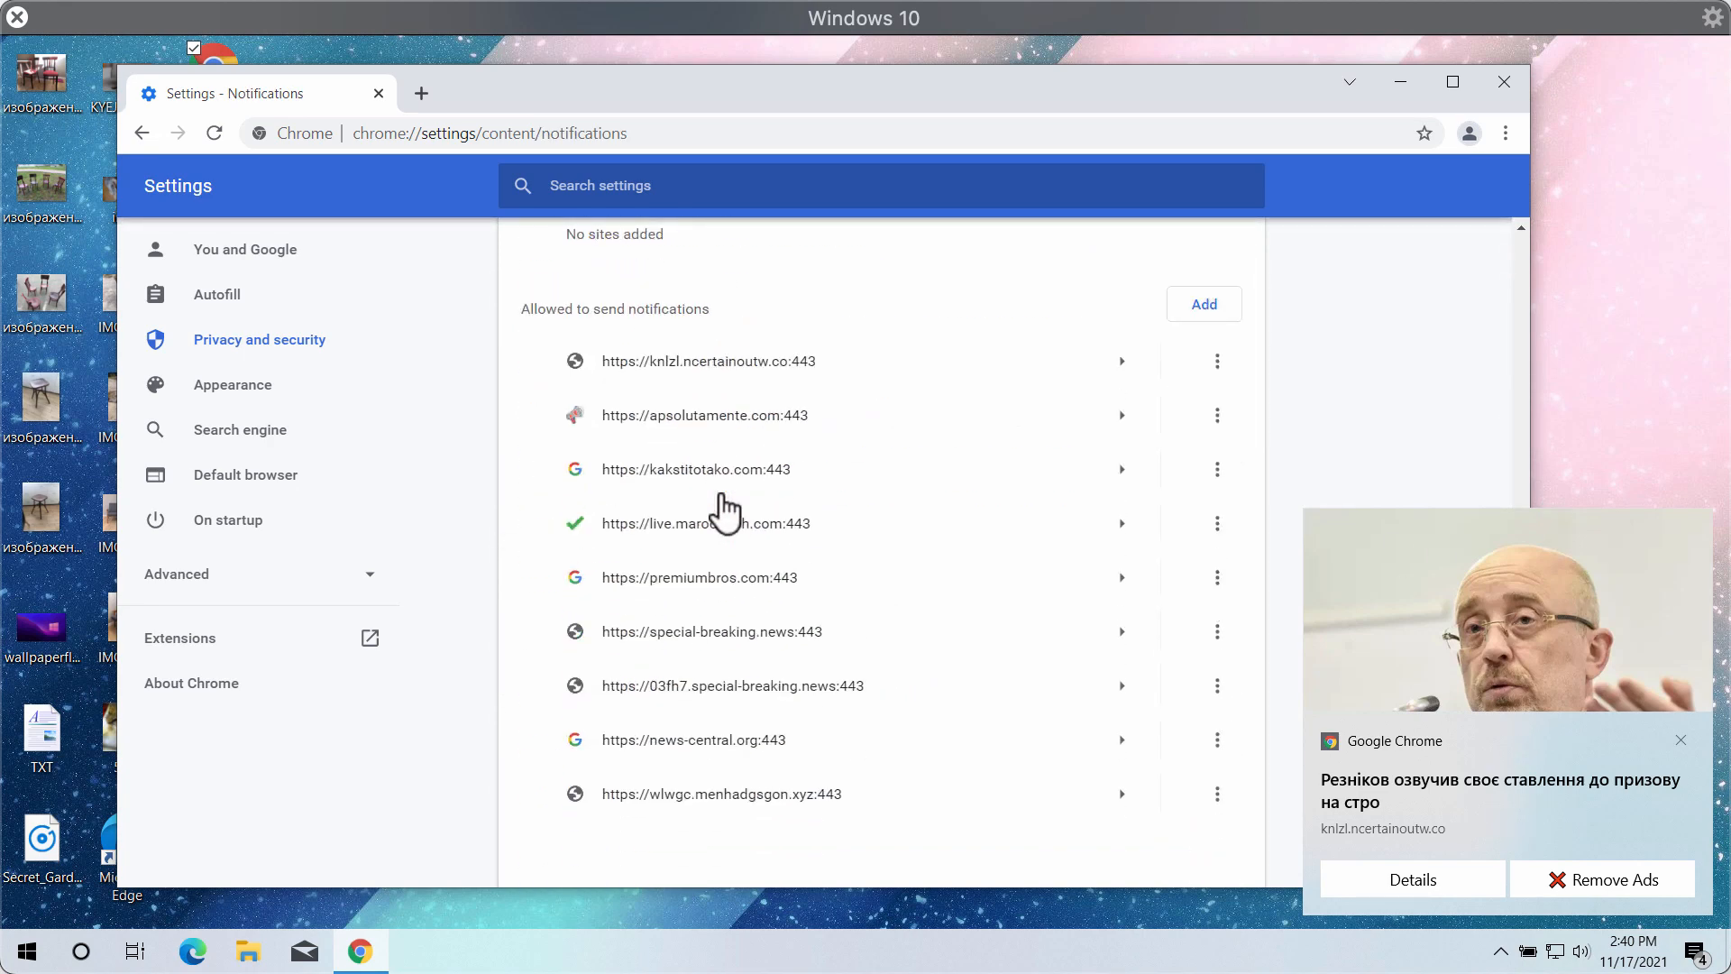
mouse_move(822, 396)
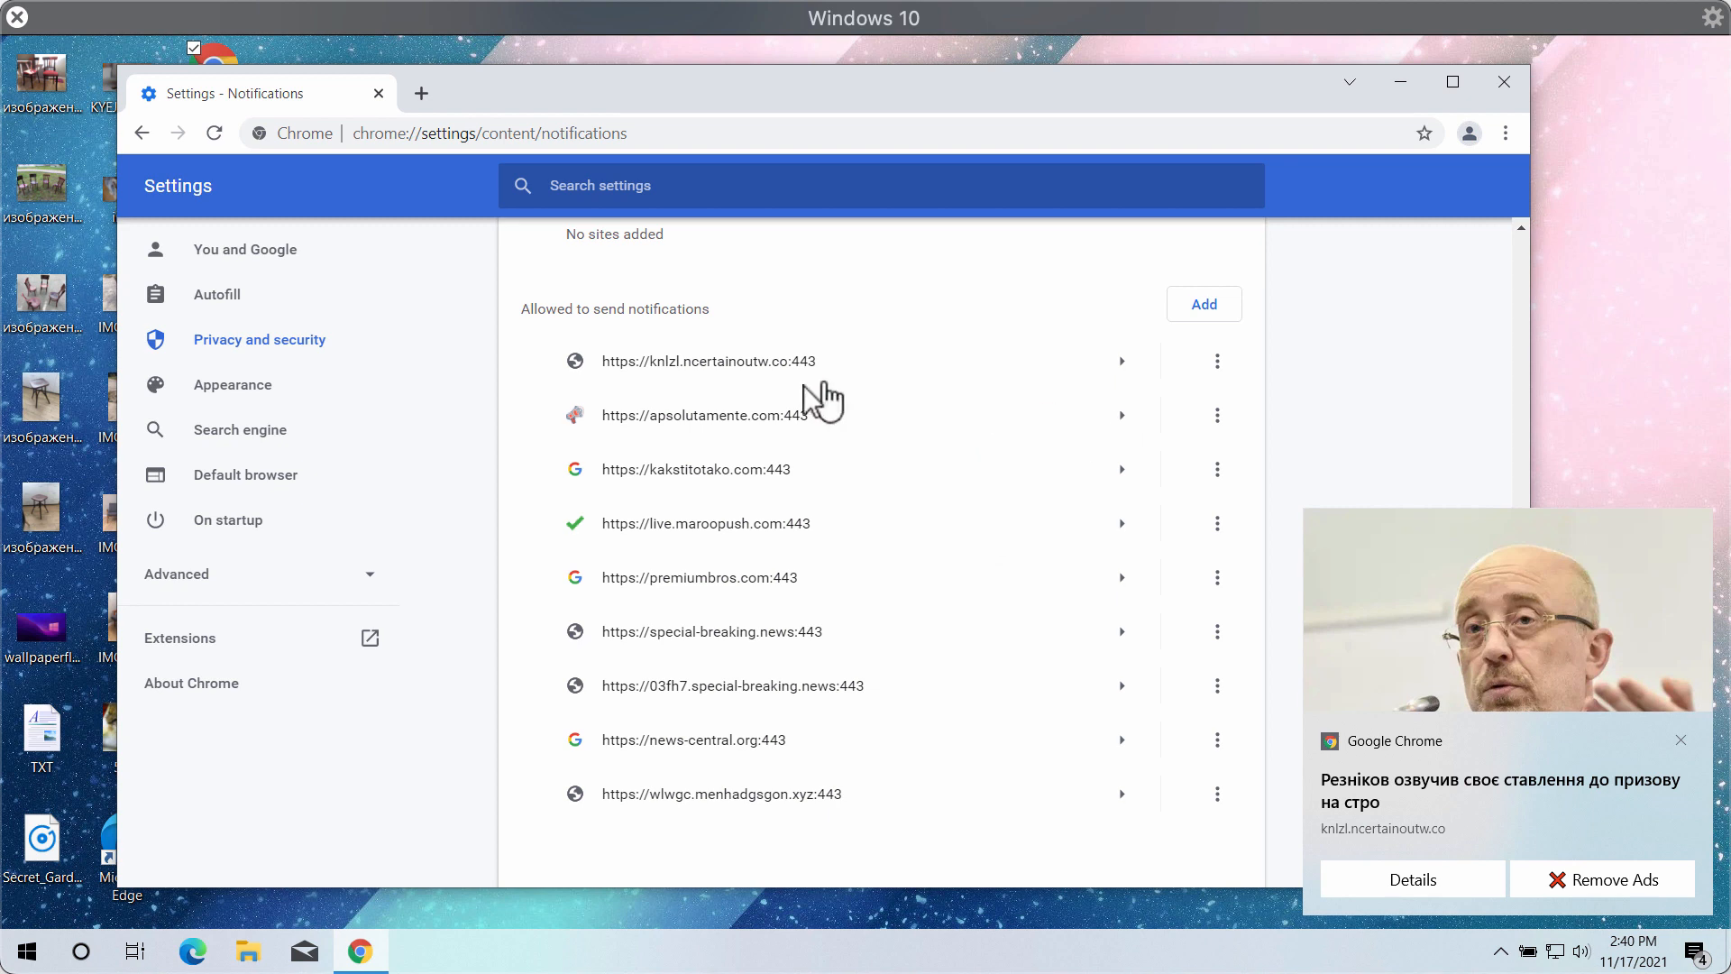
mouse_move(762, 391)
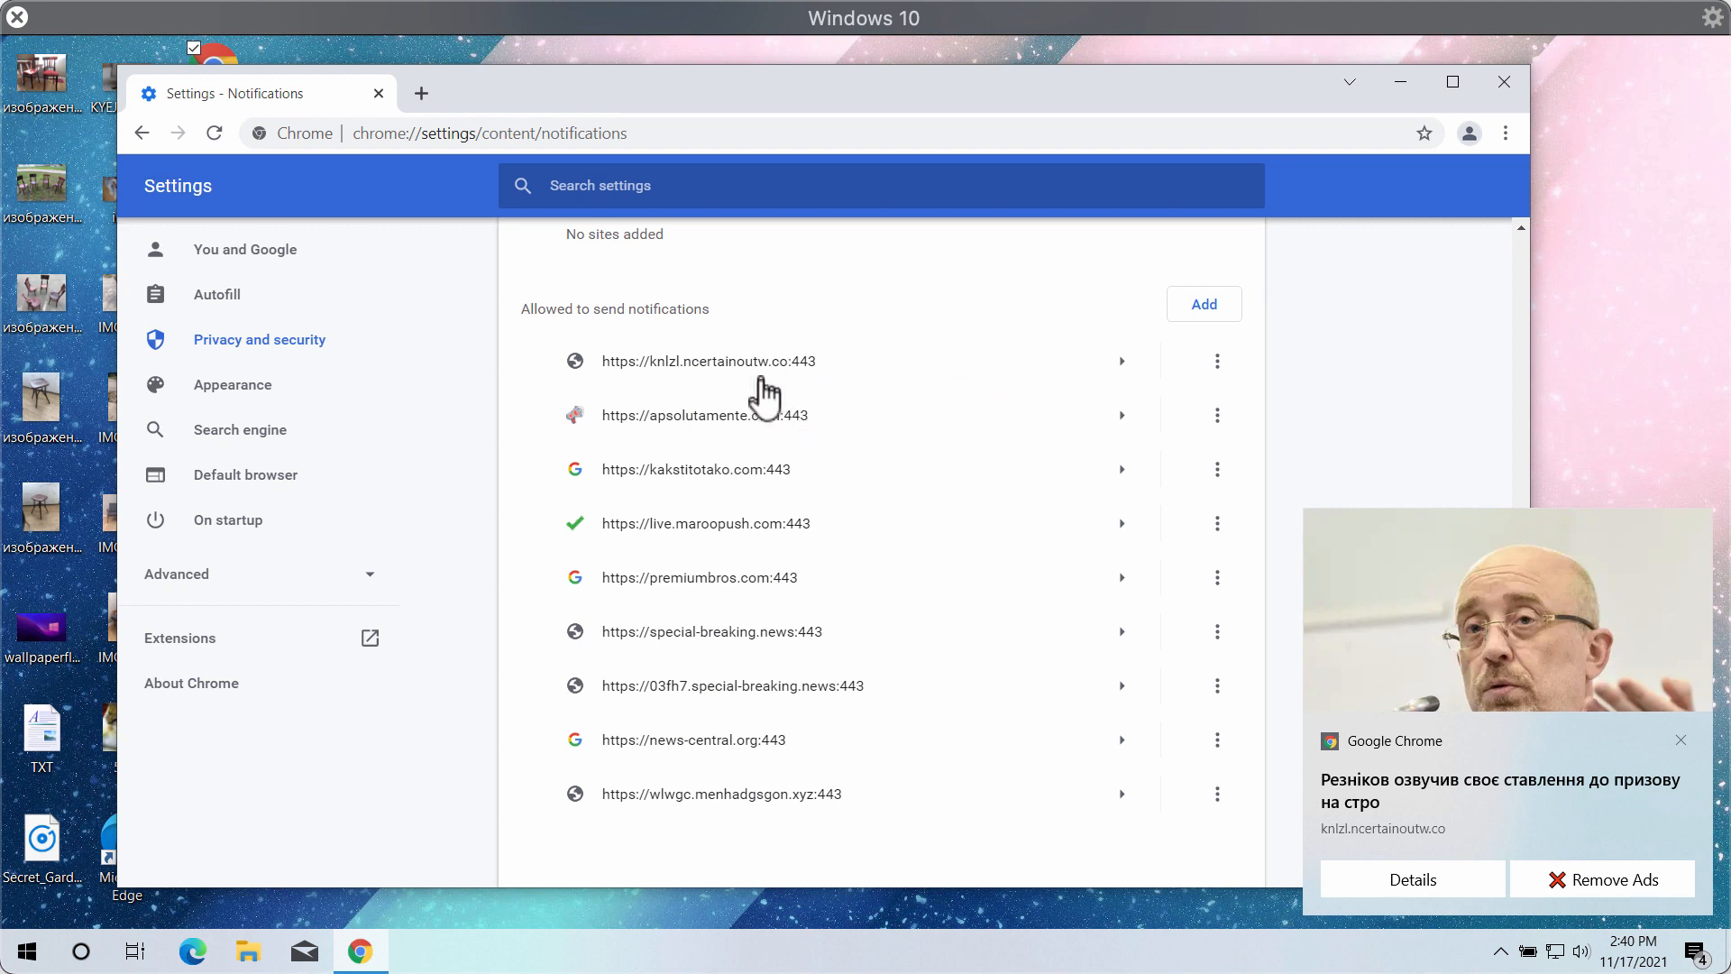
mouse_move(828, 391)
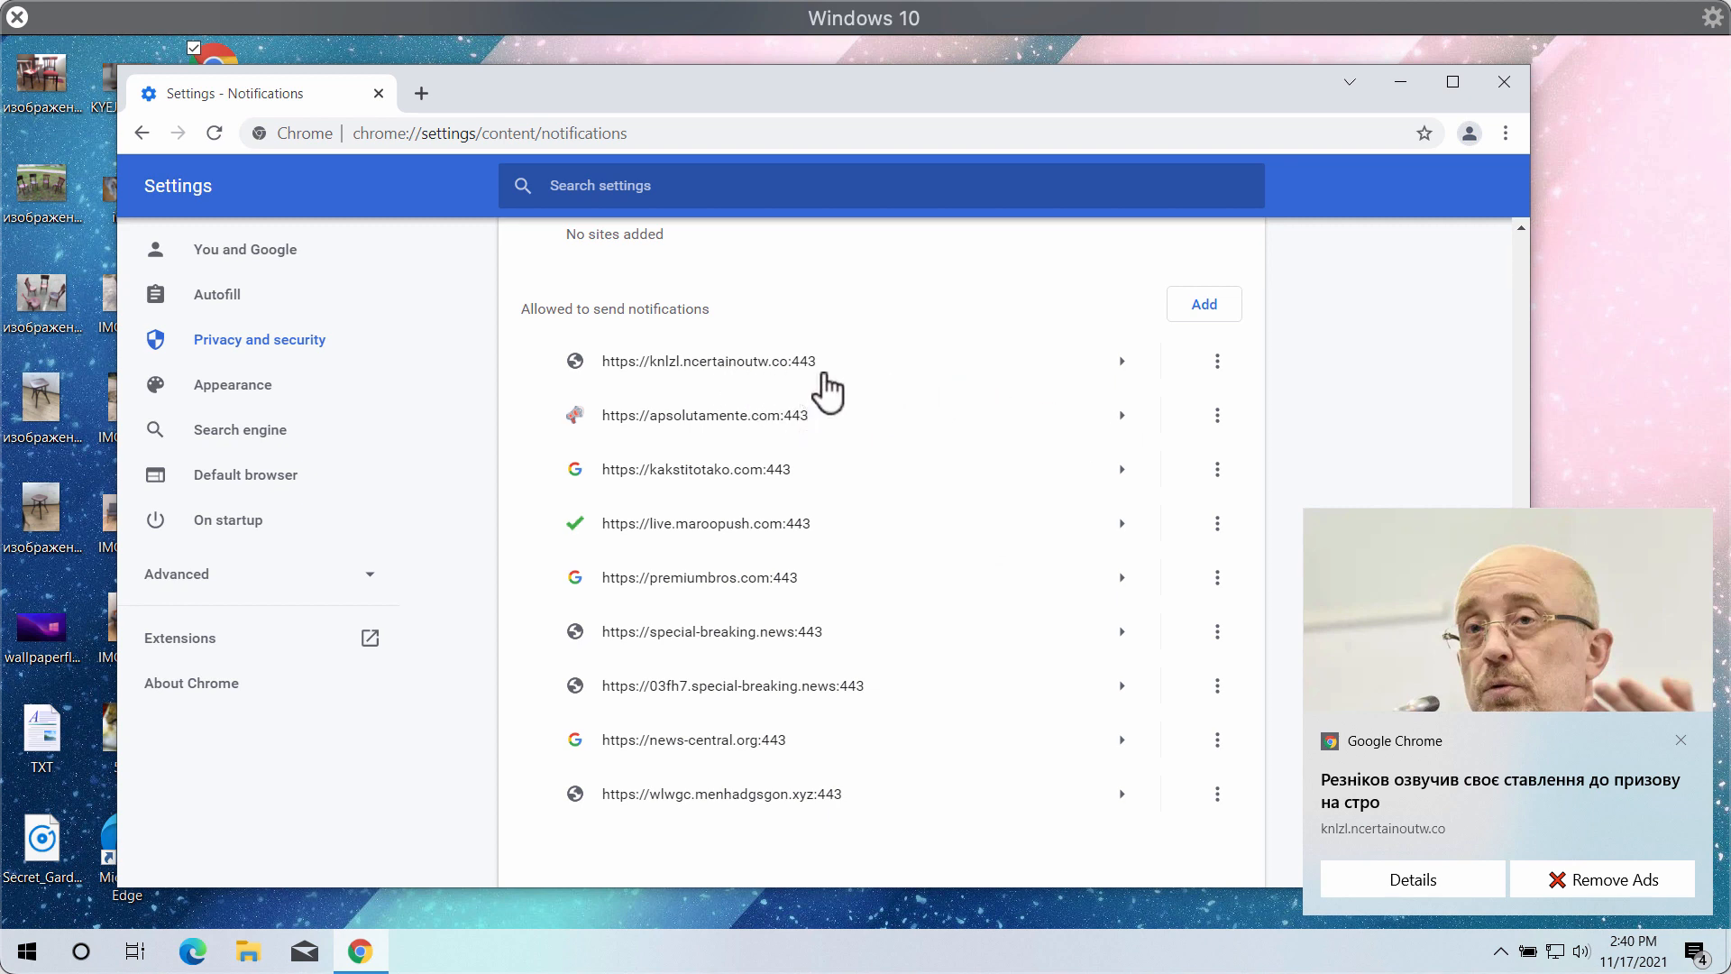
mouse_move(1218, 361)
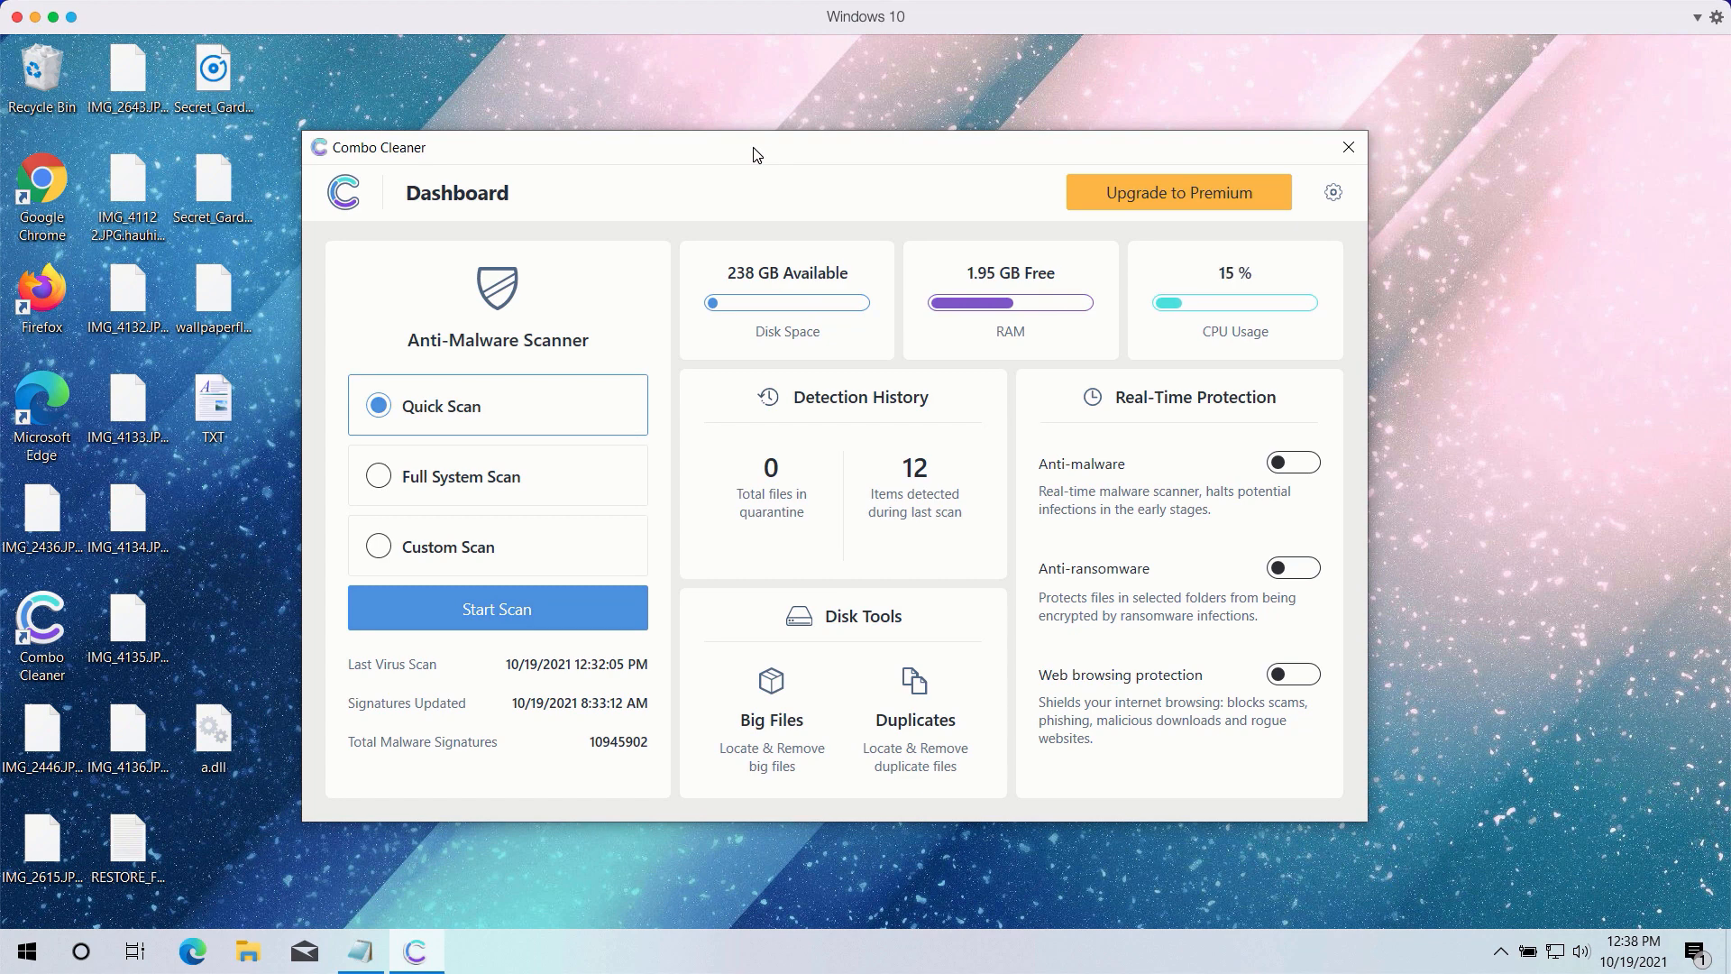
mouse_move(470, 366)
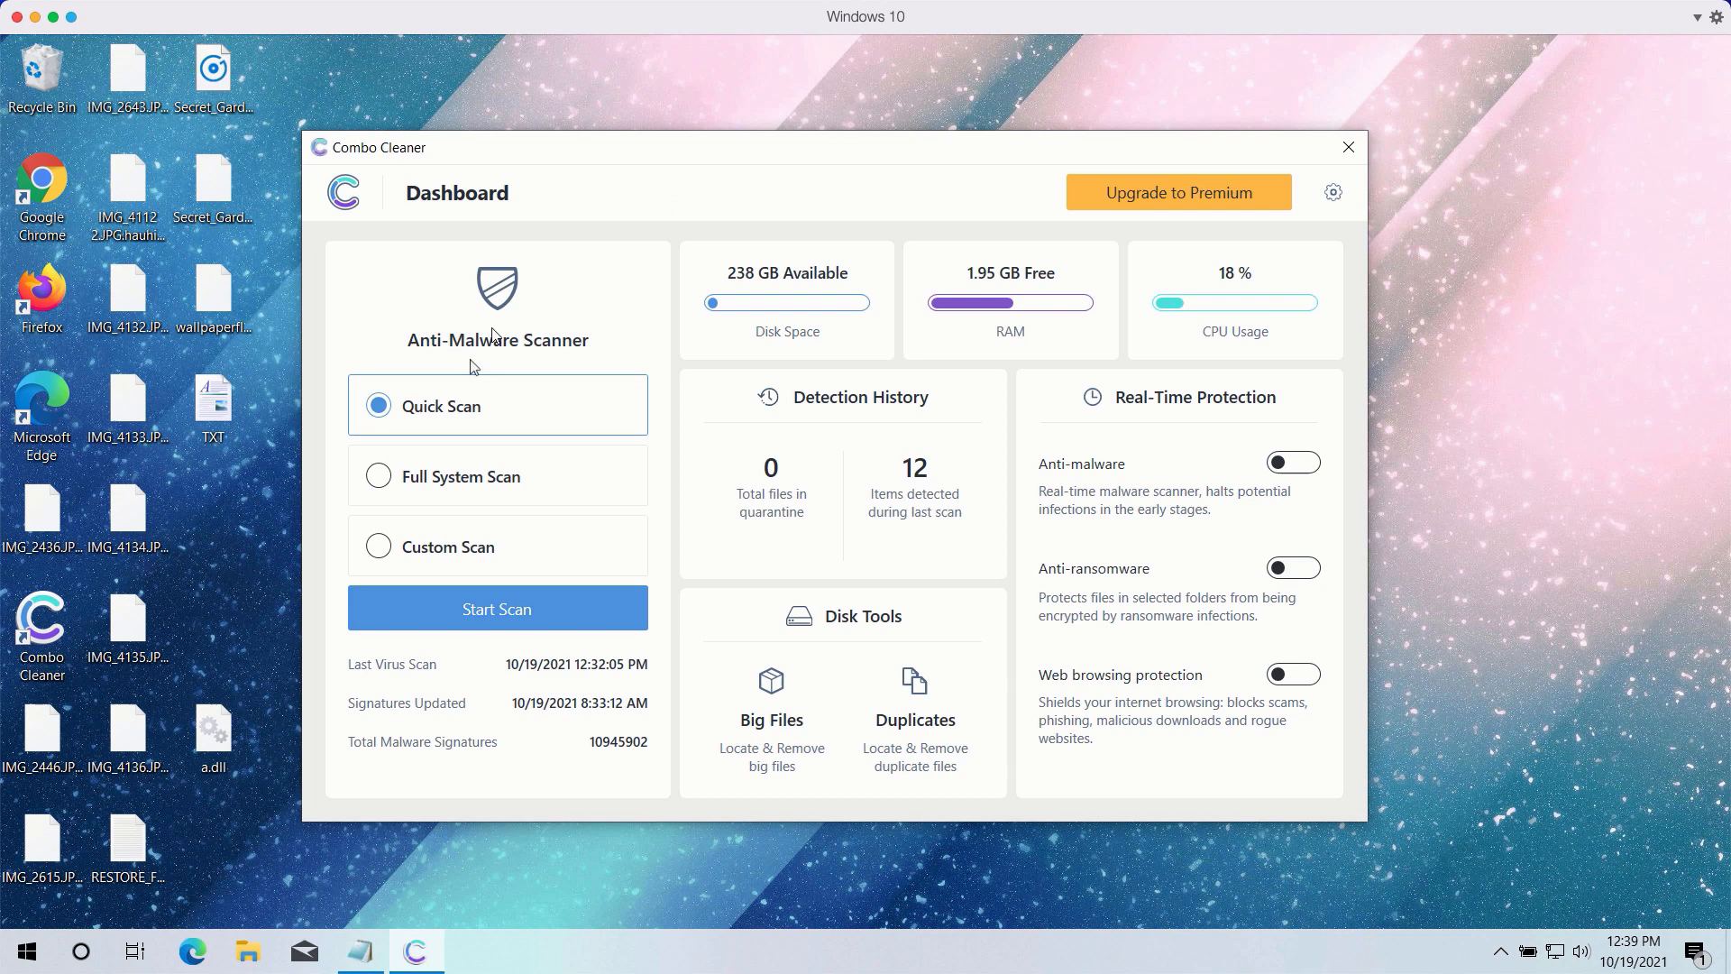
mouse_move(571, 319)
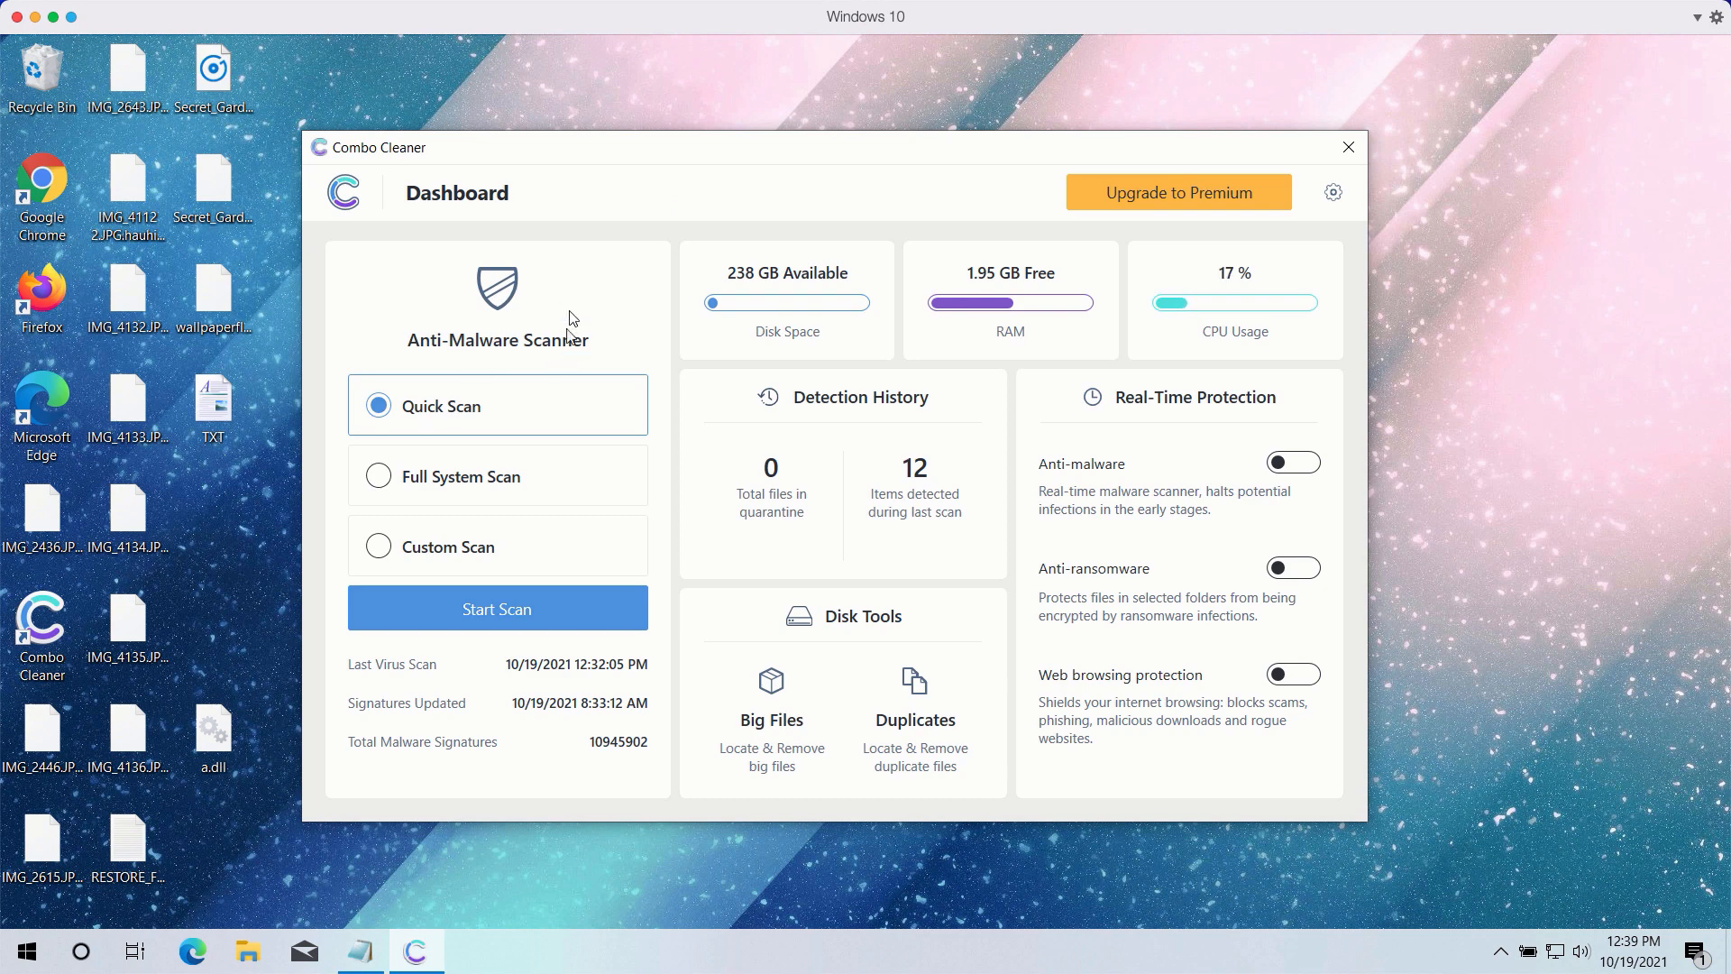
mouse_move(706, 155)
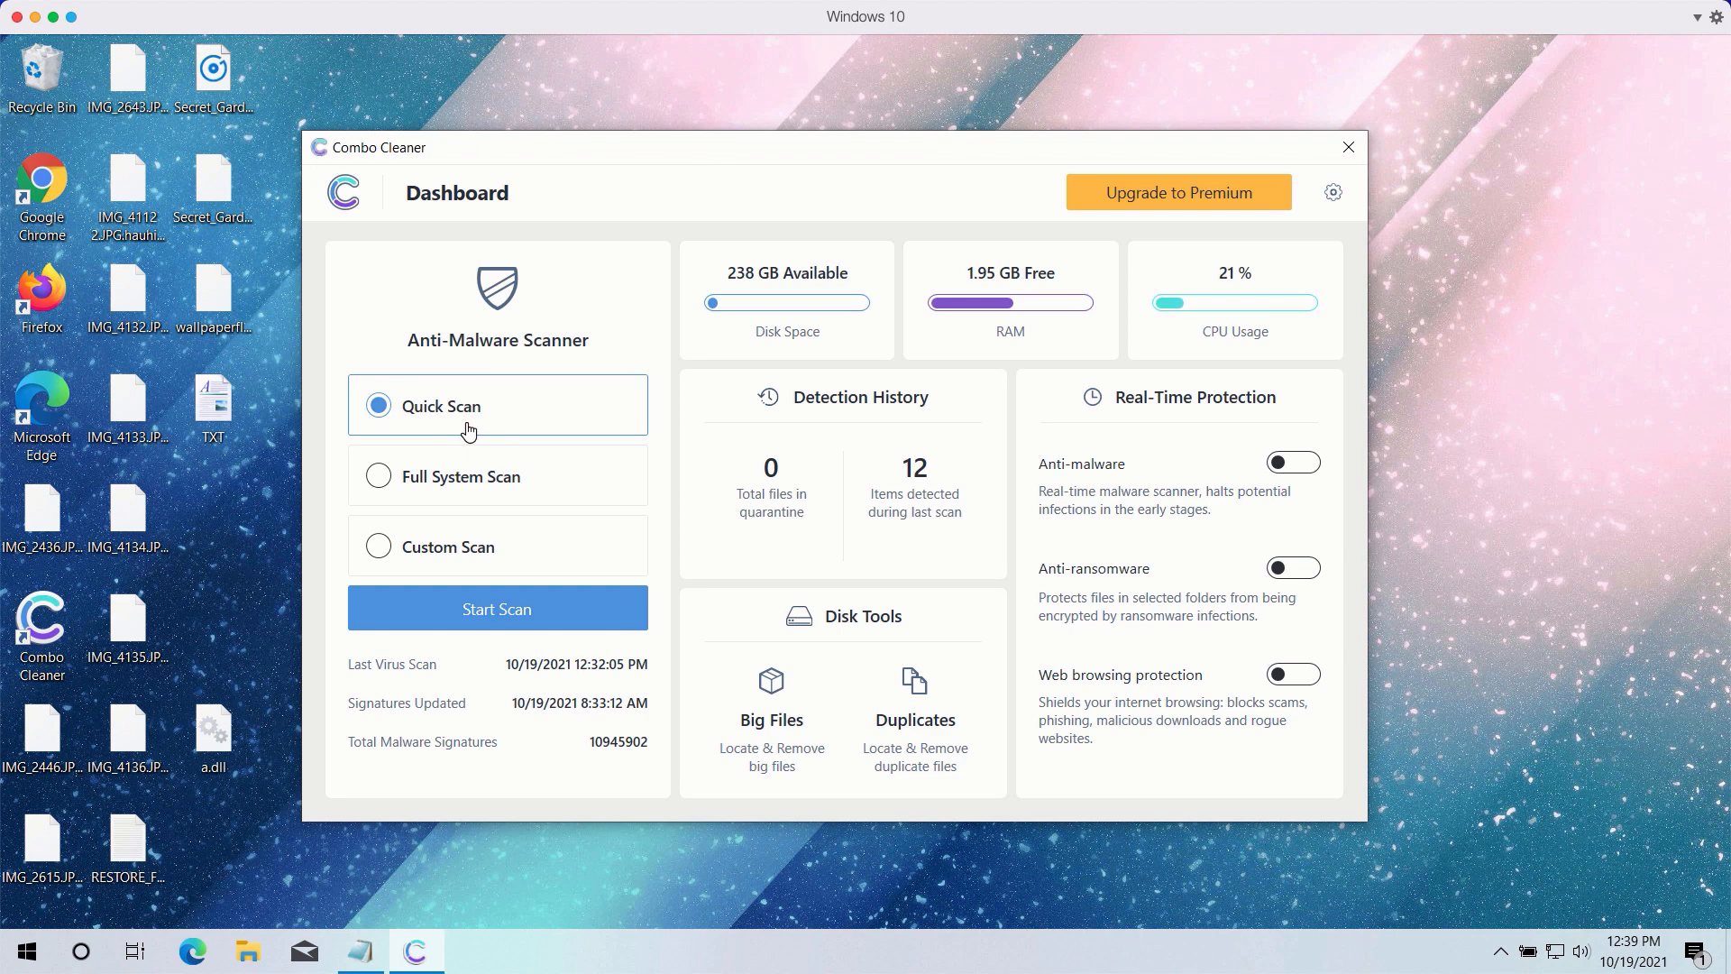
mouse_move(583, 381)
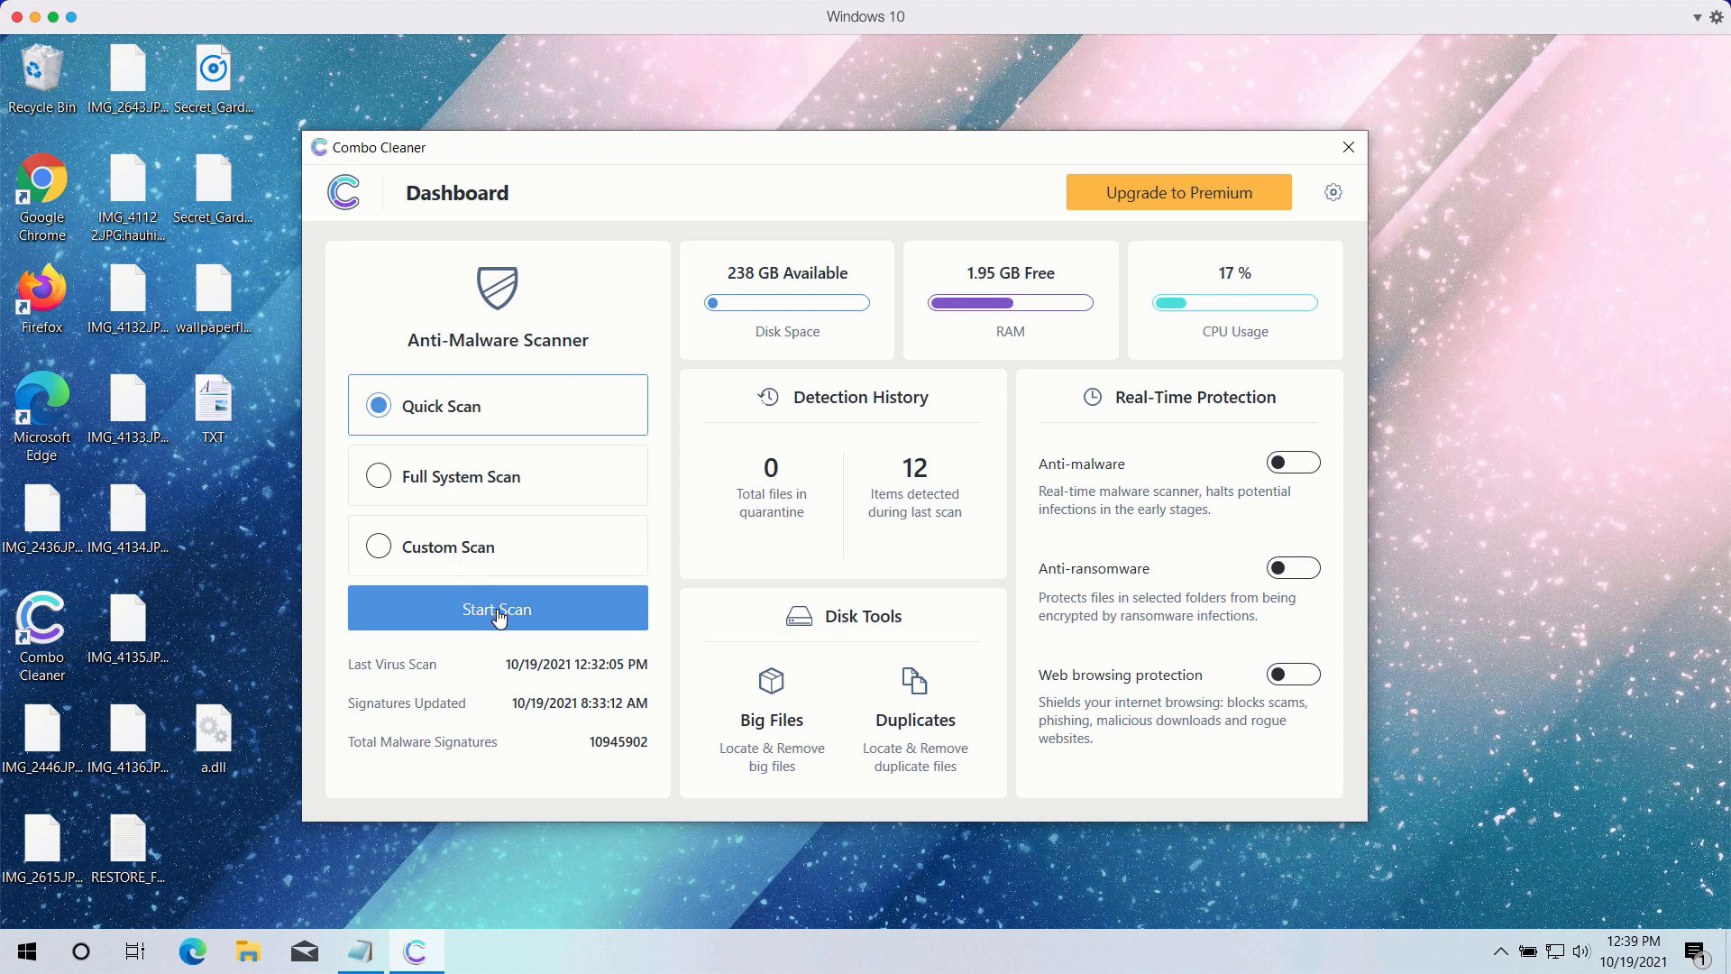
Step: Start a Quick Scan from the Combo Cleaner Dashboard
click(498, 608)
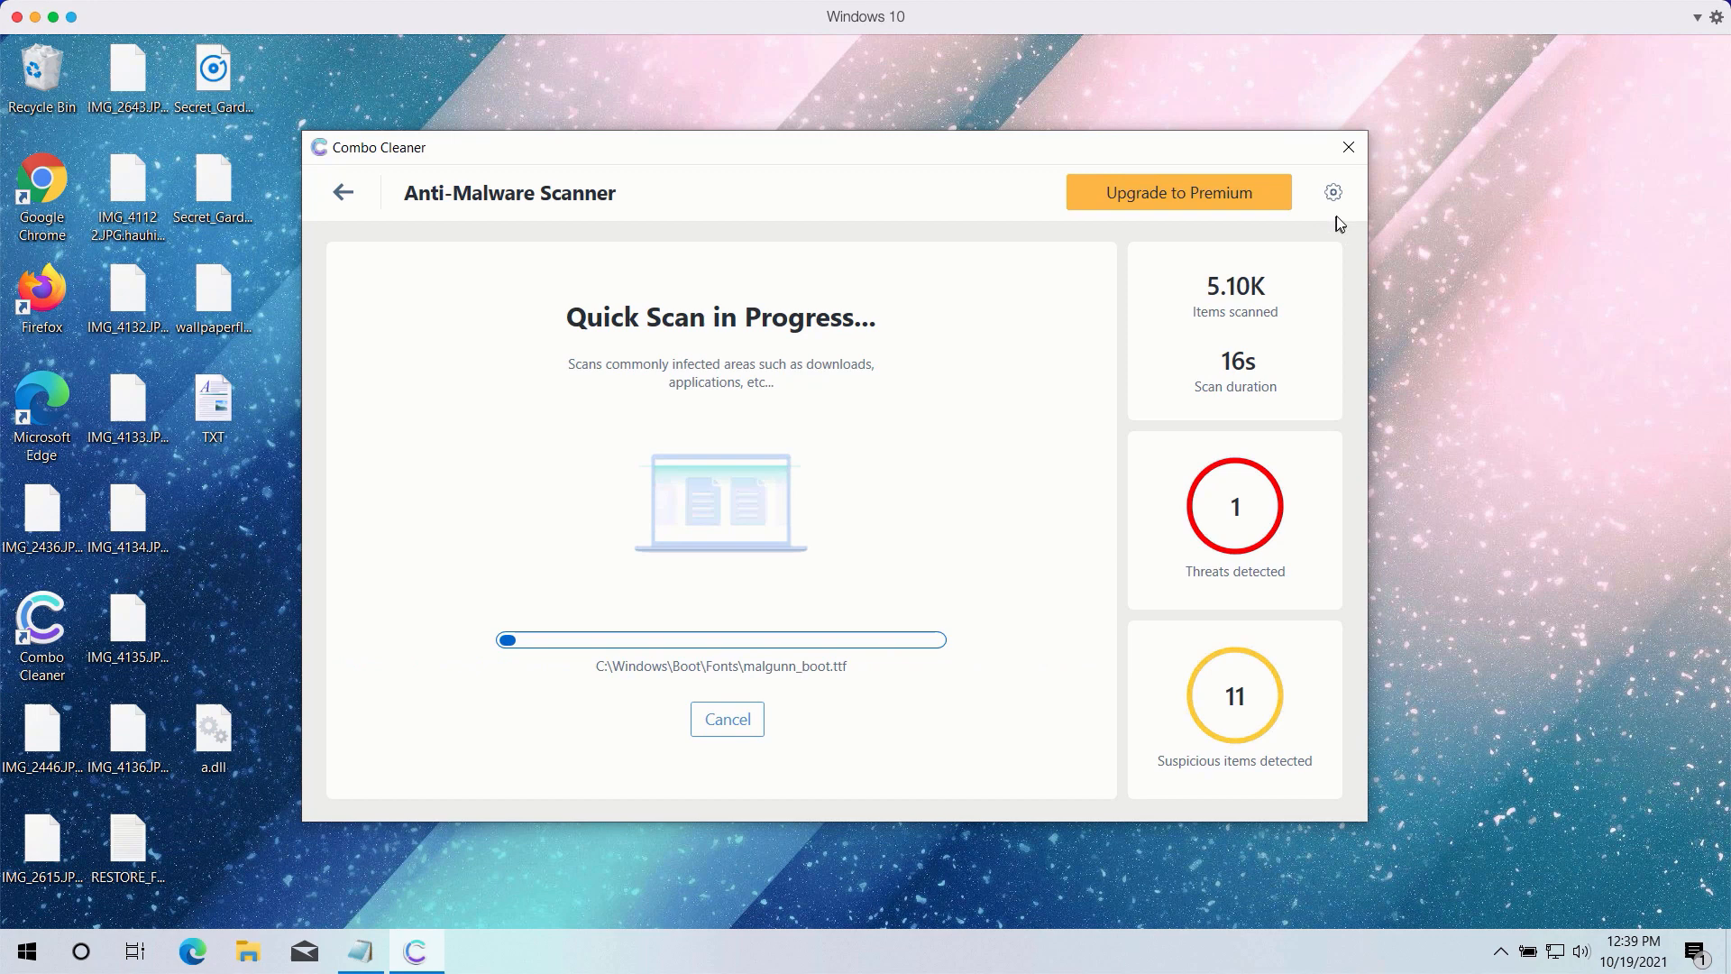
click(1333, 193)
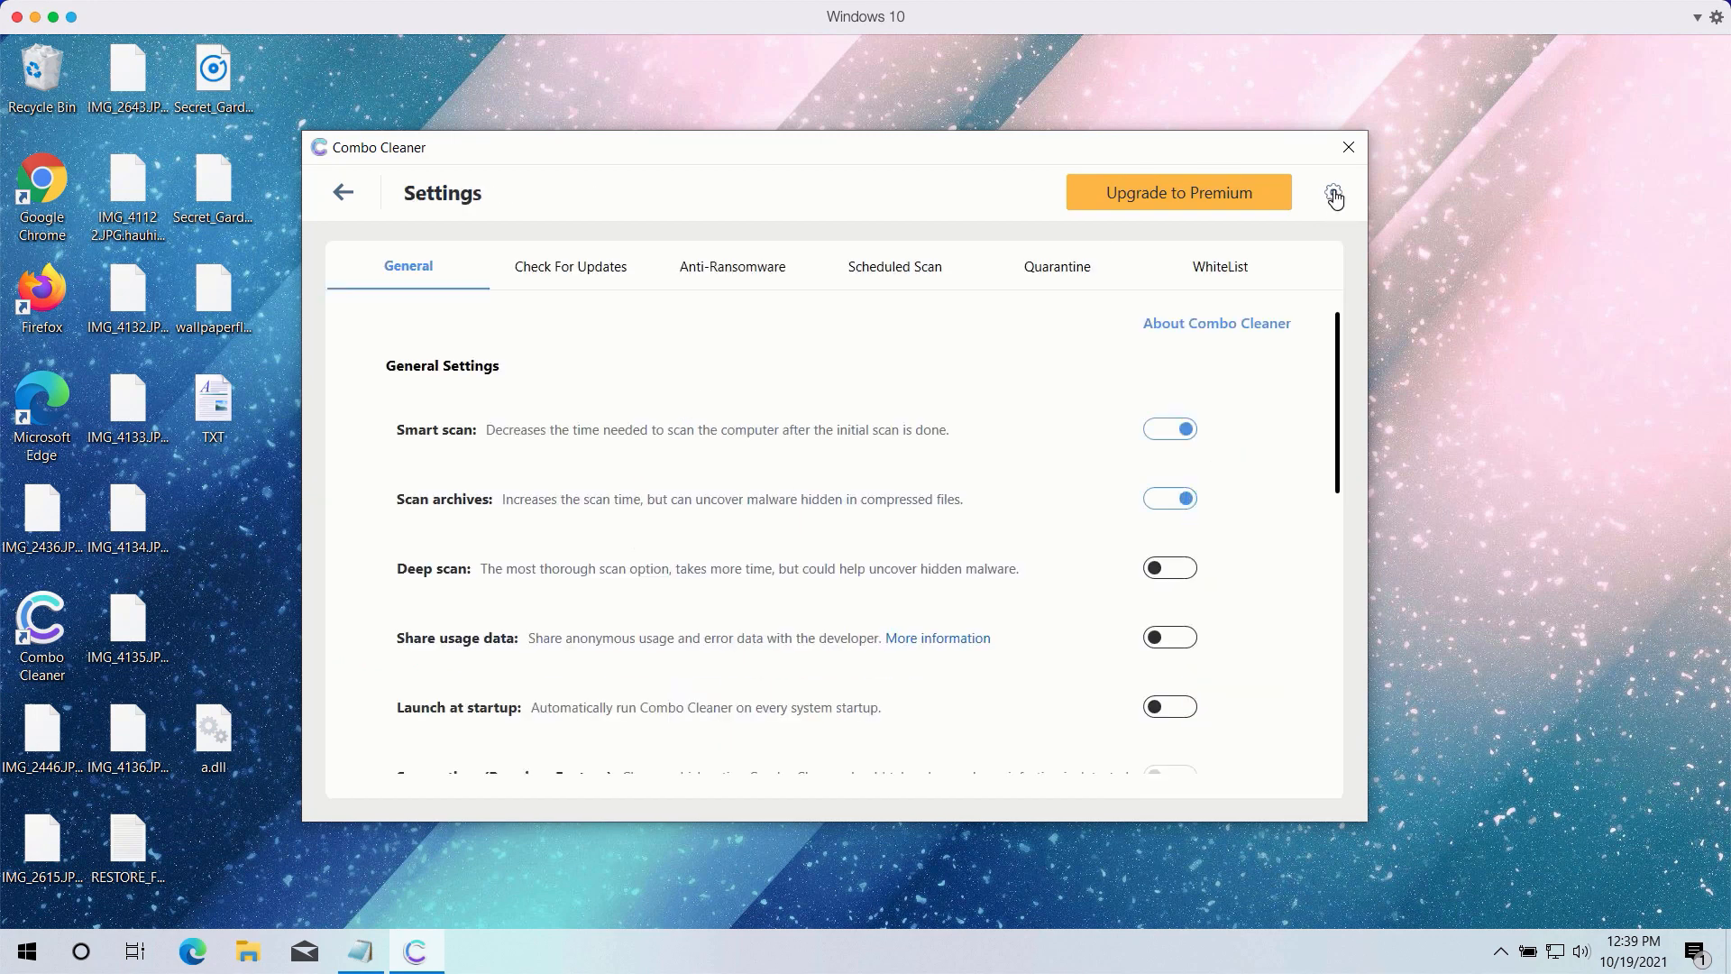
mouse_move(705, 274)
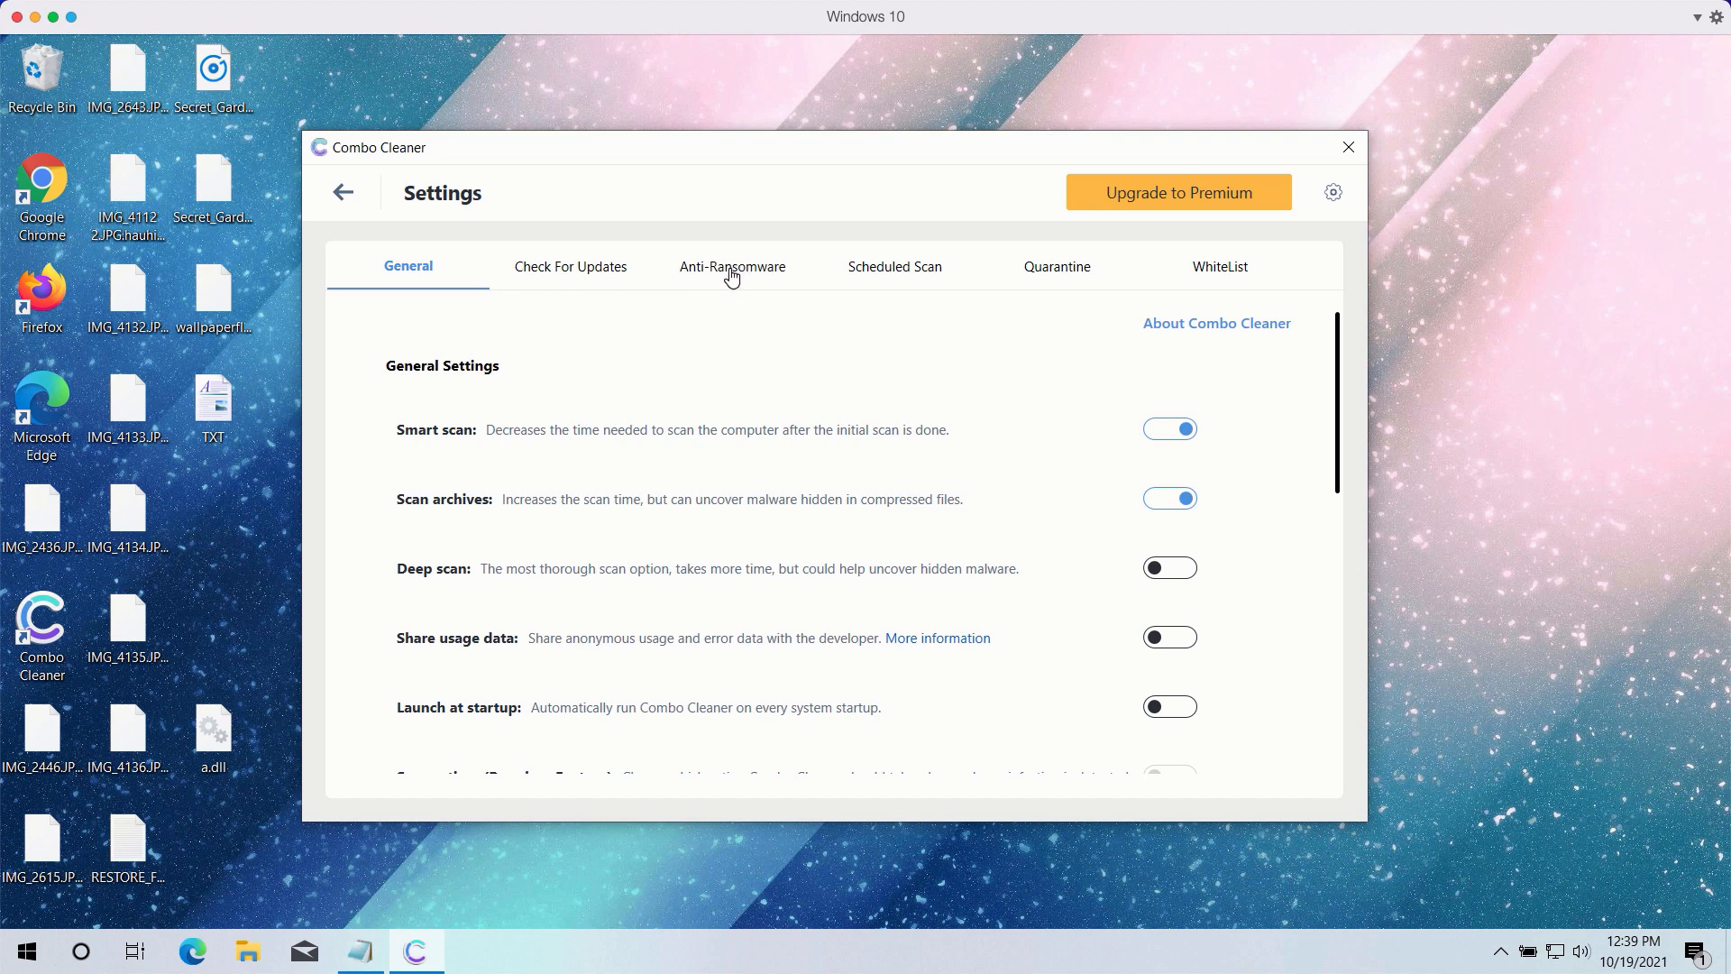
click(730, 267)
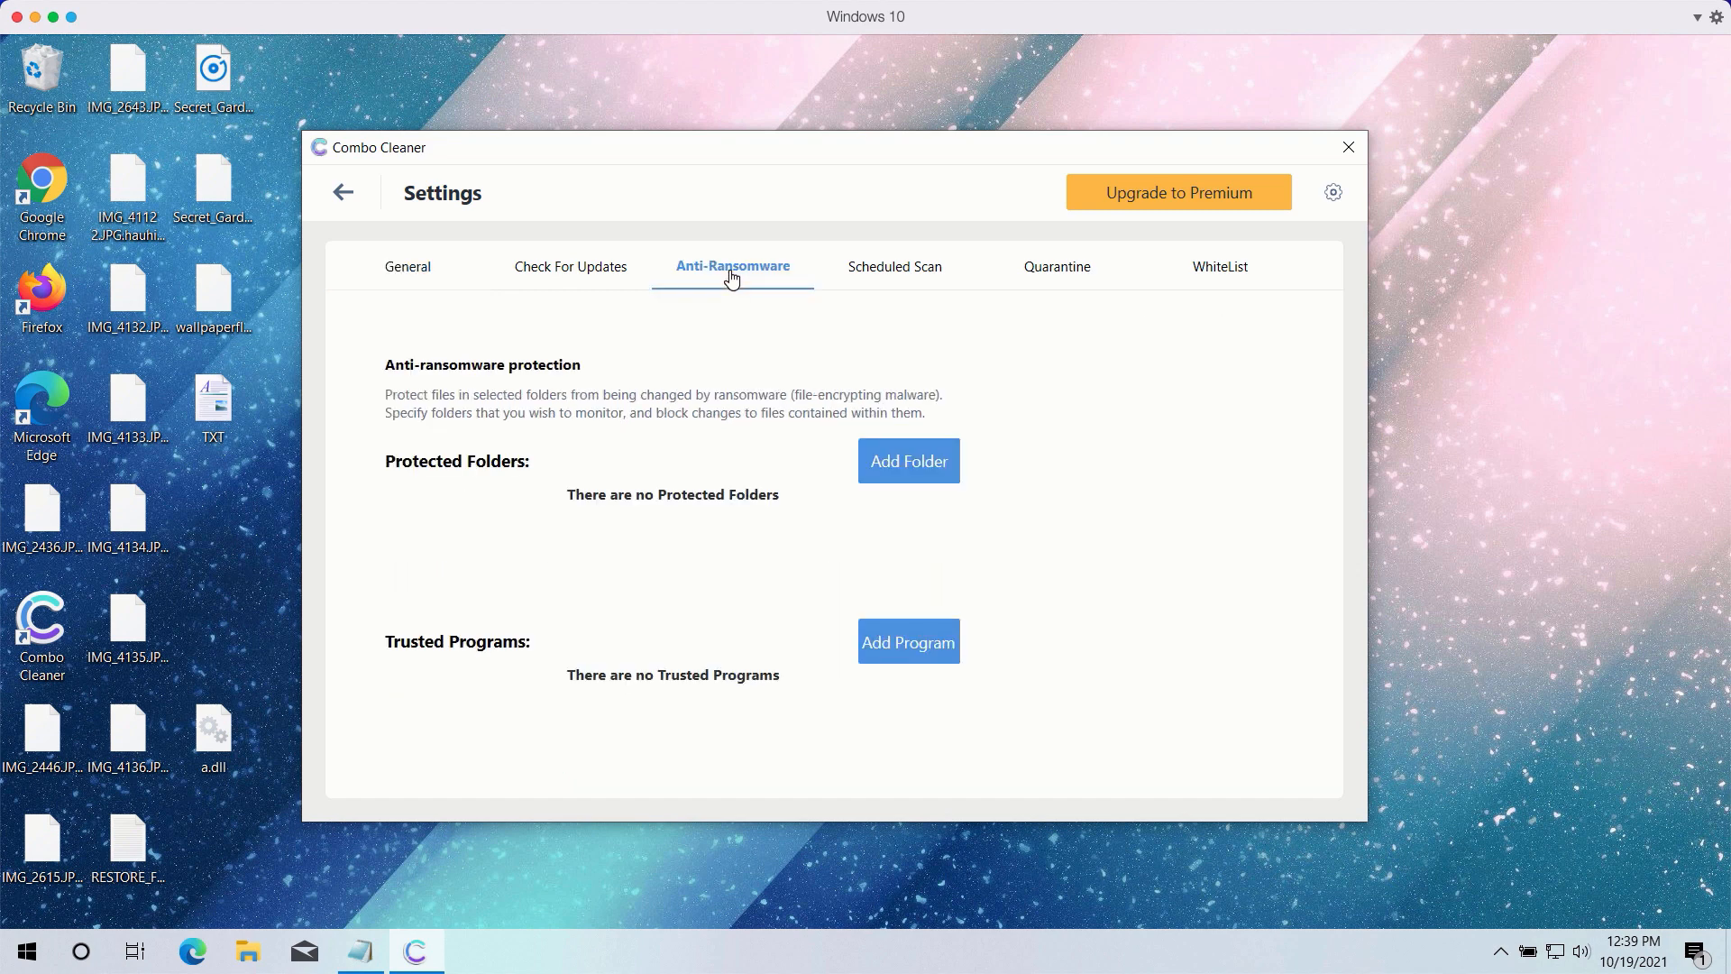
mouse_move(725, 524)
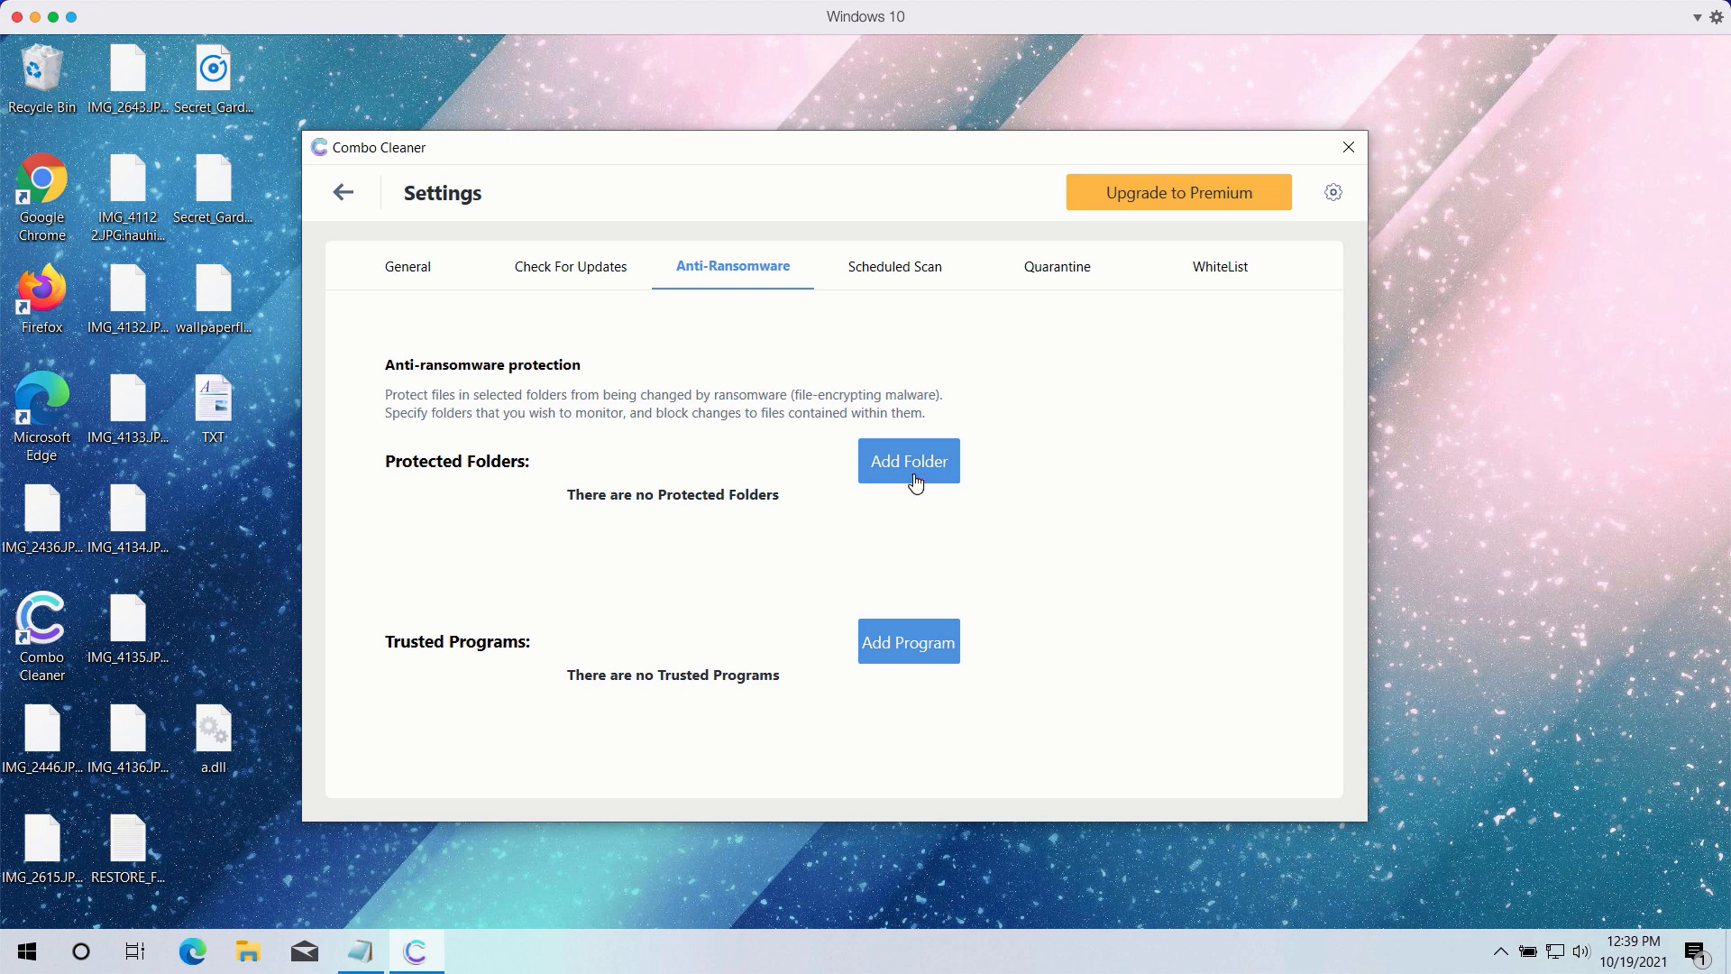
mouse_move(927, 474)
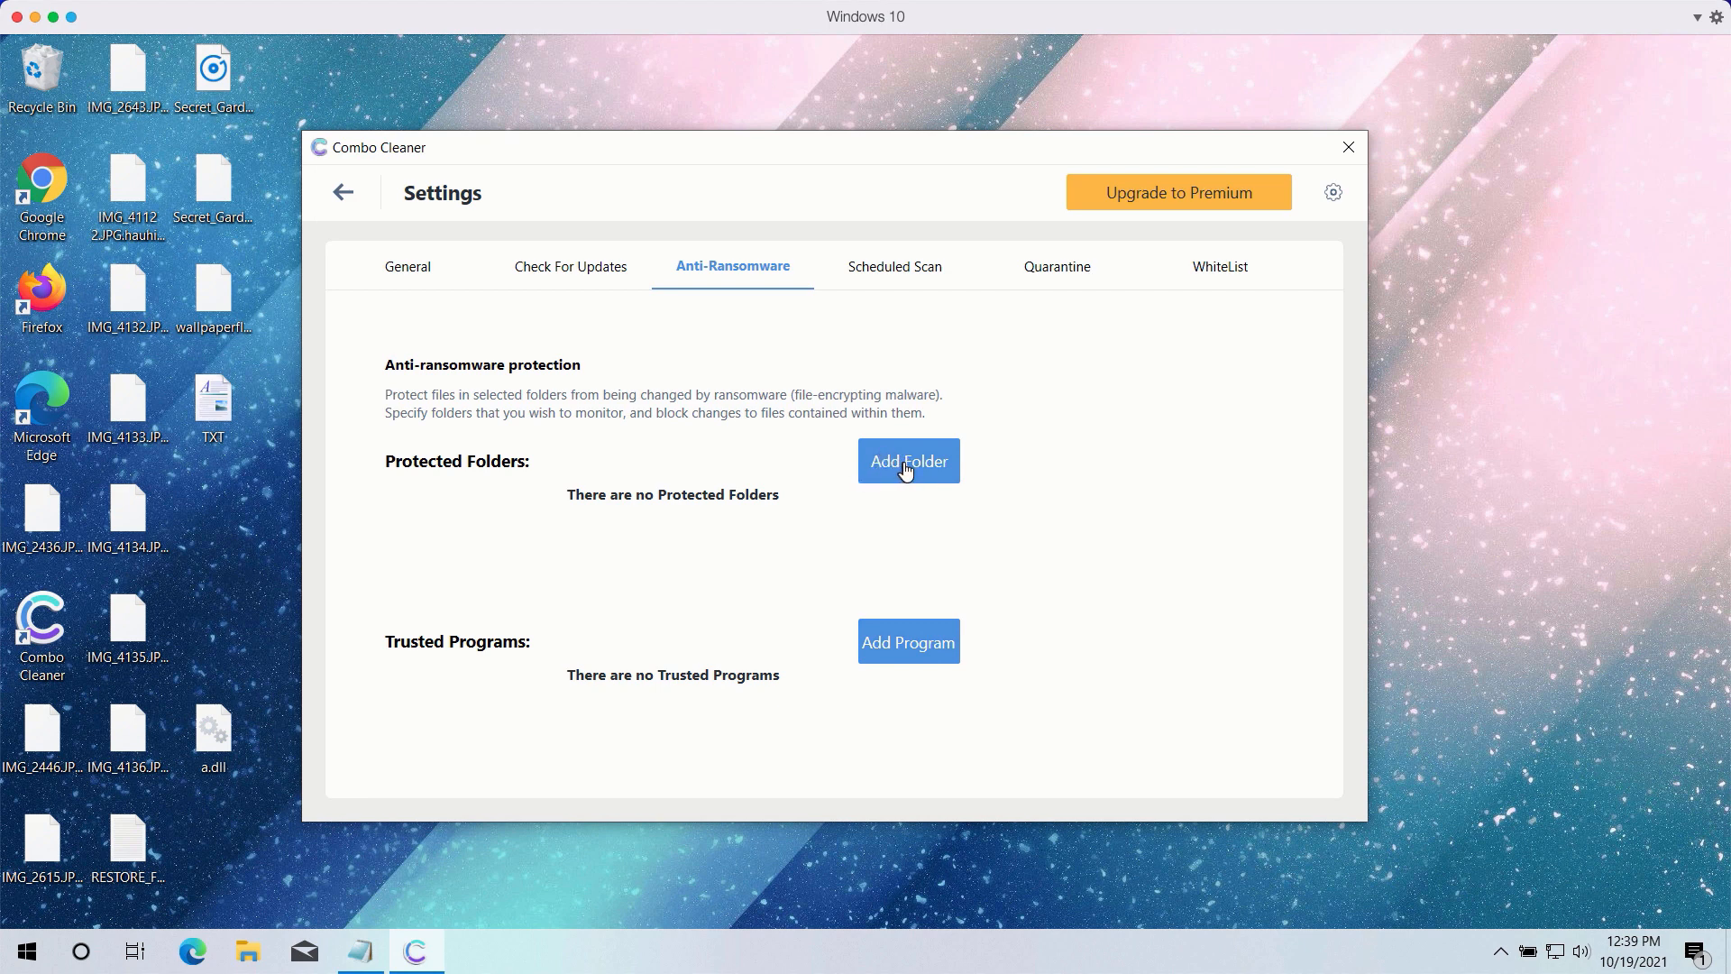
mouse_move(816, 153)
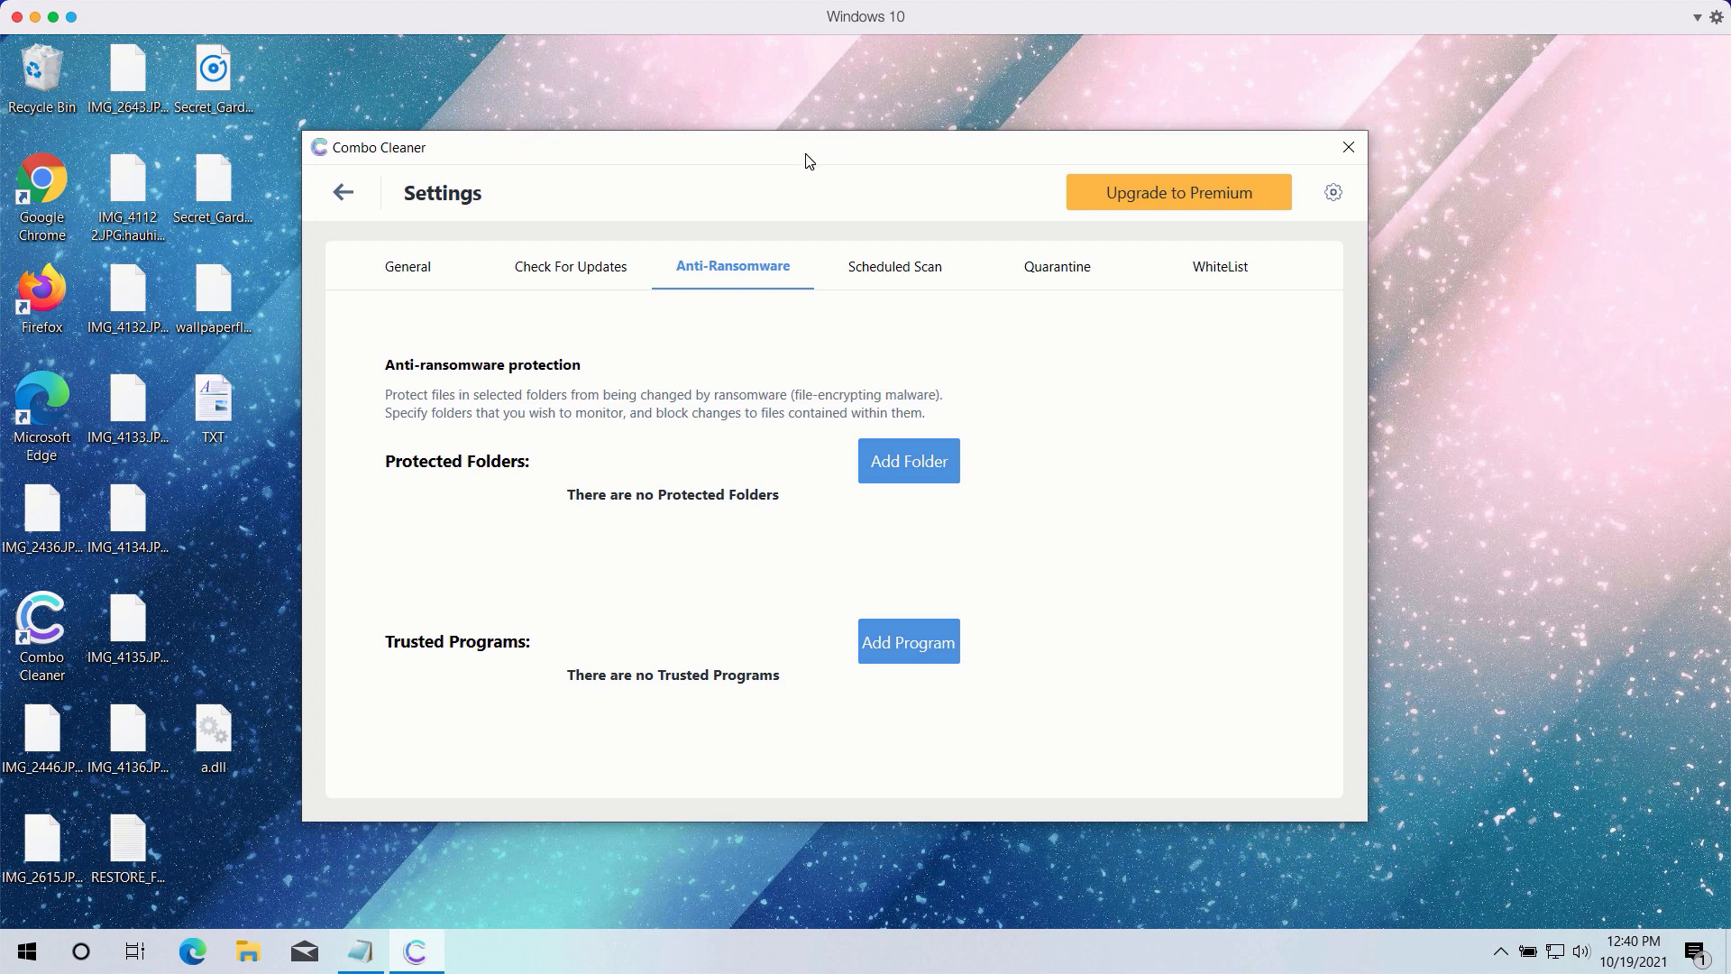
mouse_move(505, 411)
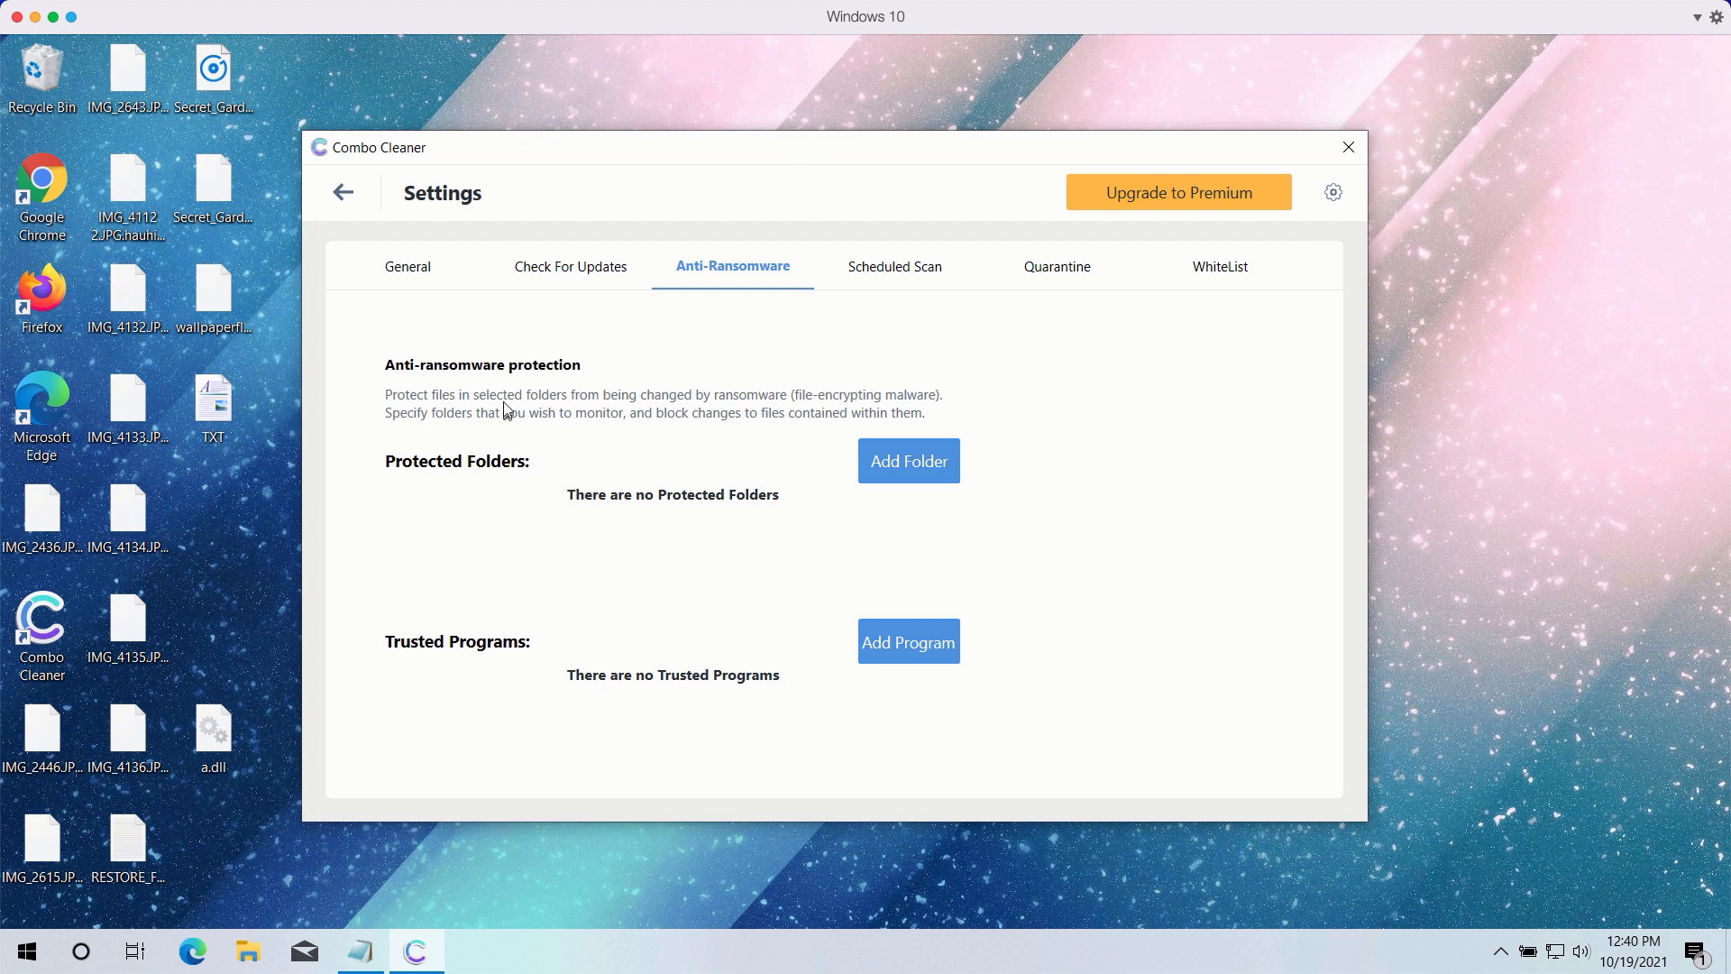
mouse_move(354, 205)
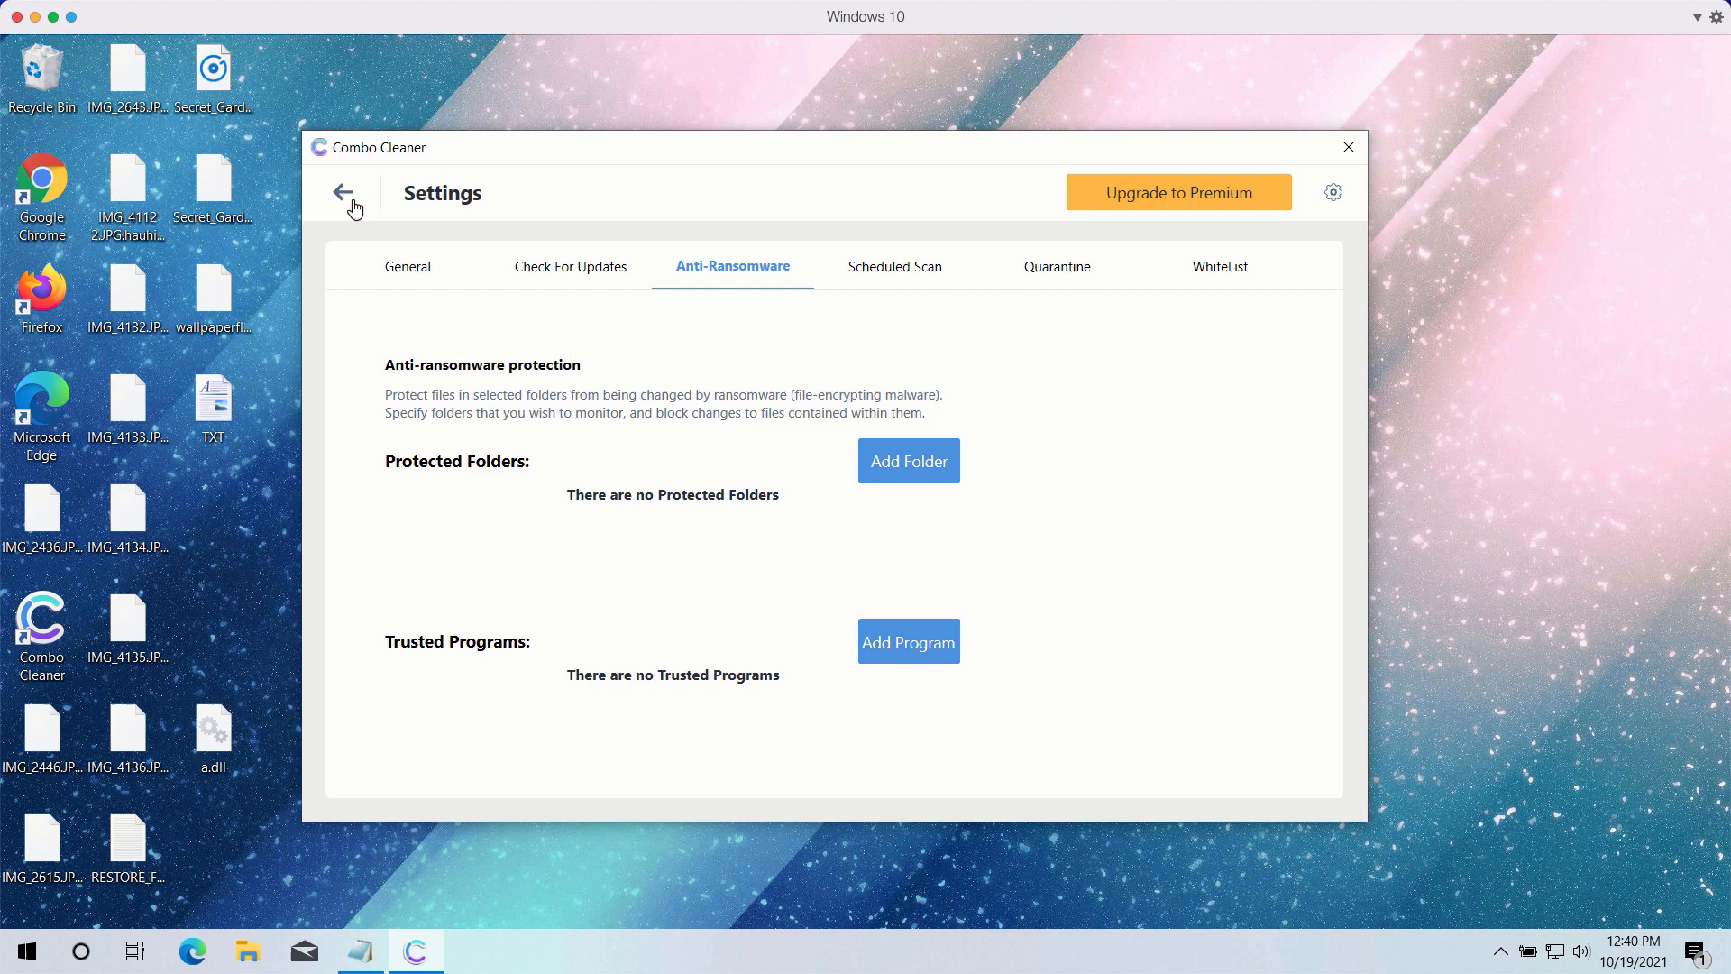
click(347, 193)
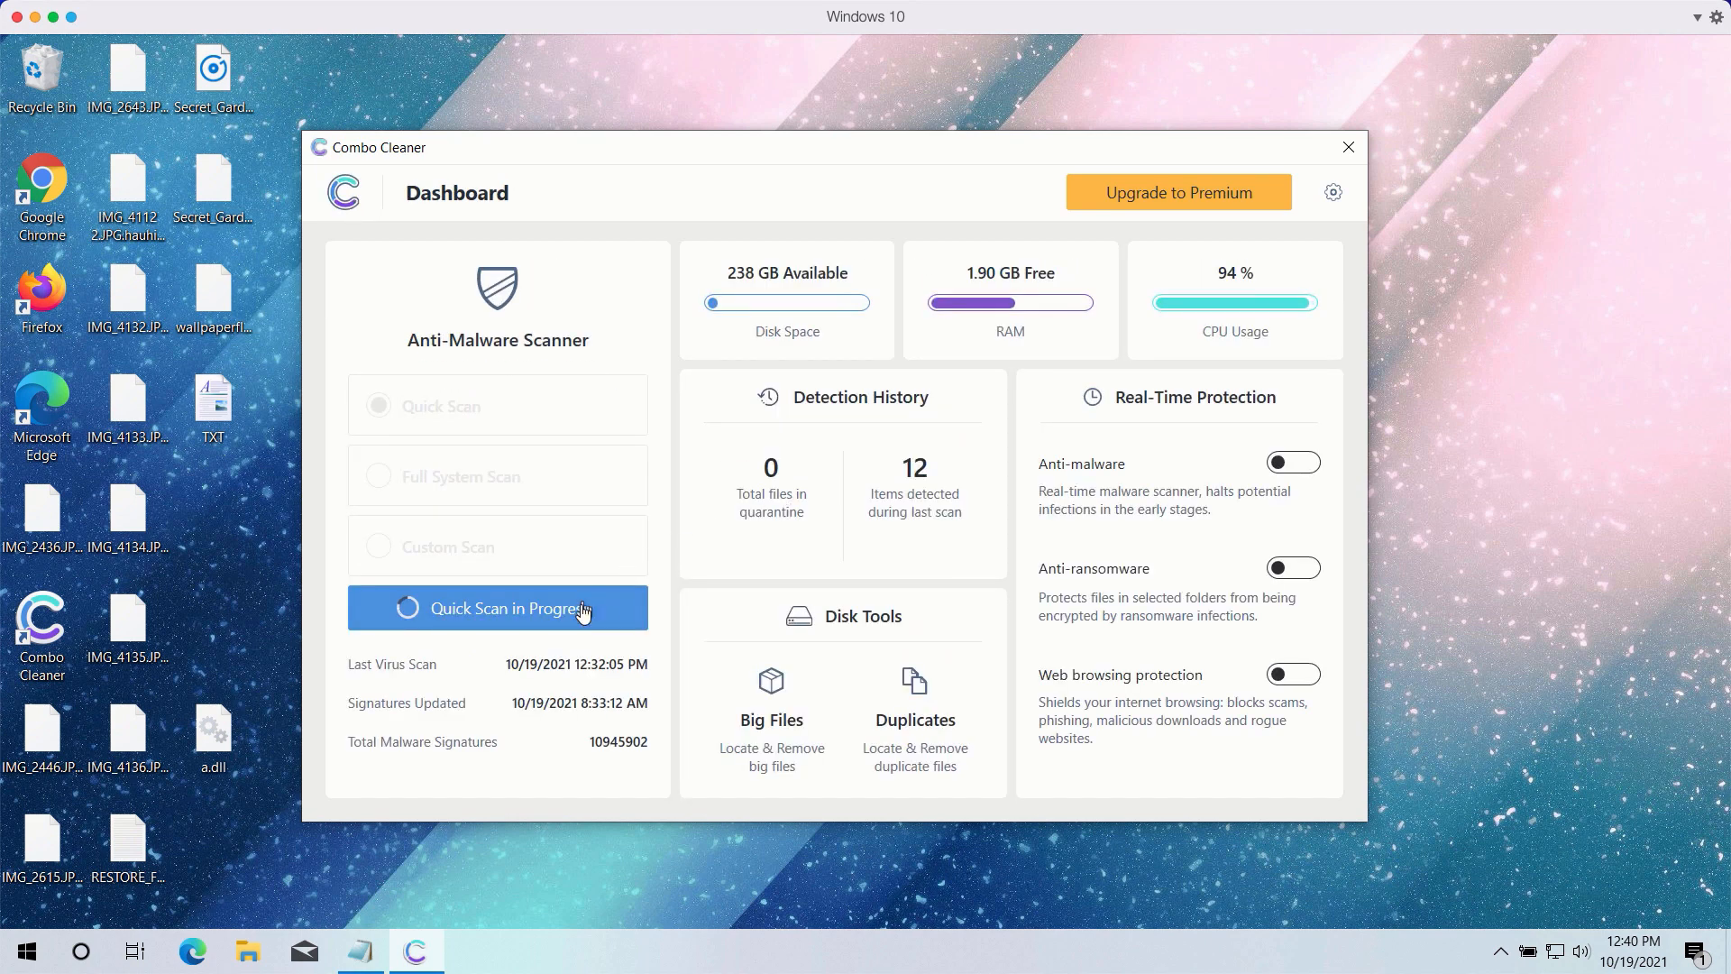
Step: View the finished Quick Scan results listing eleven Chrome spam ad entries and a trojan in a.dll
click(498, 608)
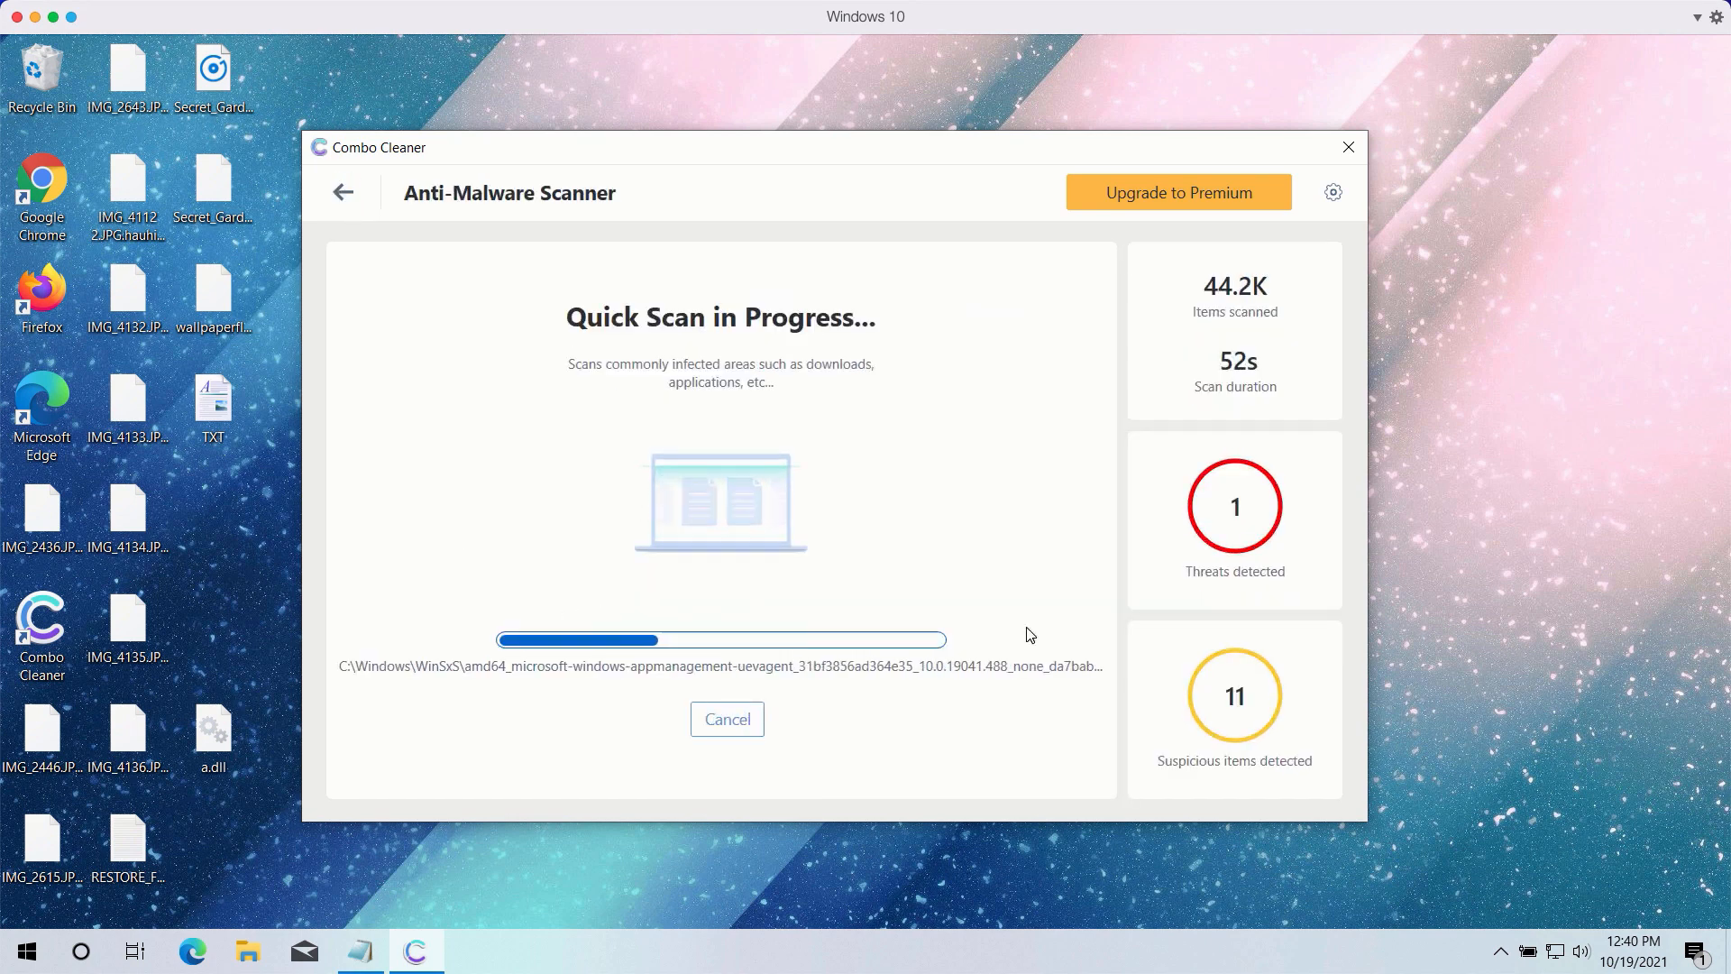
click(727, 719)
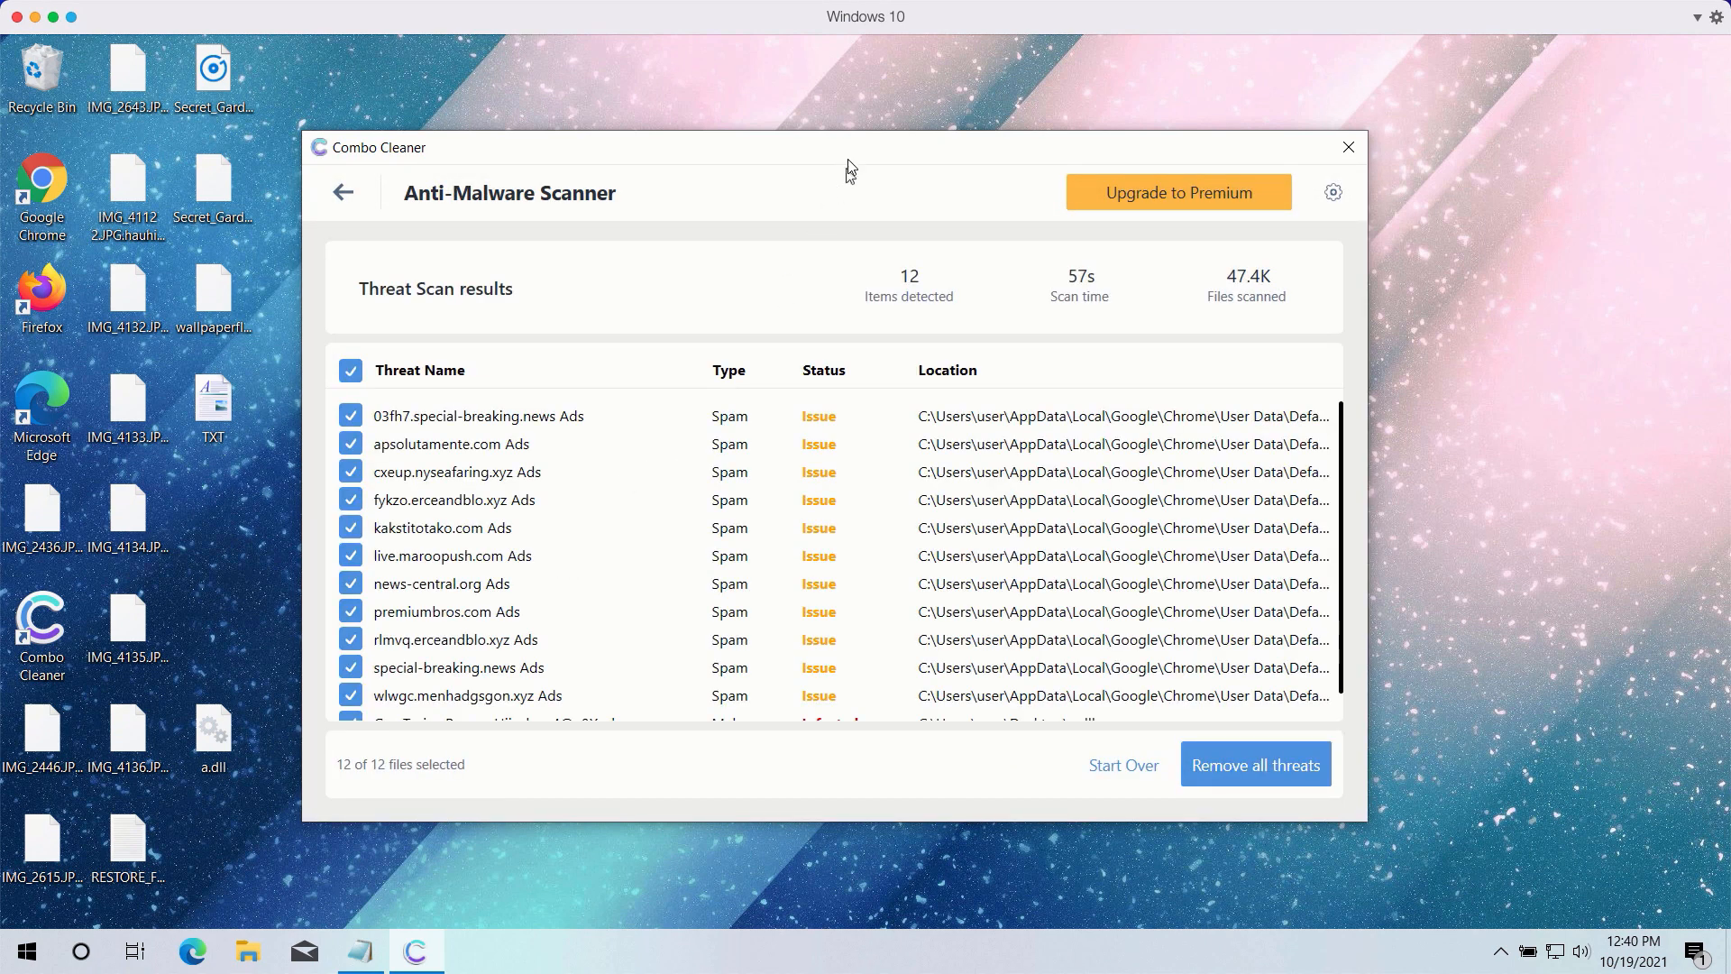
scroll(down, 3)
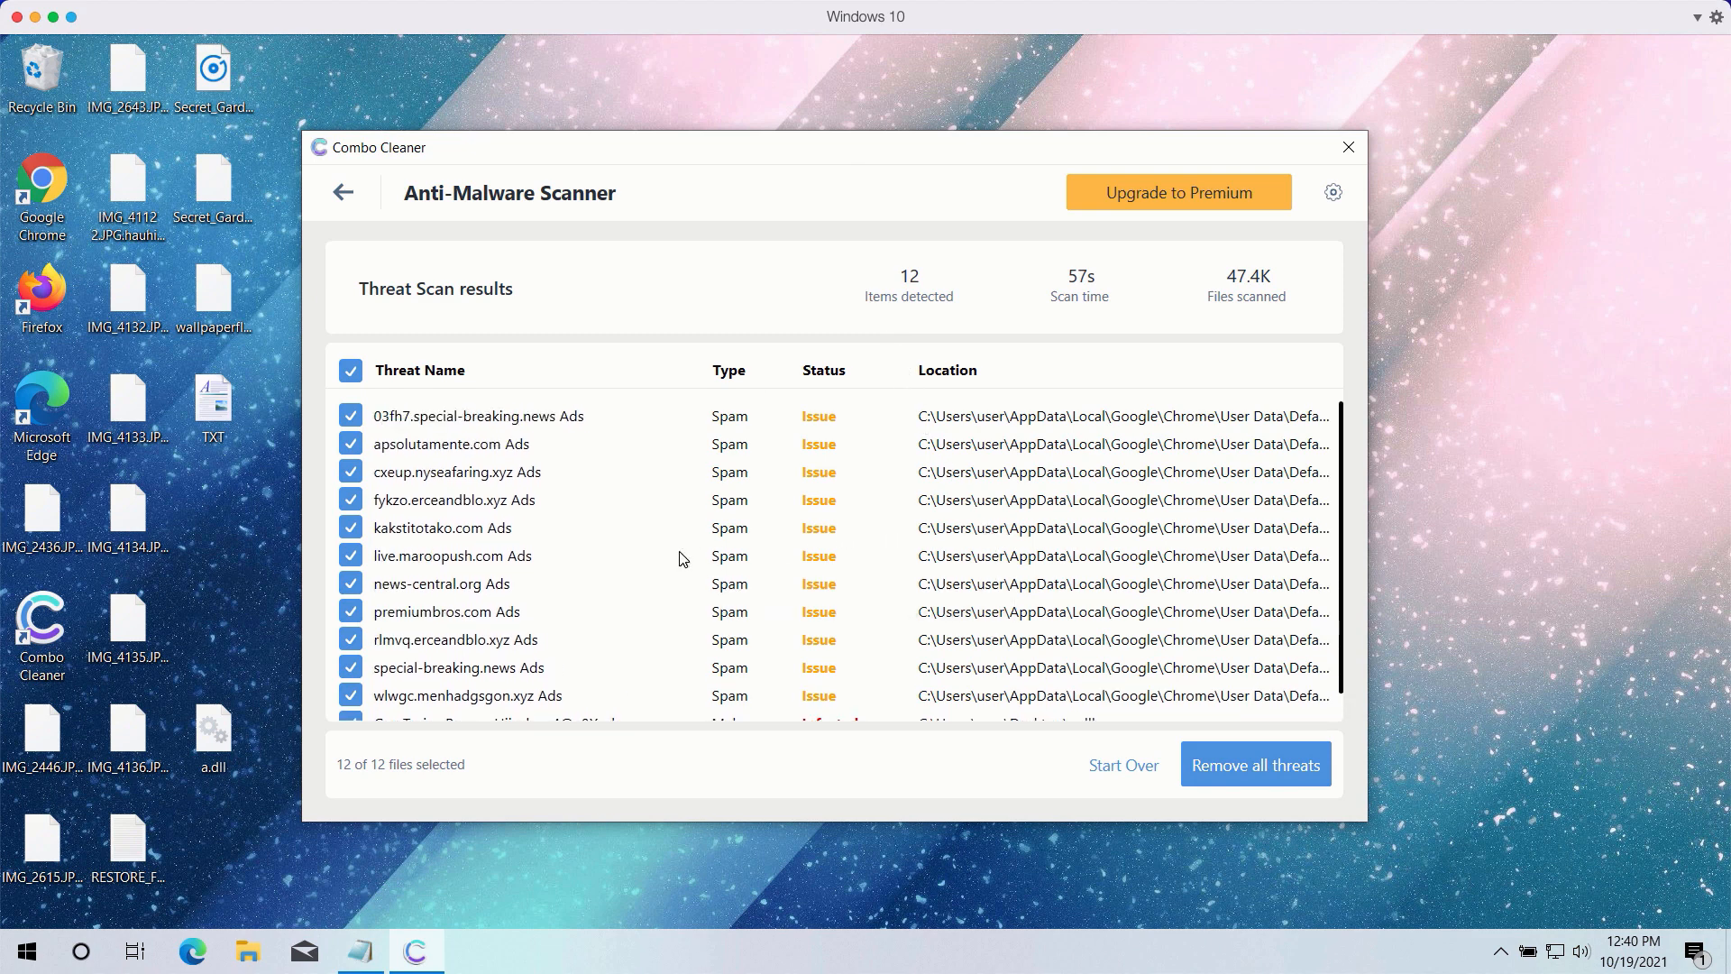
mouse_move(569, 436)
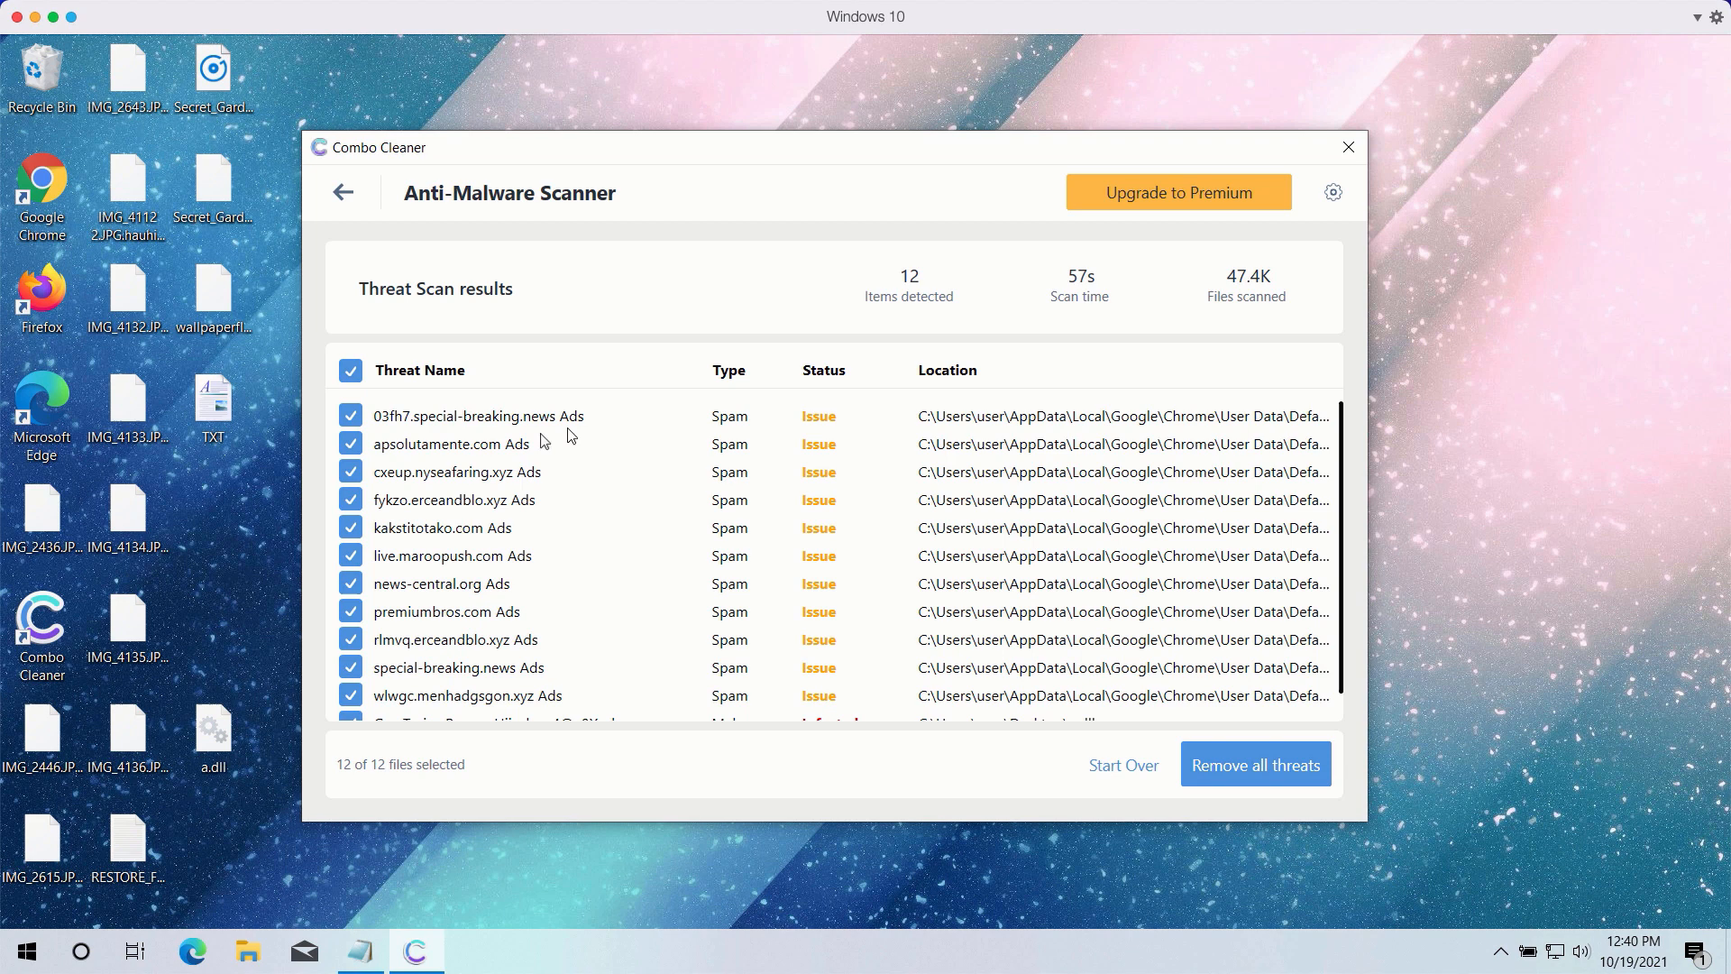
mouse_move(577, 434)
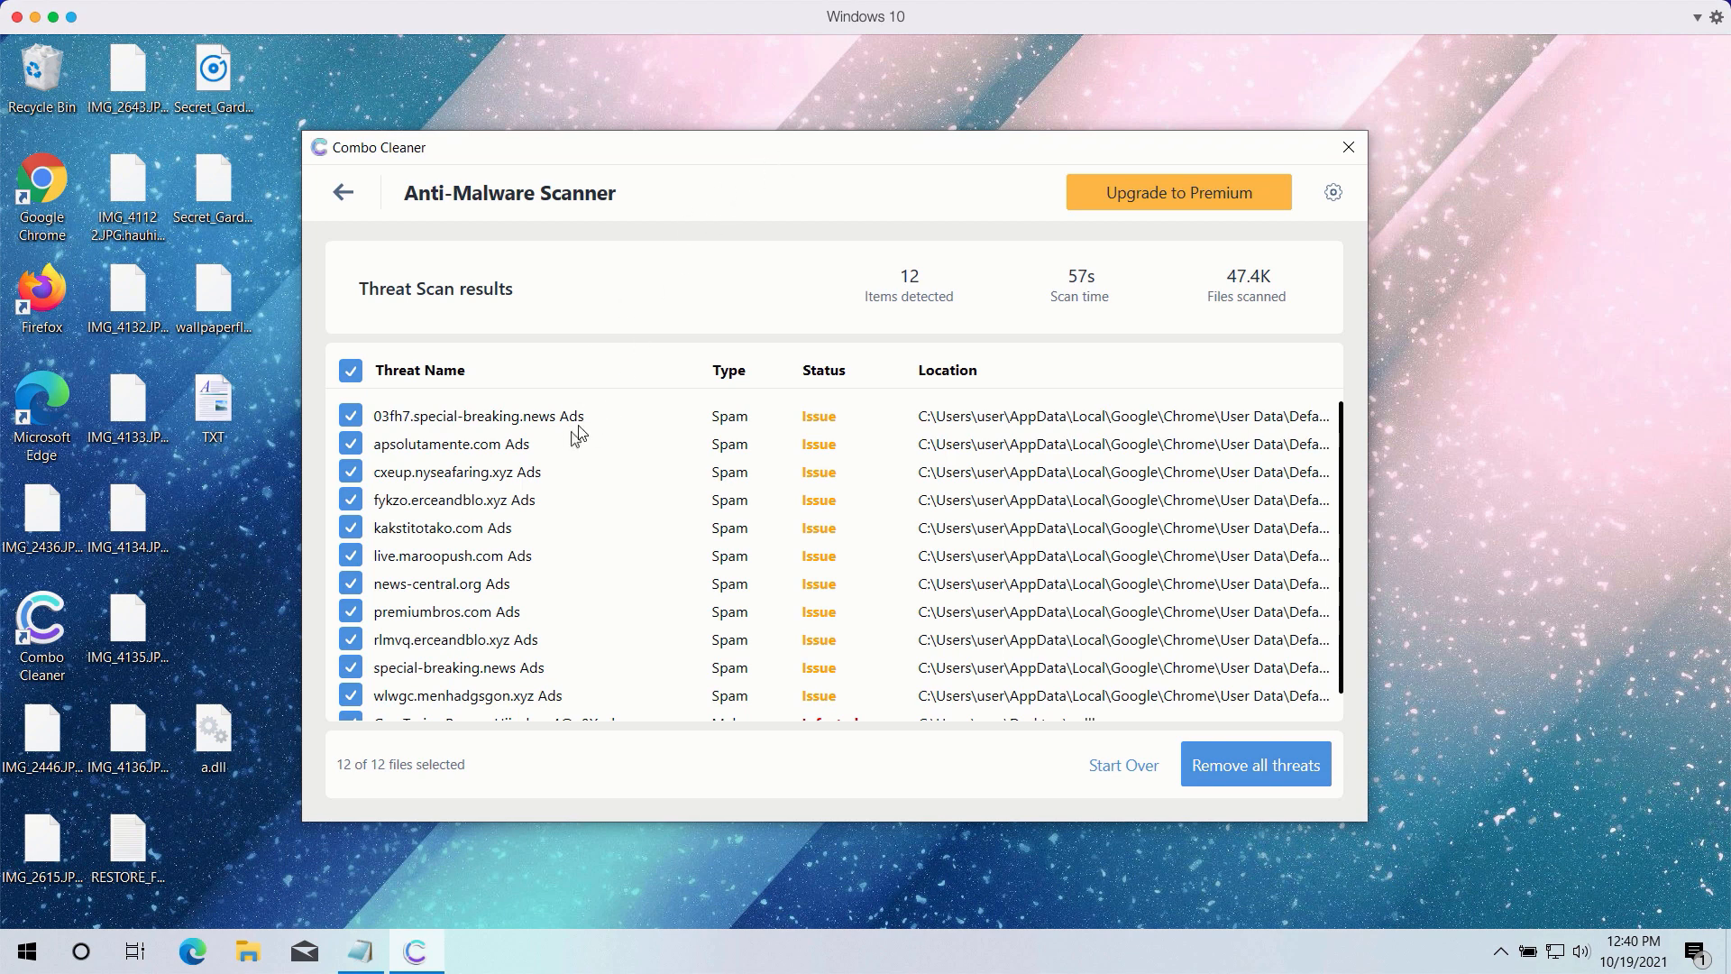
mouse_move(648, 464)
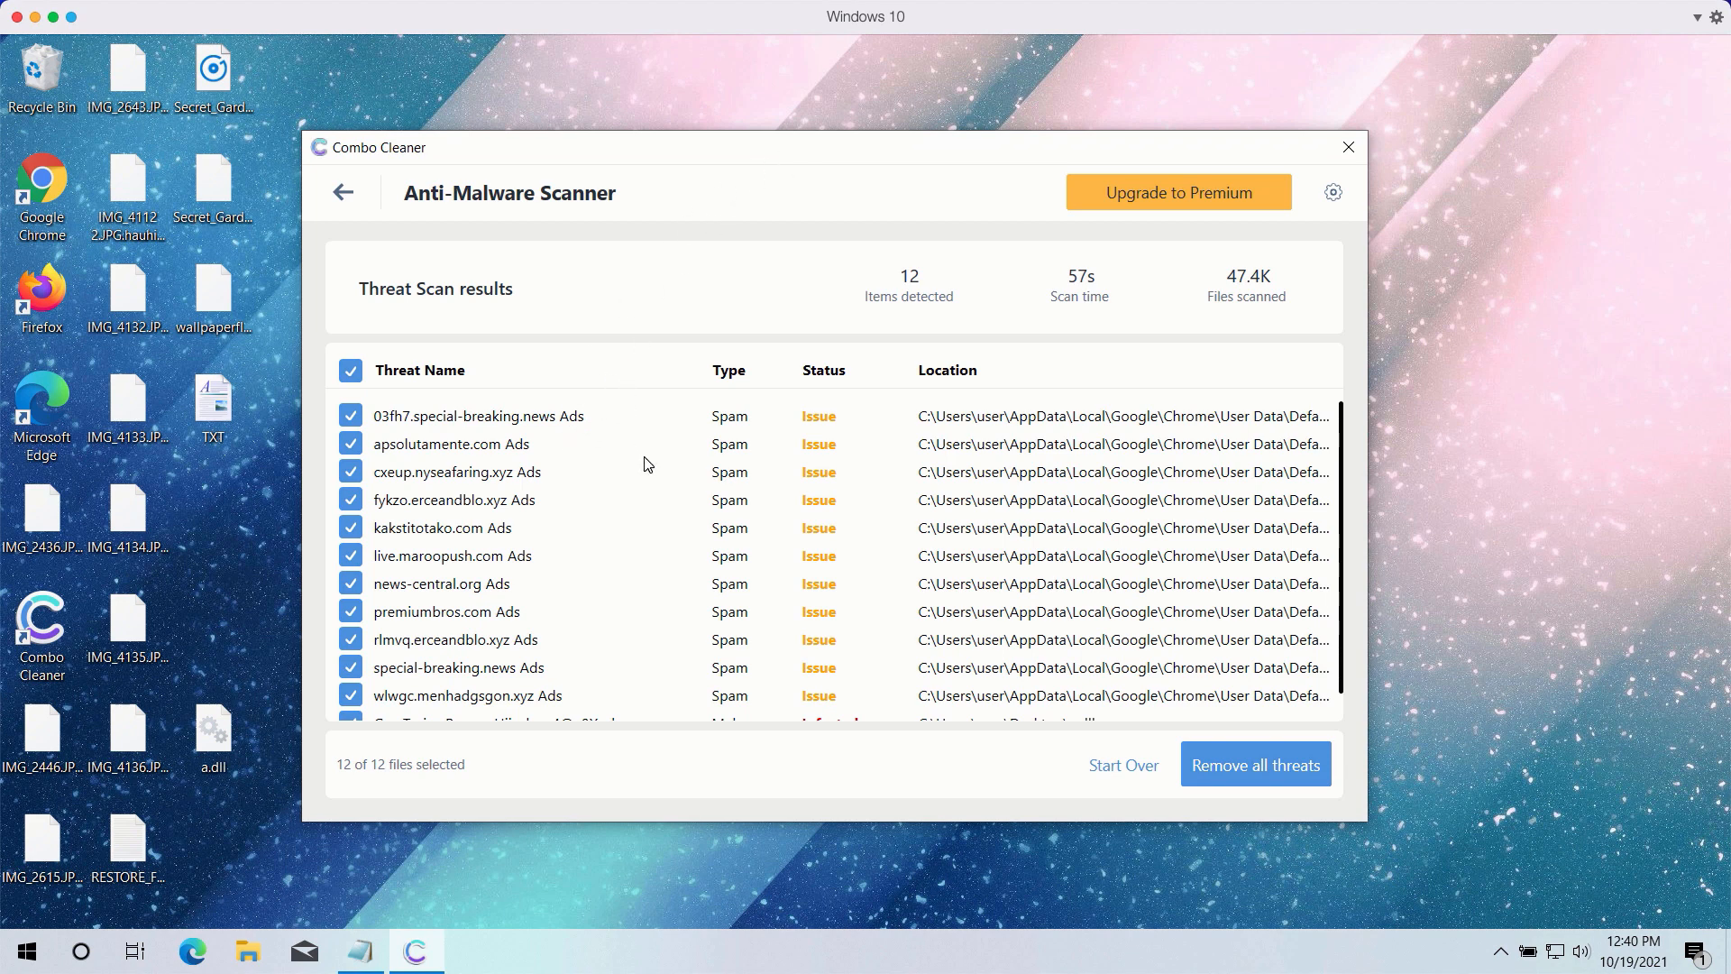
scroll(down, 3)
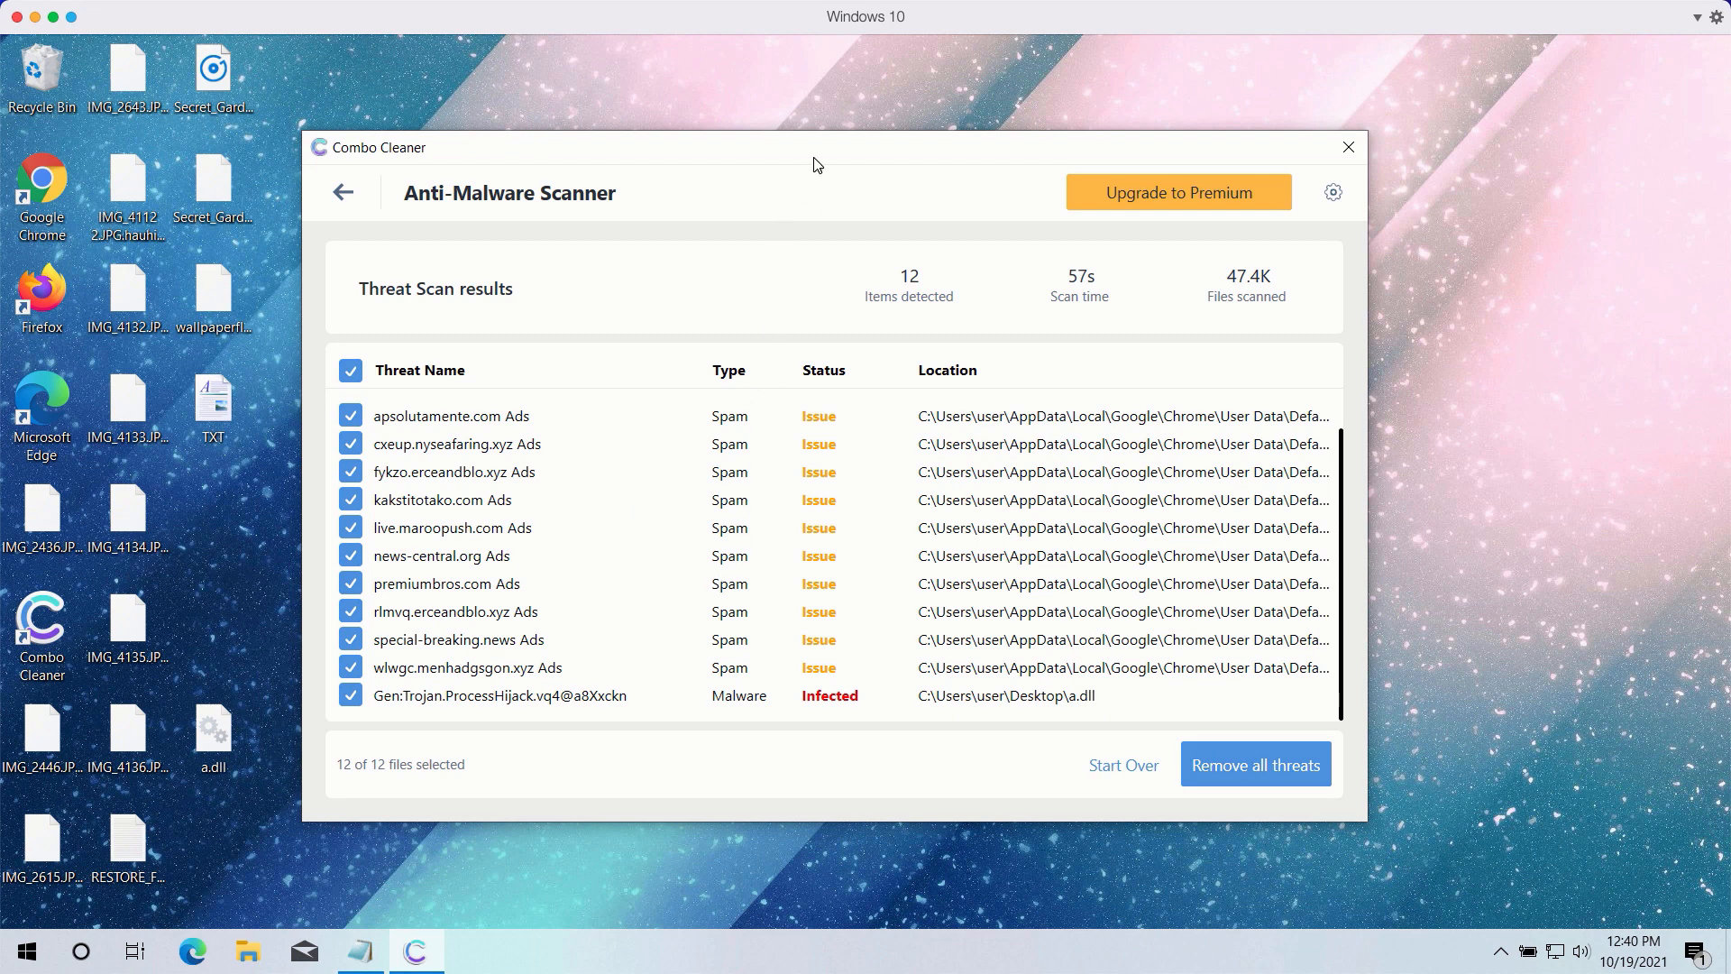
mouse_move(790, 309)
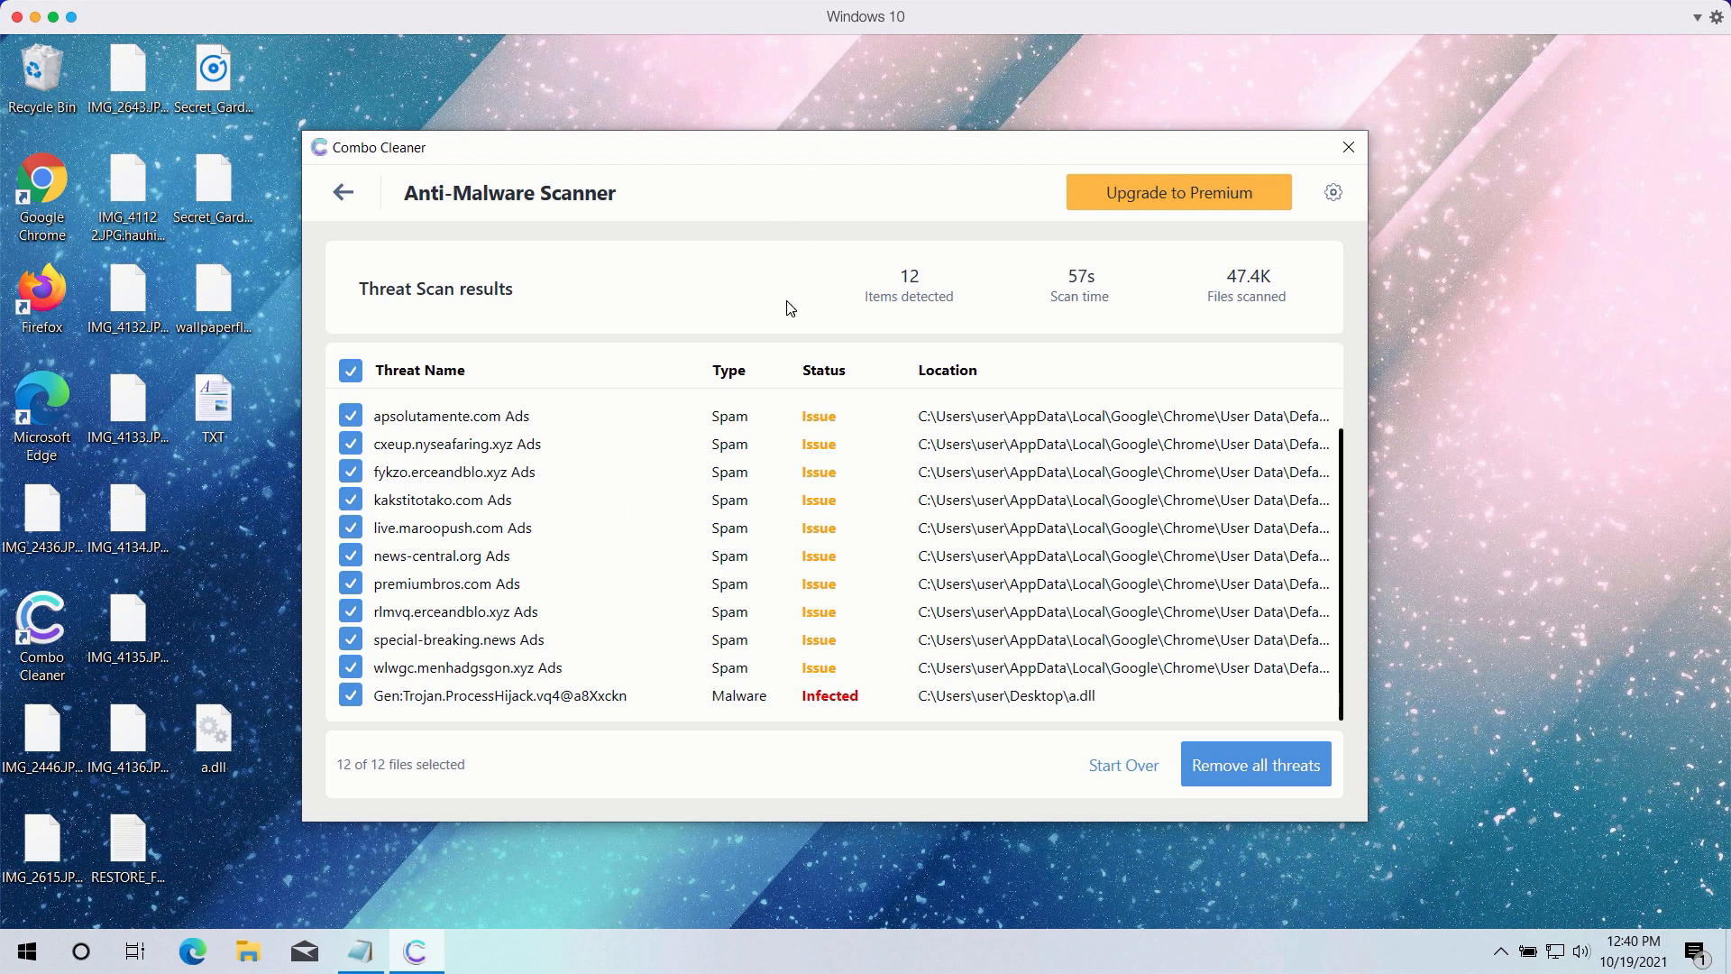
mouse_move(861, 531)
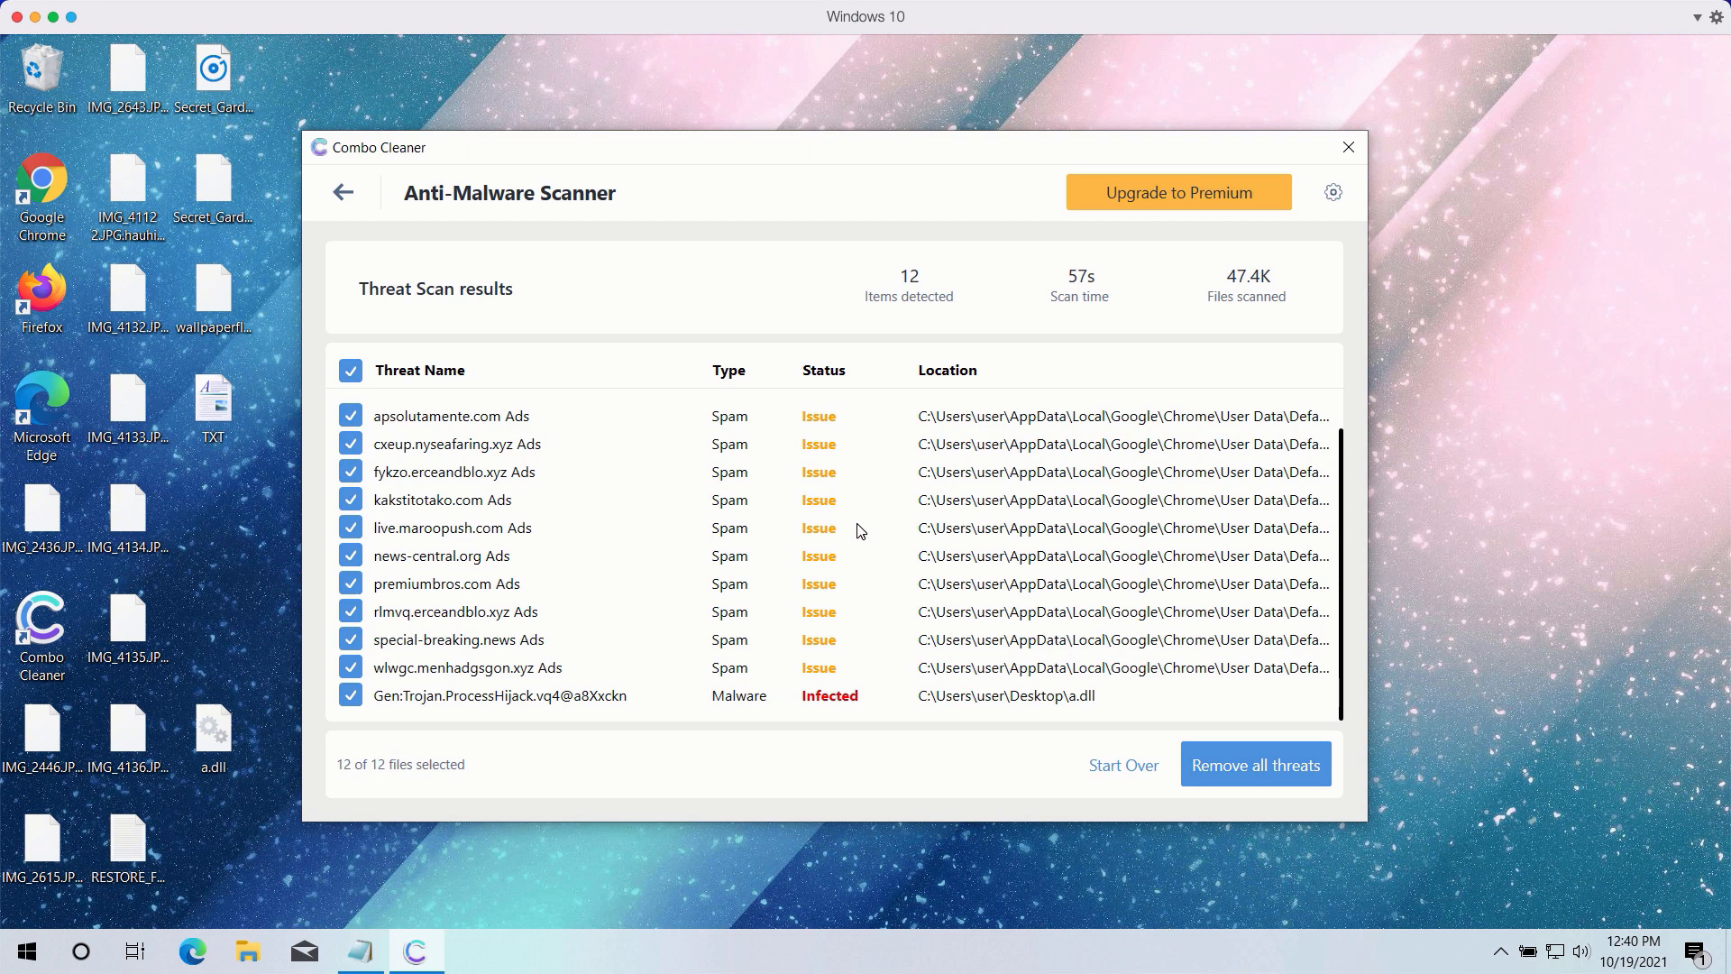
mouse_move(835, 179)
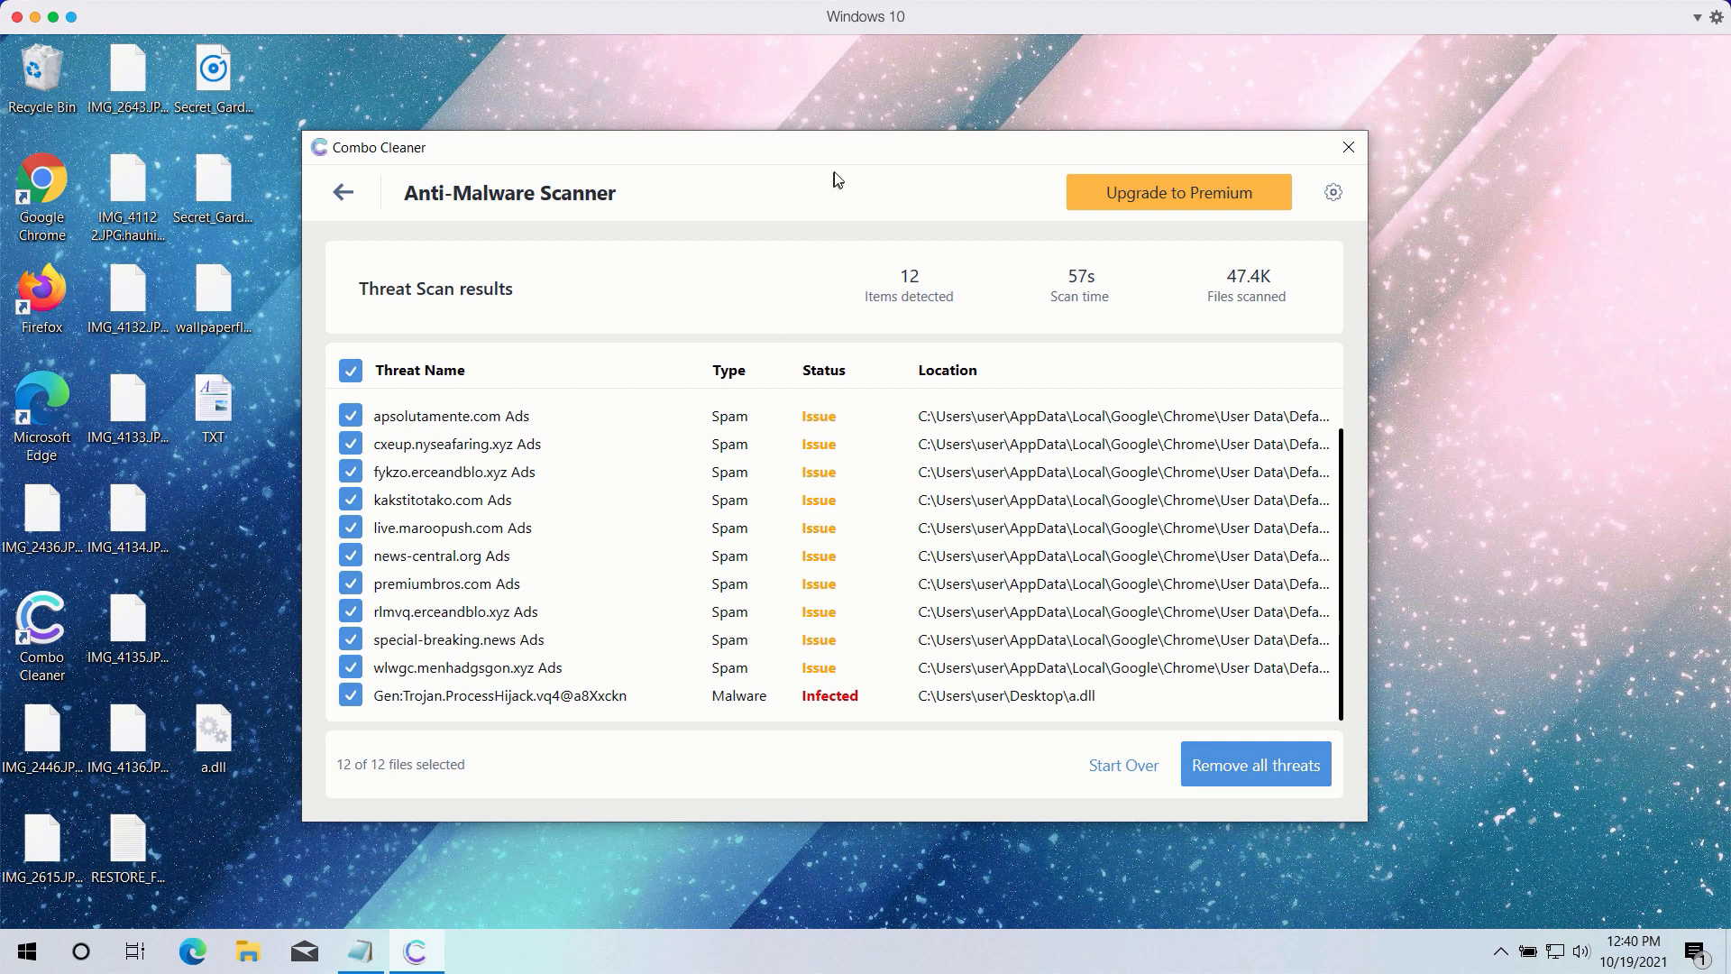
mouse_move(689, 660)
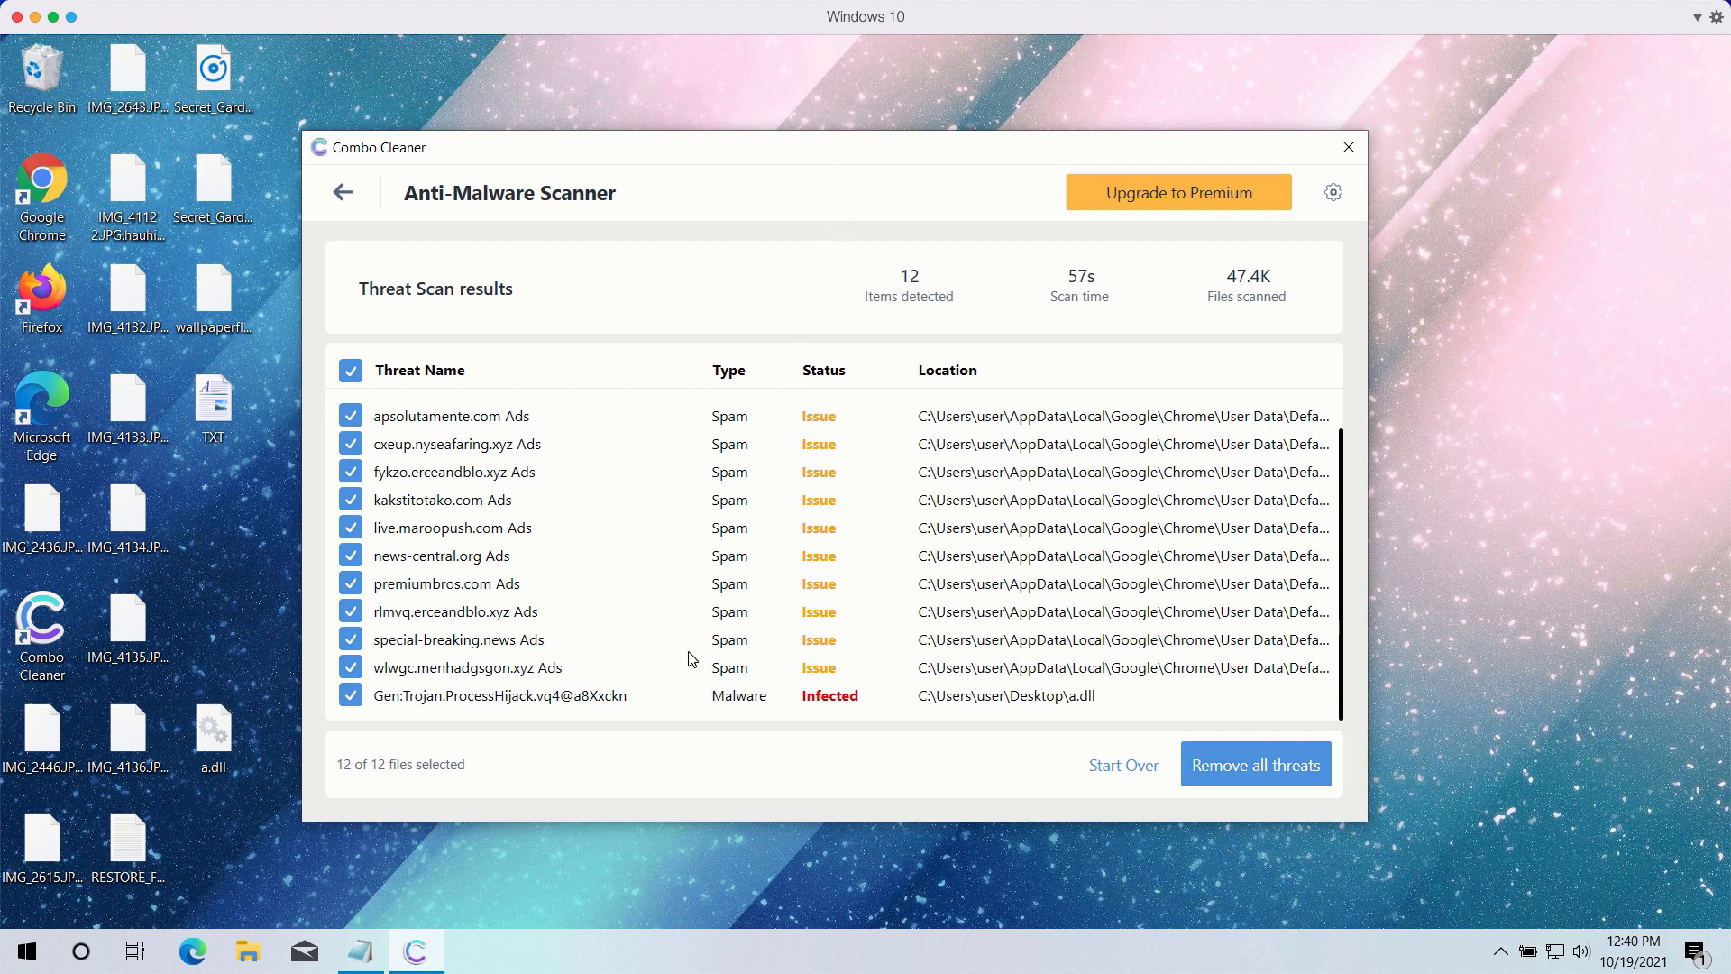
mouse_move(651, 667)
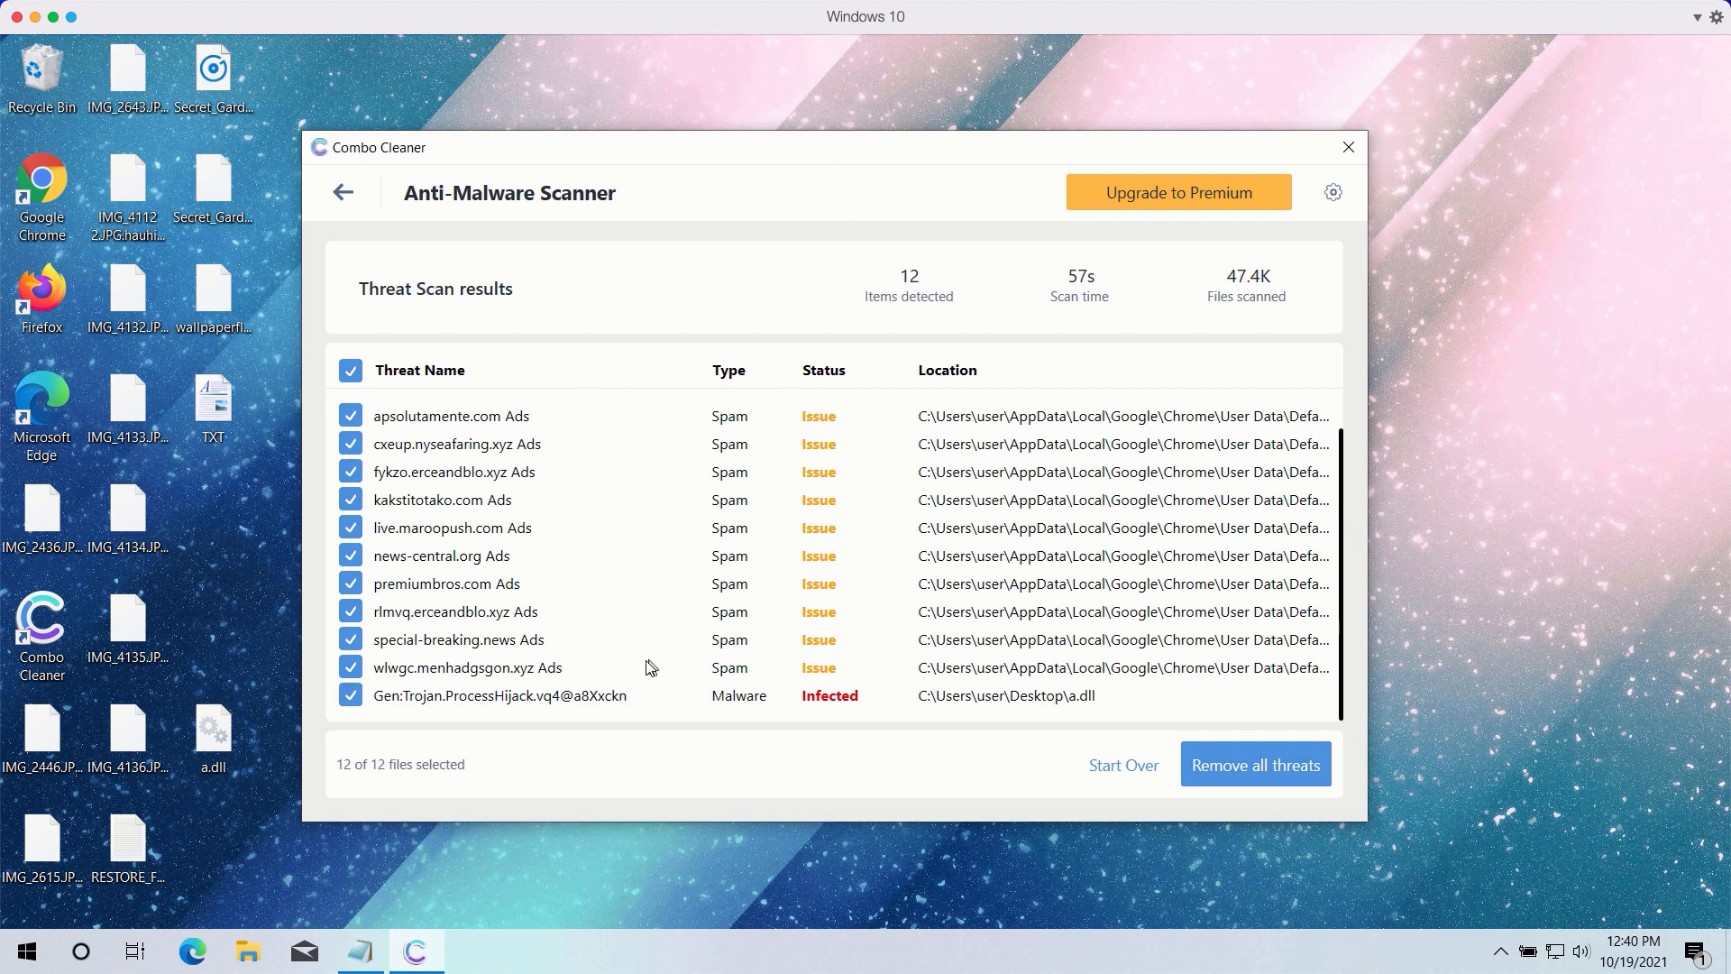
mouse_move(579, 701)
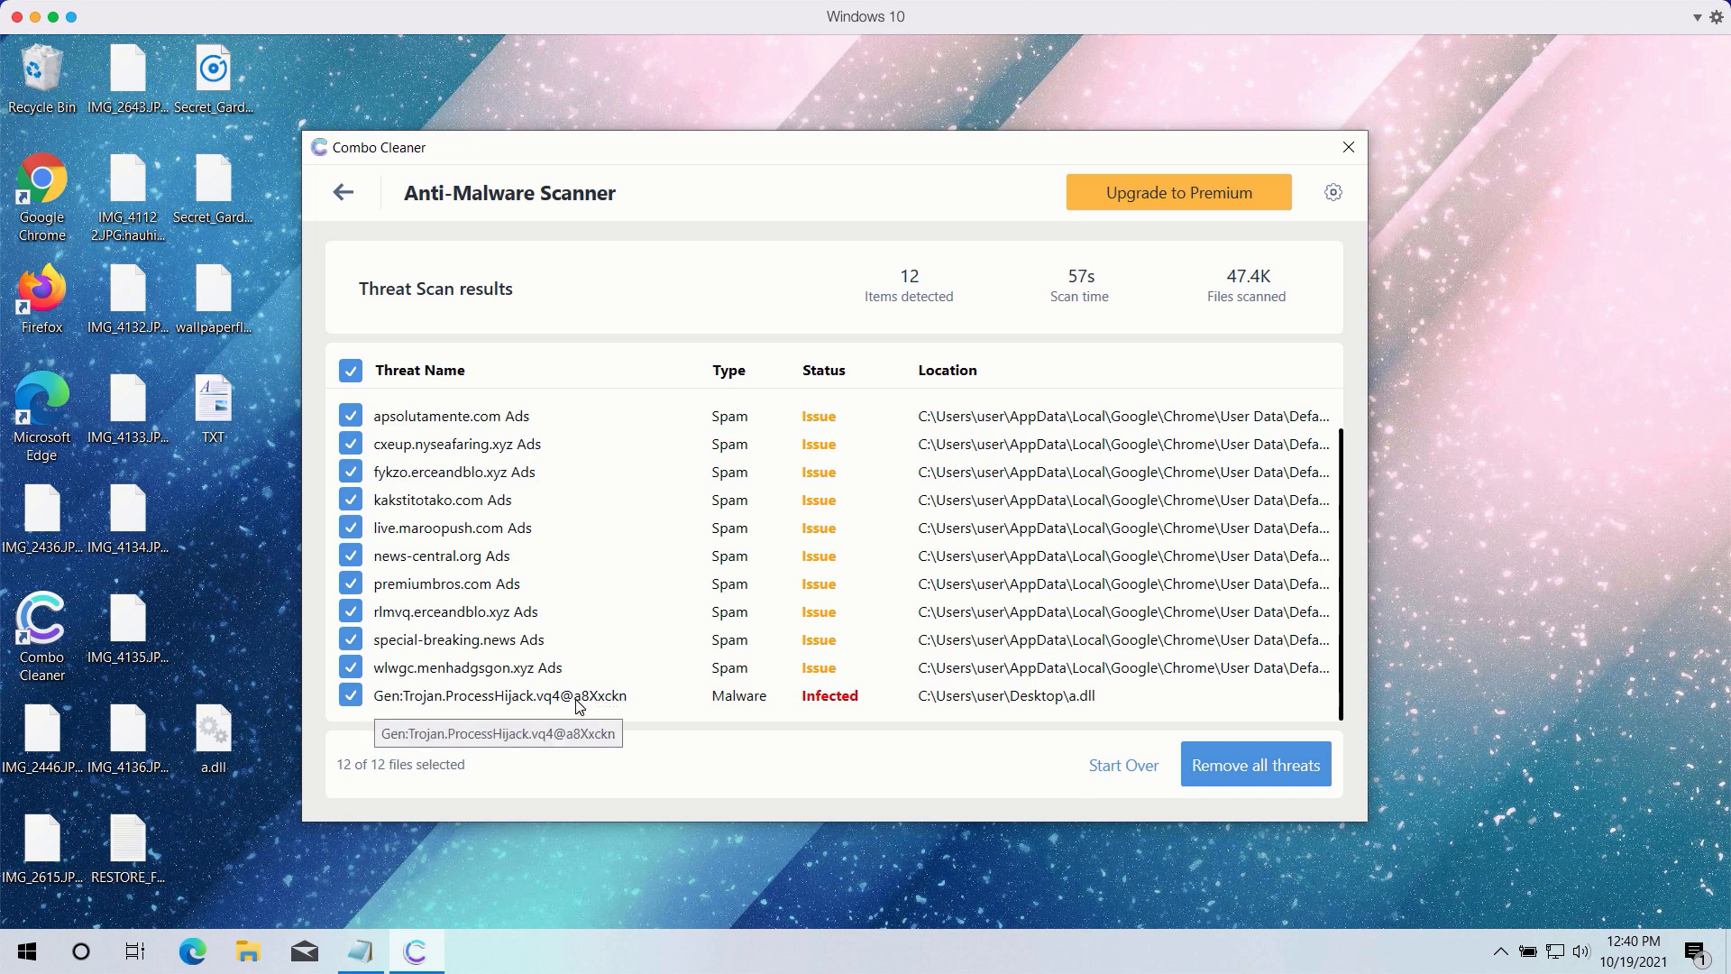
mouse_move(813, 249)
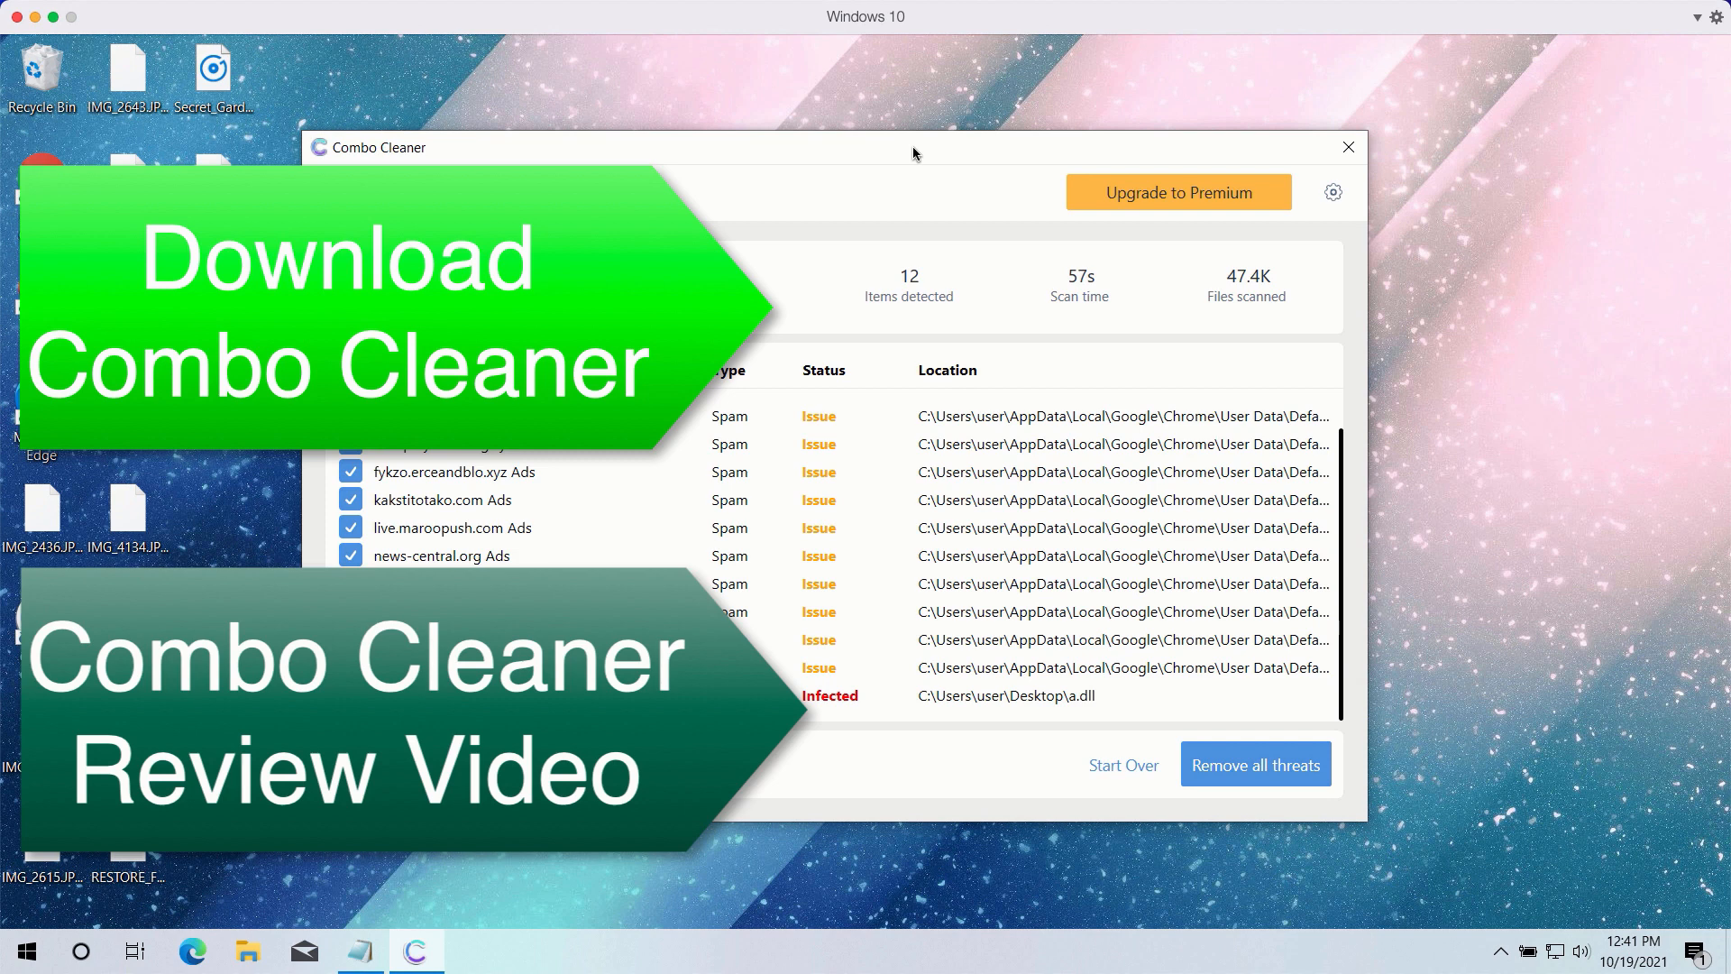
mouse_move(914, 155)
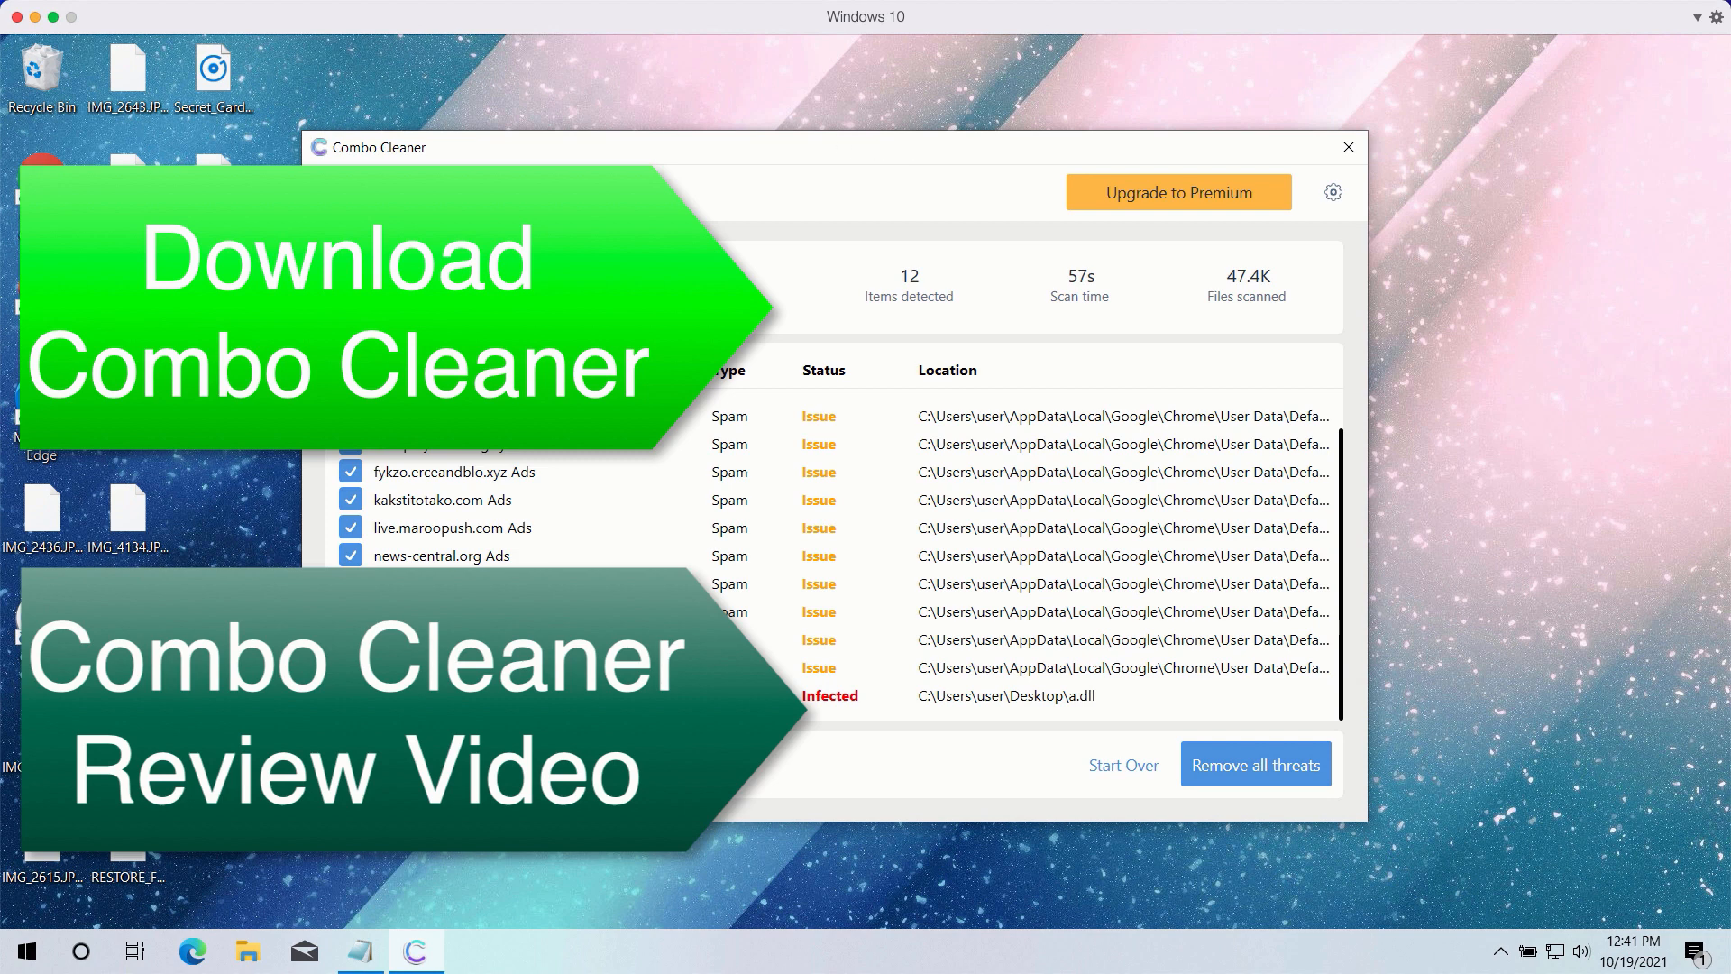